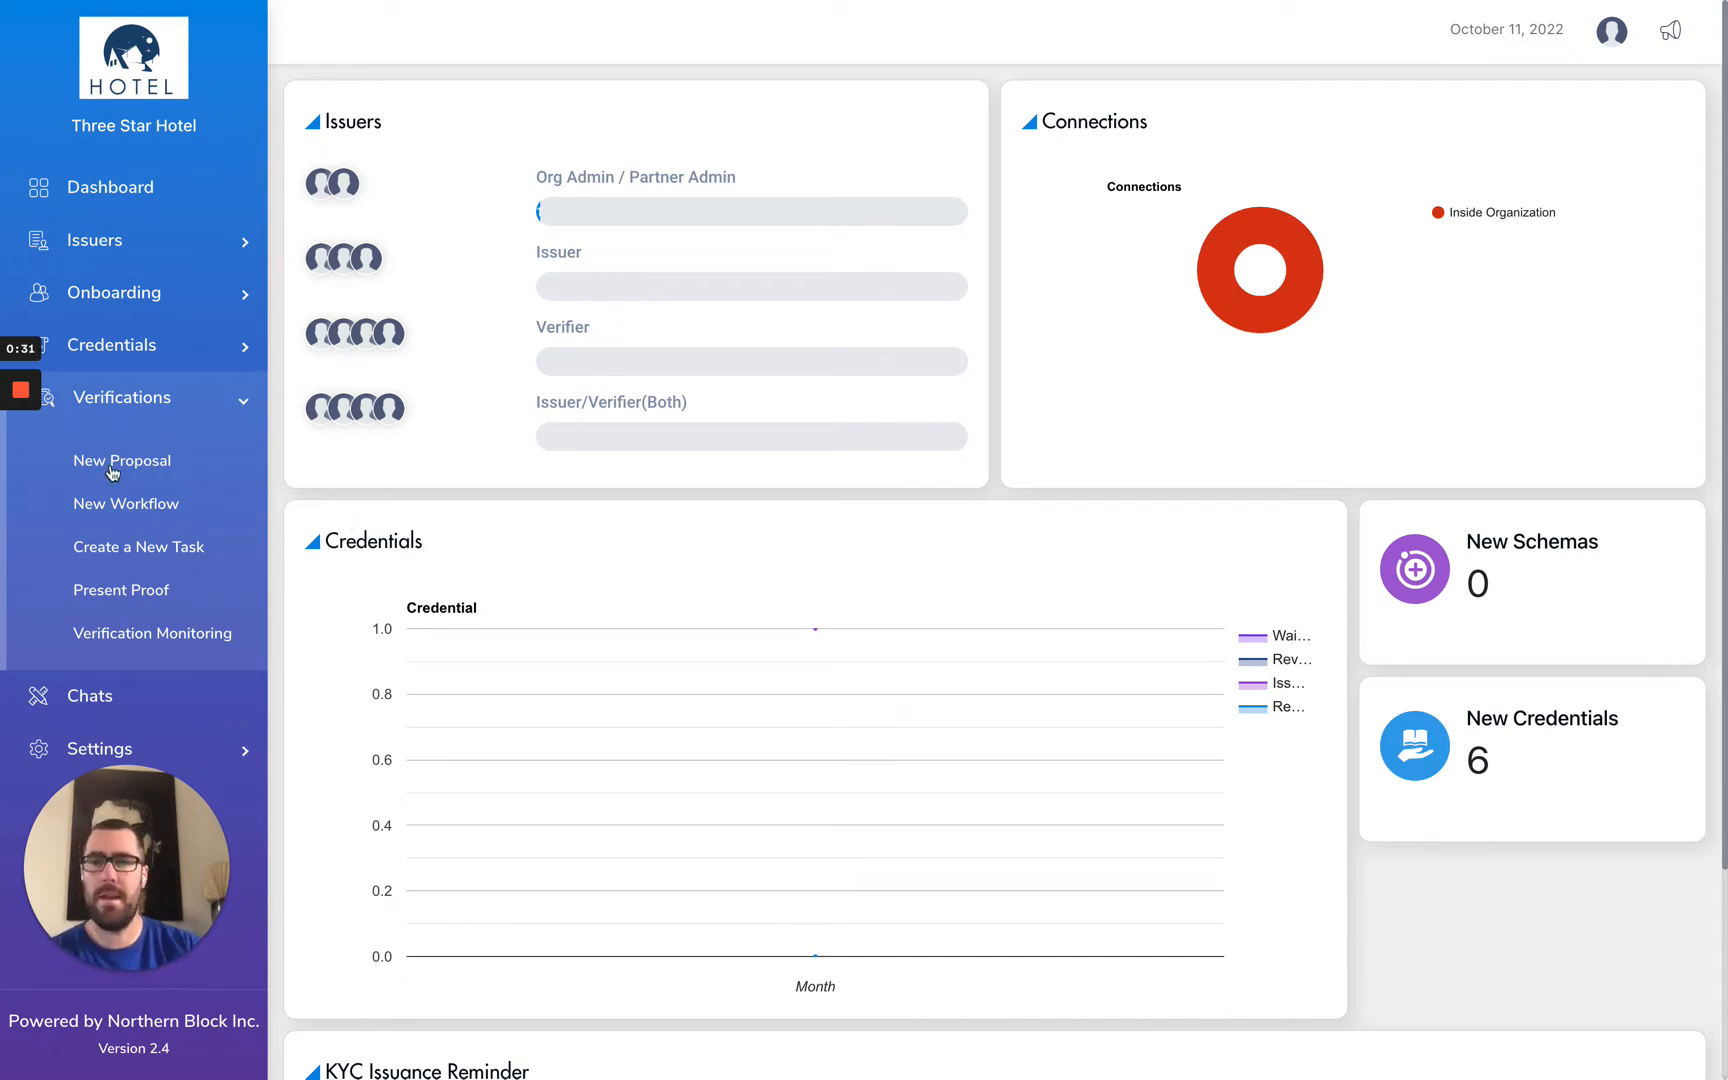
Open the New Proposal page under Verifications from Three Star Hotel's dashboard.
{"action": "left_click", "coordinate": [122, 461]}
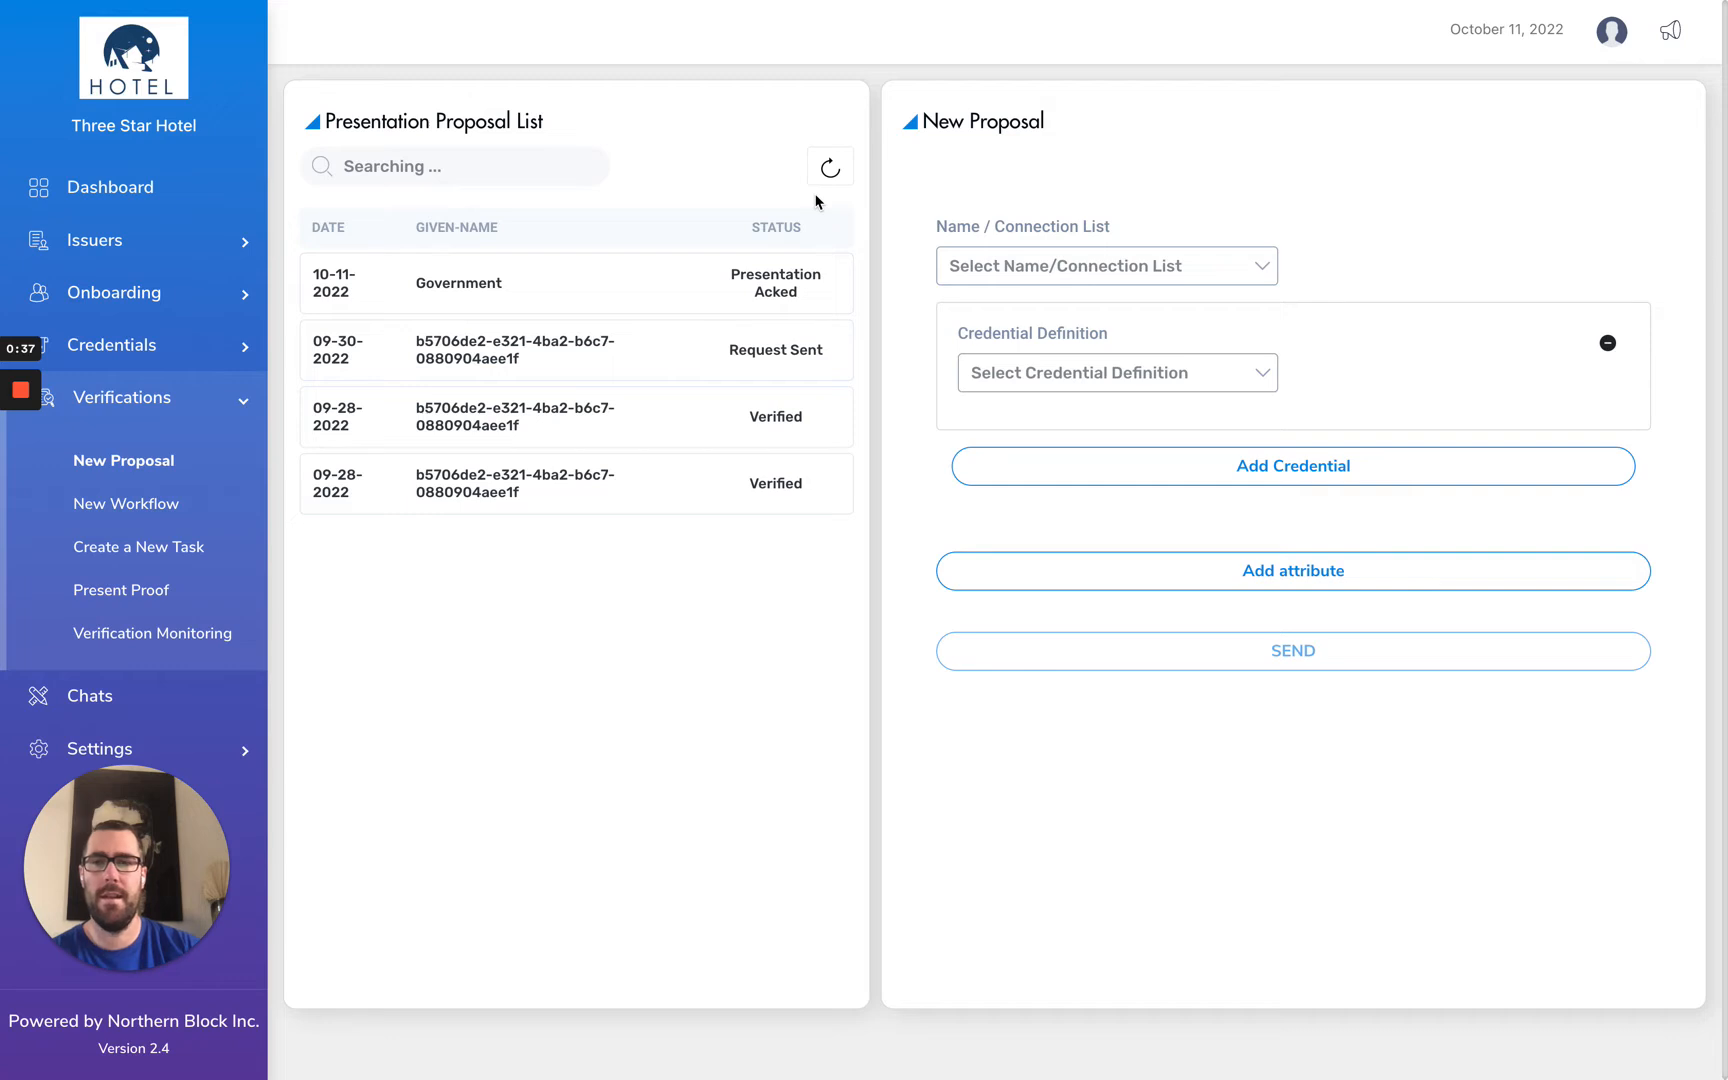
{"action": "mouse_move", "coordinate": [890, 406]}
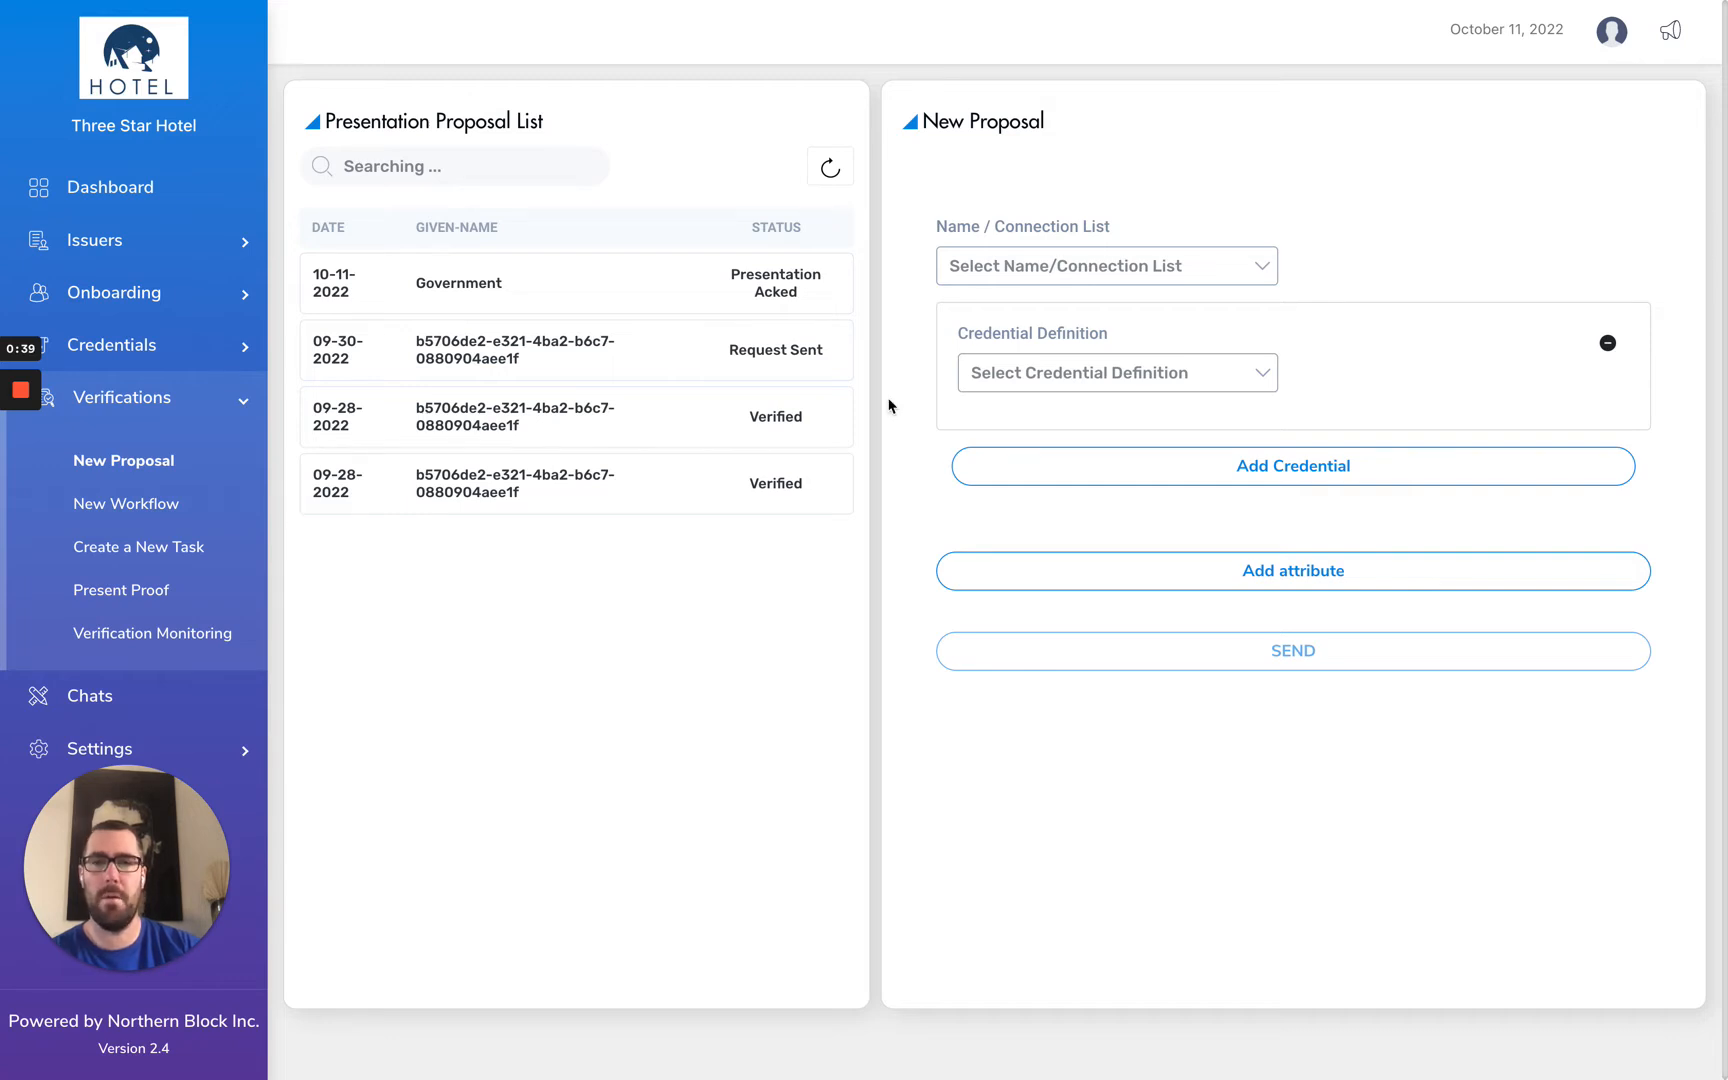
{"action": "mouse_move", "coordinate": [1207, 266]}
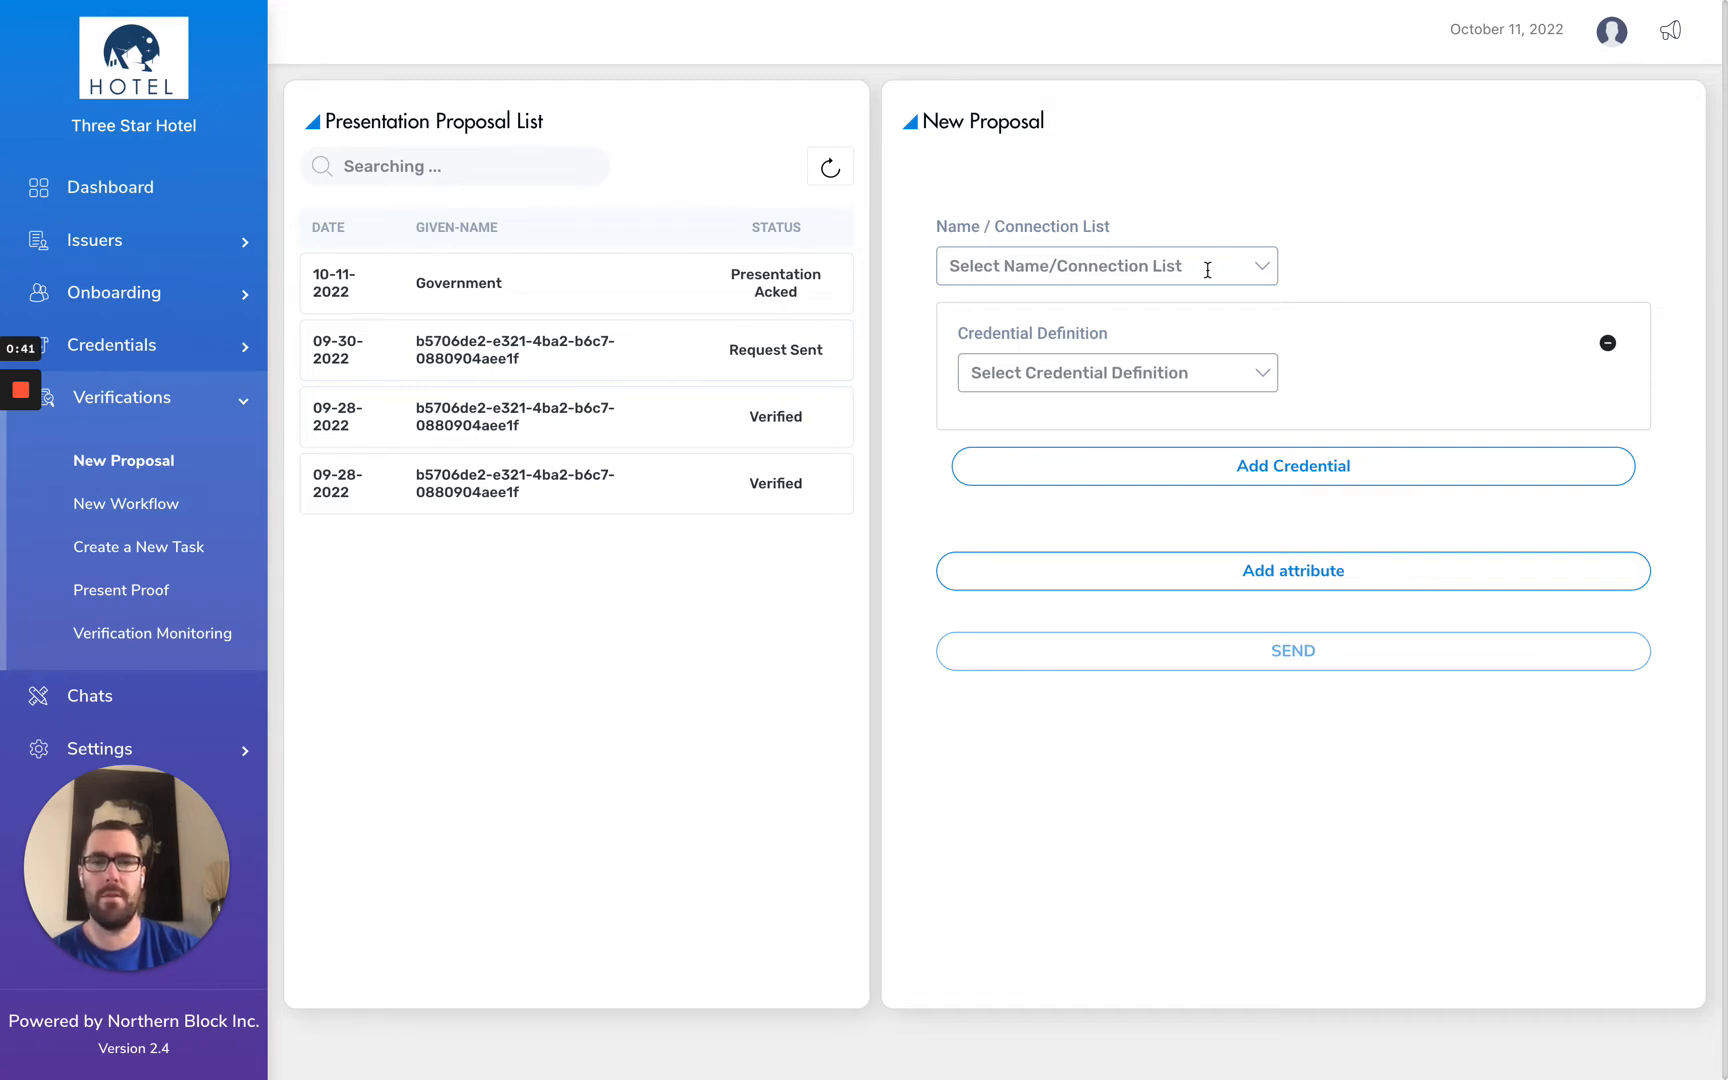
Address the proposal to Government and request NB-Verified-Organization-VC with its five organization attributes.
{"action": "left_click", "coordinate": [1105, 266]}
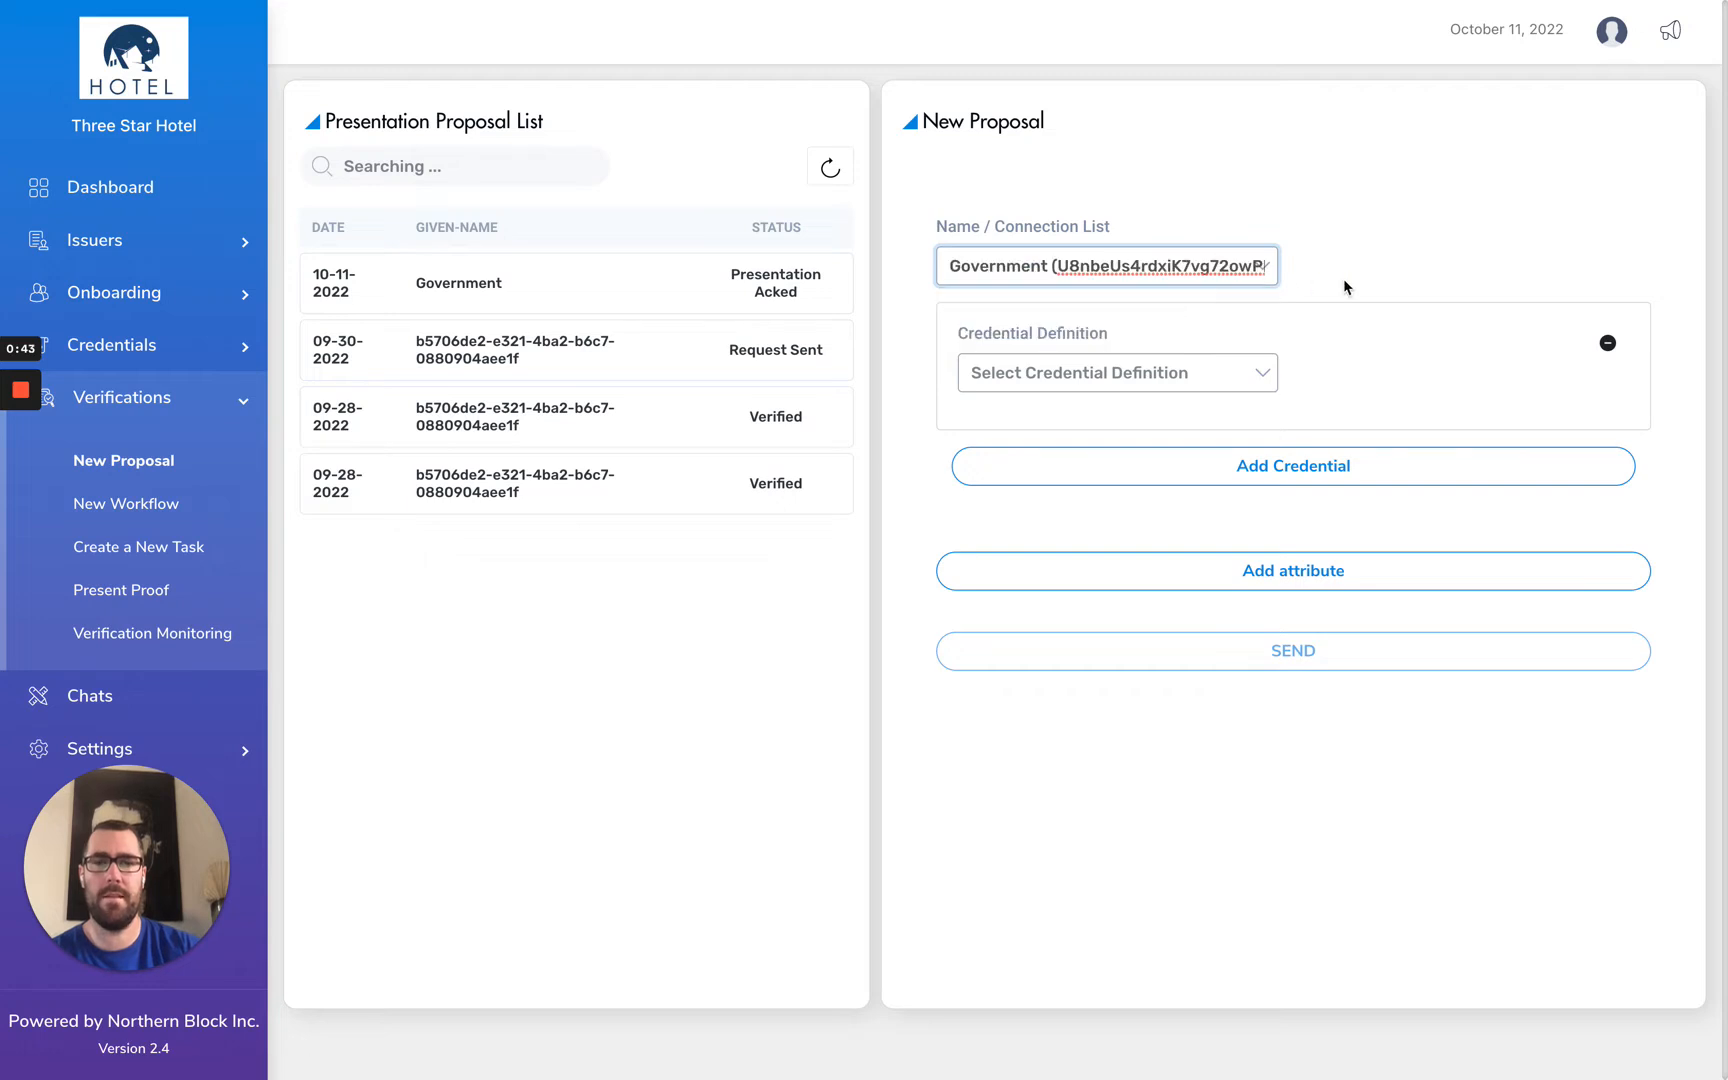
{"action": "left_click", "coordinate": [1114, 371]}
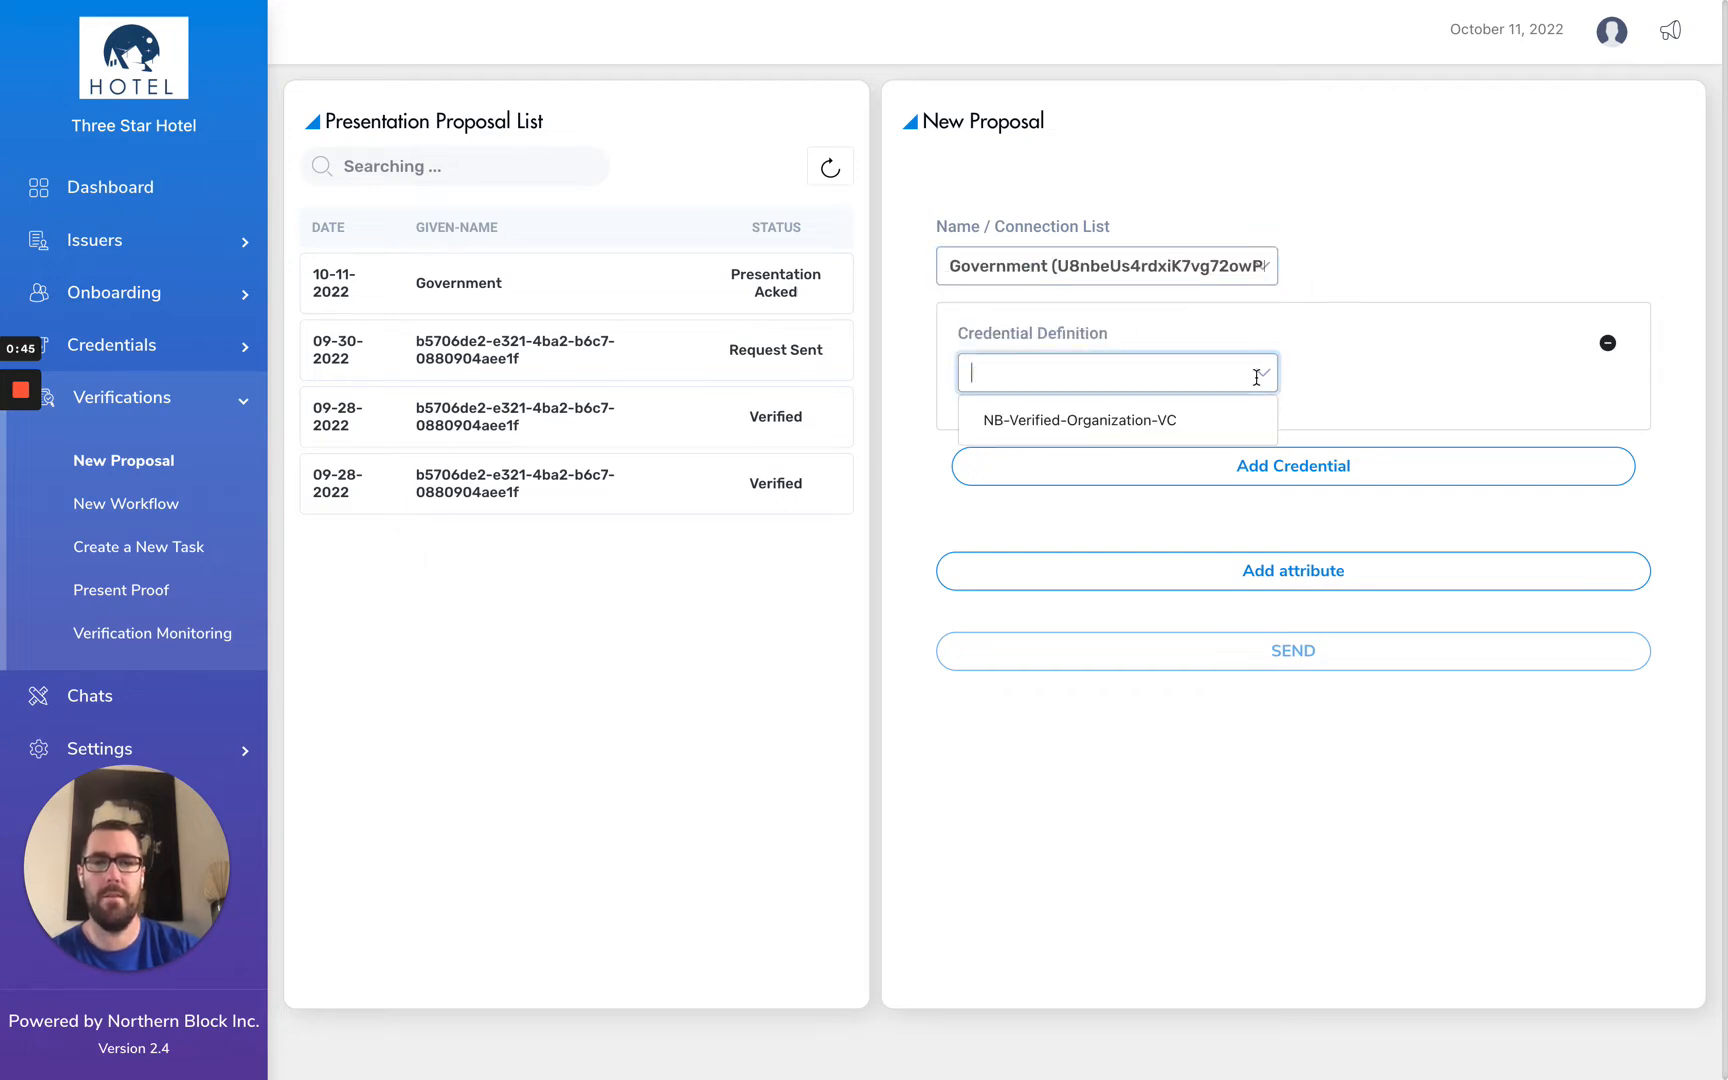
{"action": "left_click", "coordinate": [1080, 420]}
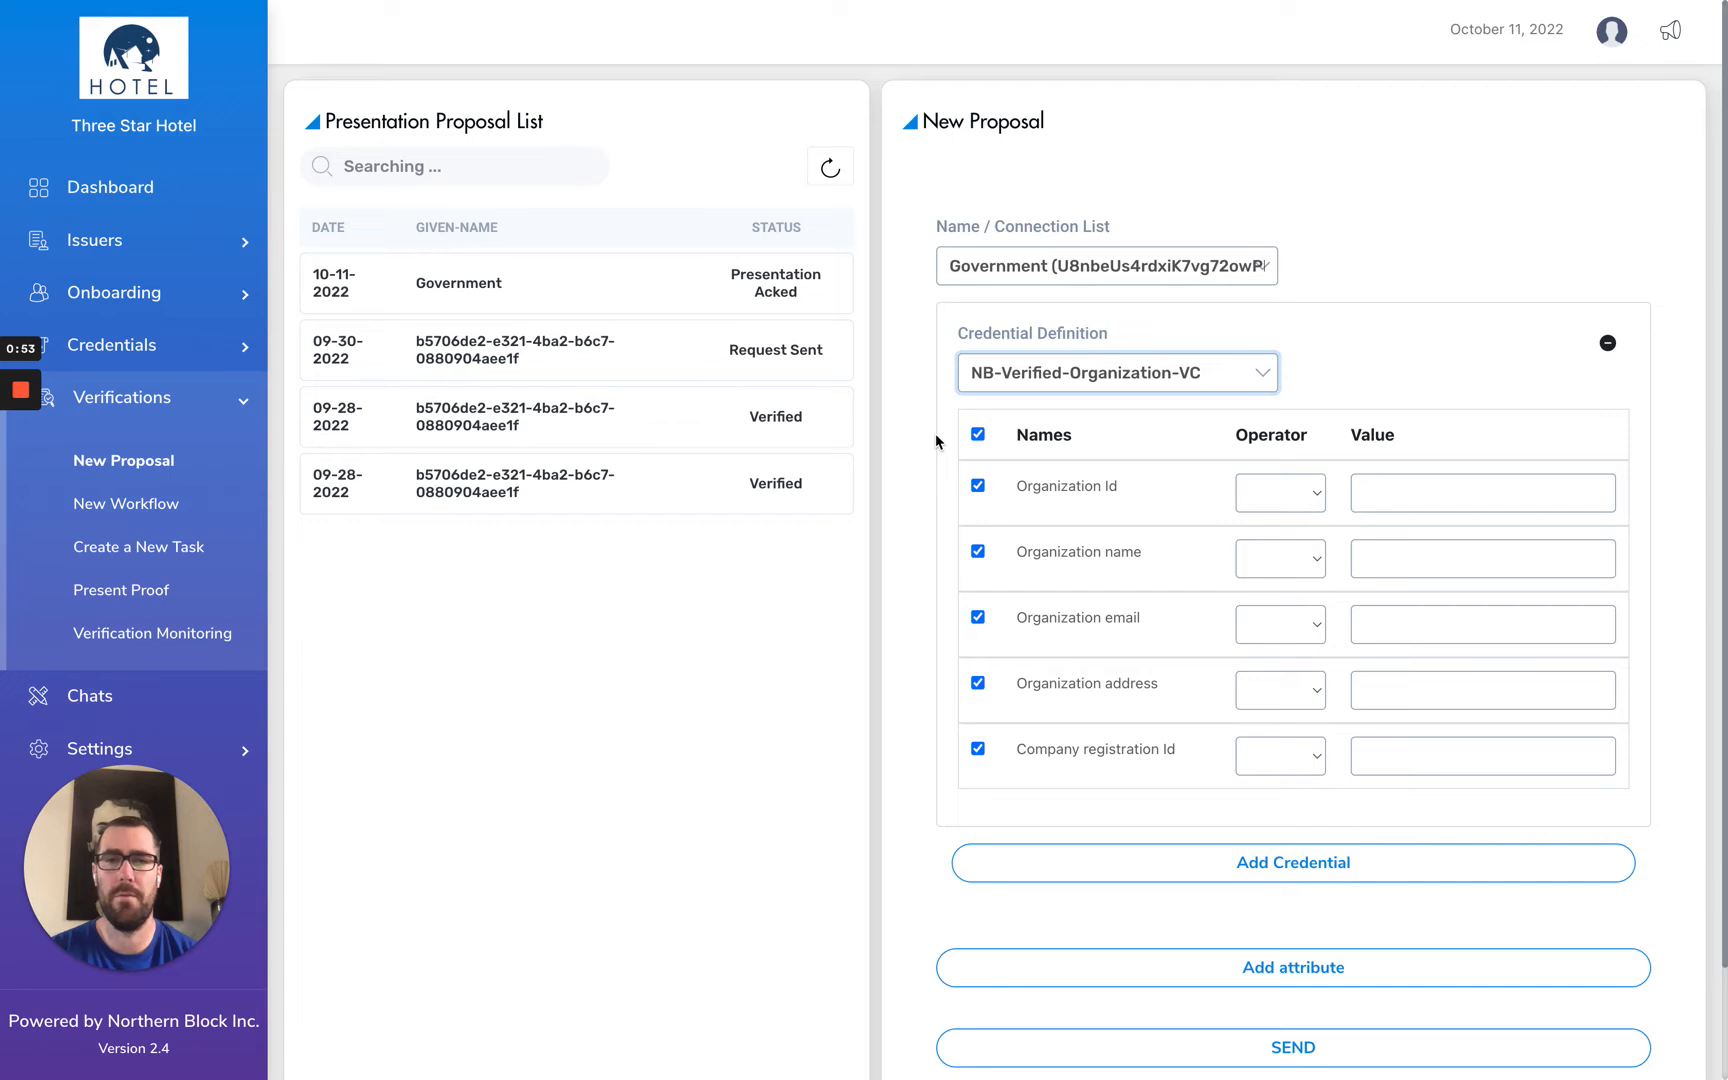
{"action": "mouse_move", "coordinate": [911, 510]}
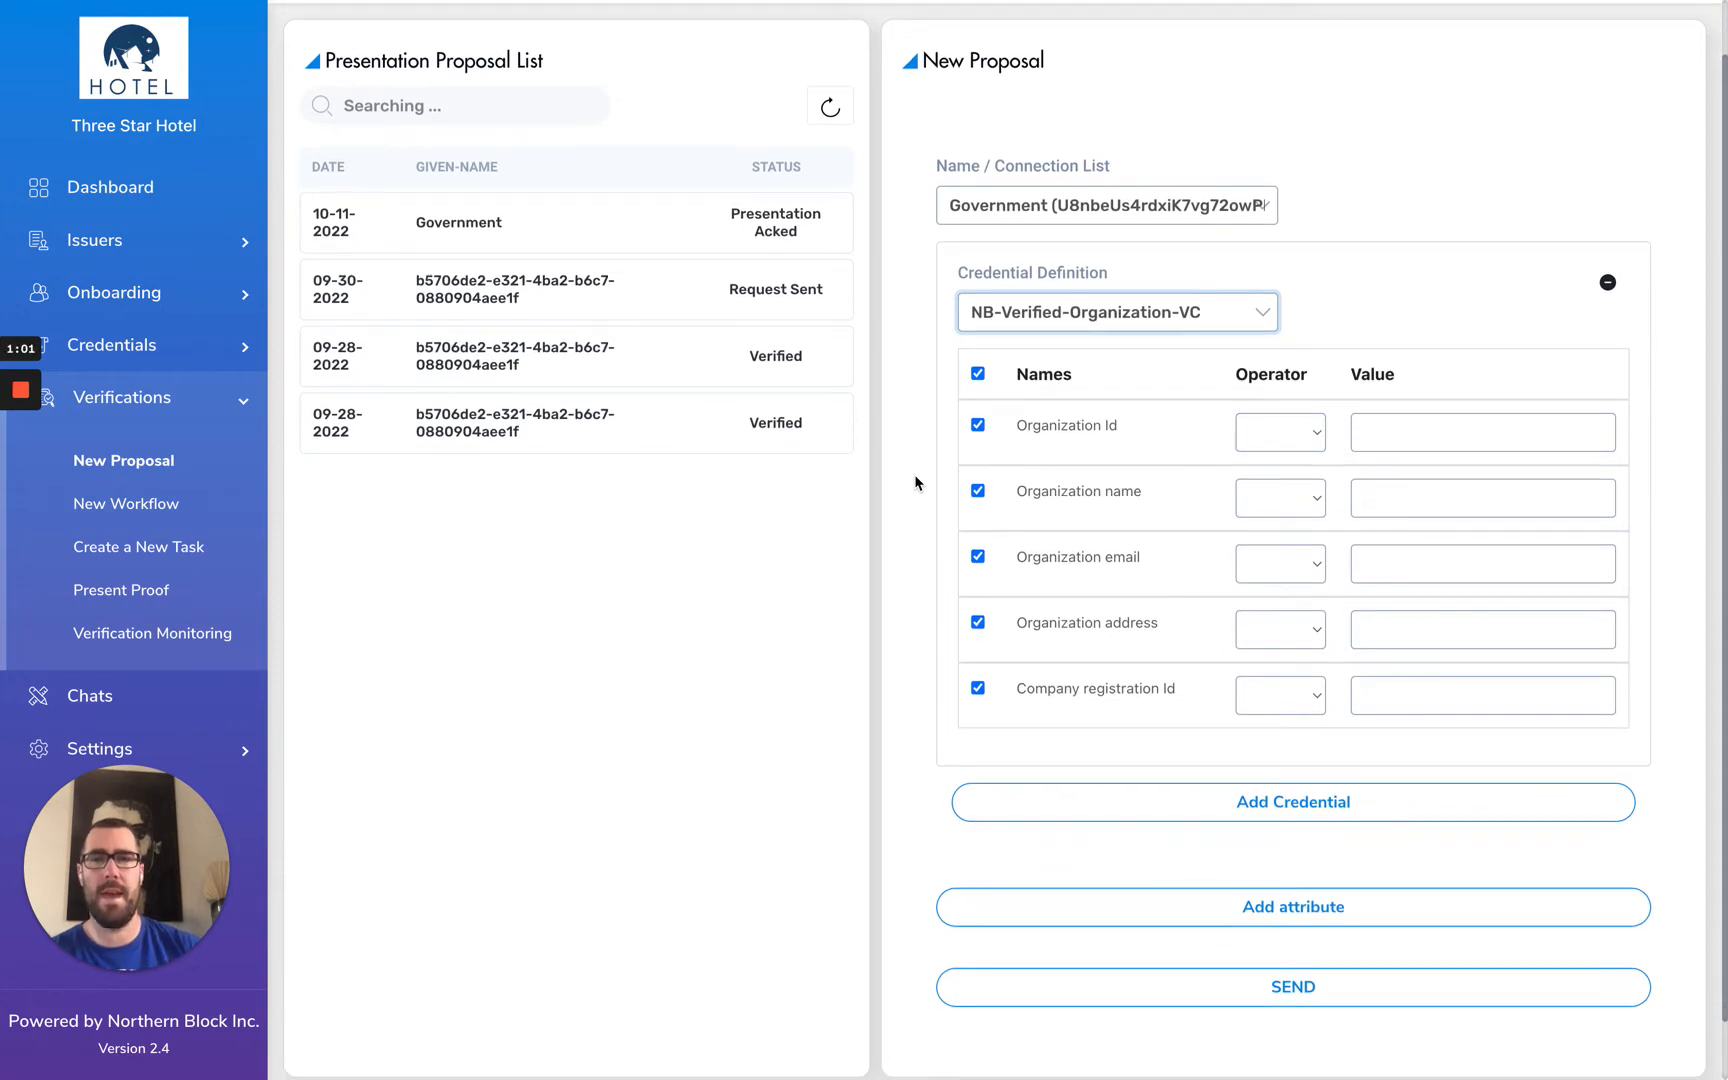
{"action": "mouse_move", "coordinate": [944, 98]}
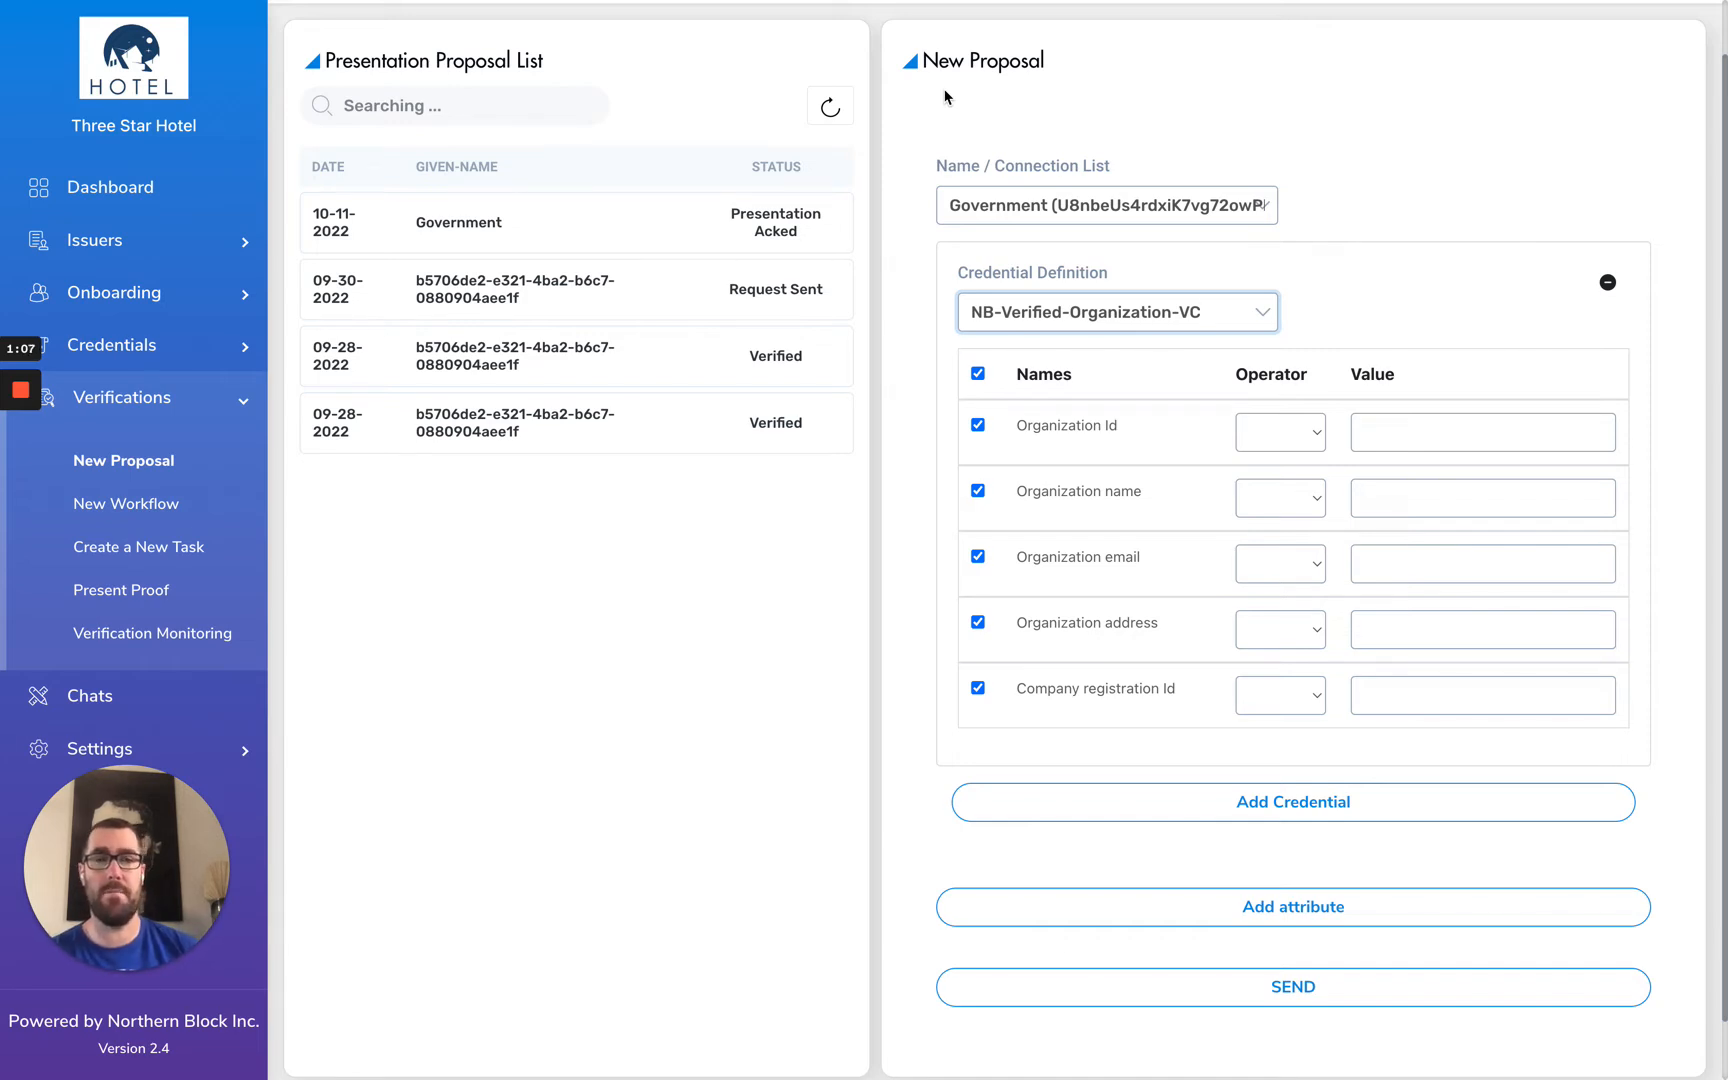
{"action": "mouse_move", "coordinate": [904, 300]}
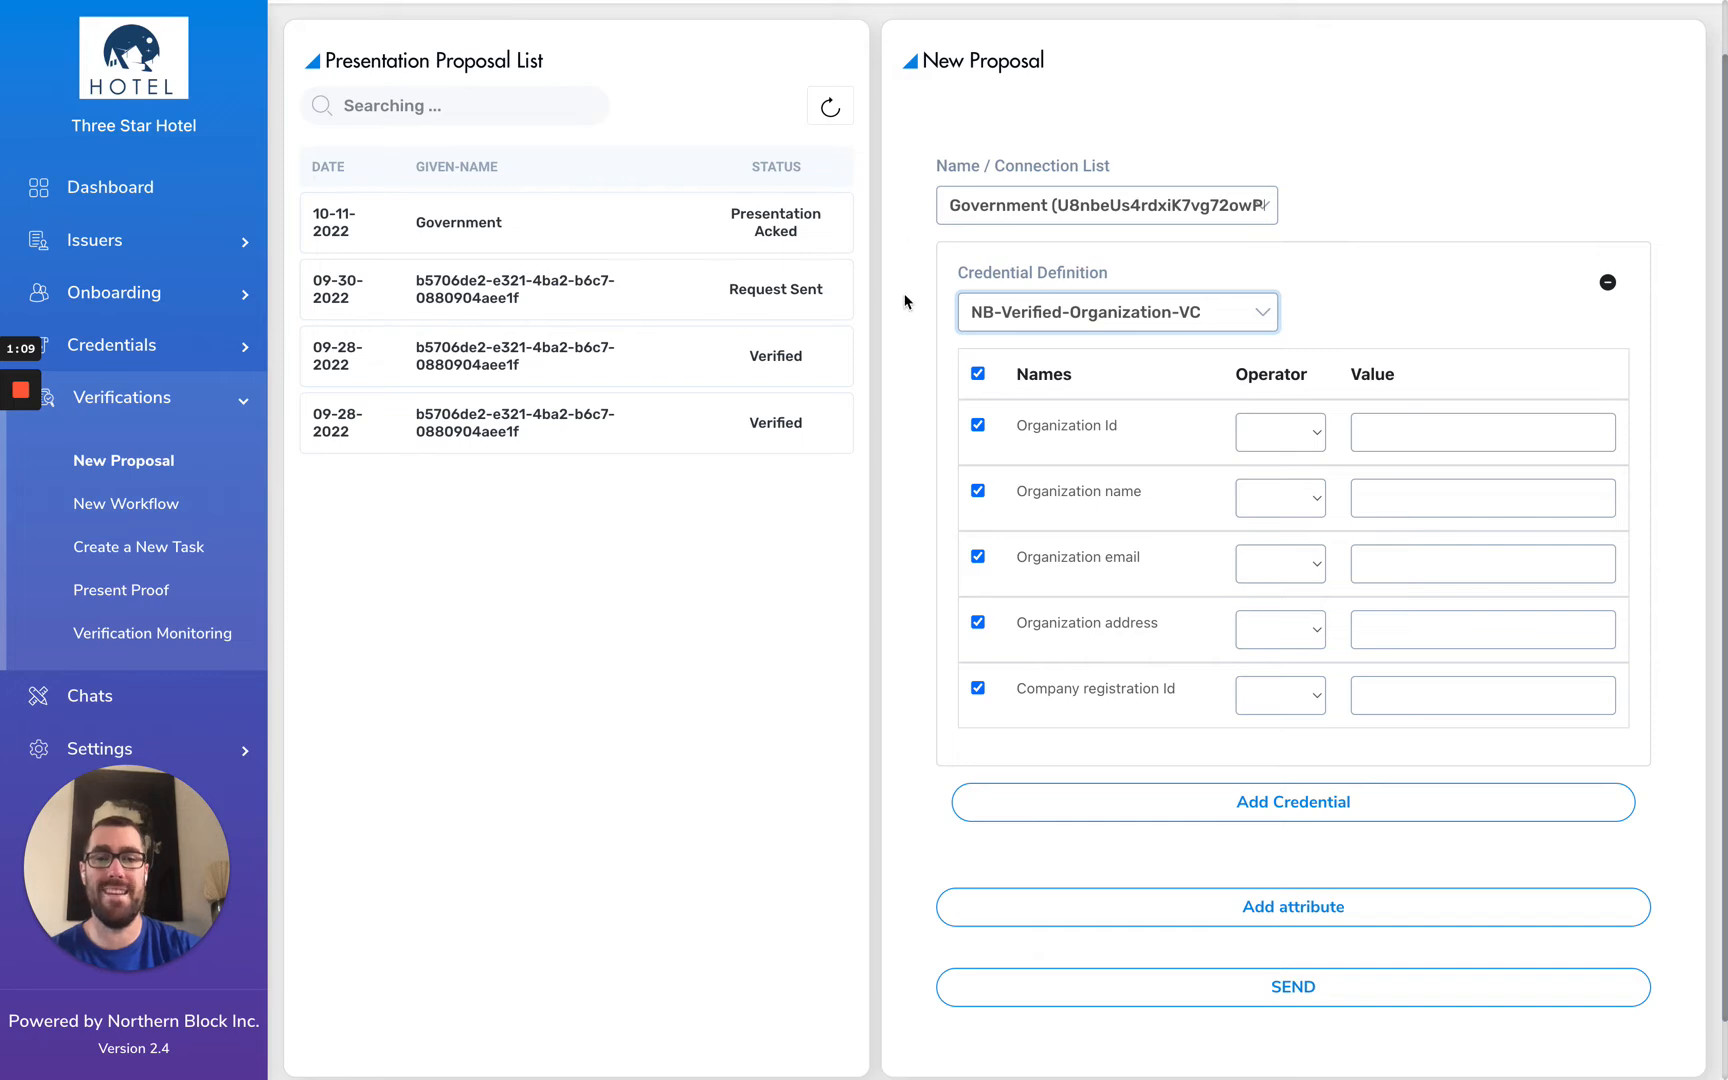
{"action": "mouse_move", "coordinate": [882, 495]}
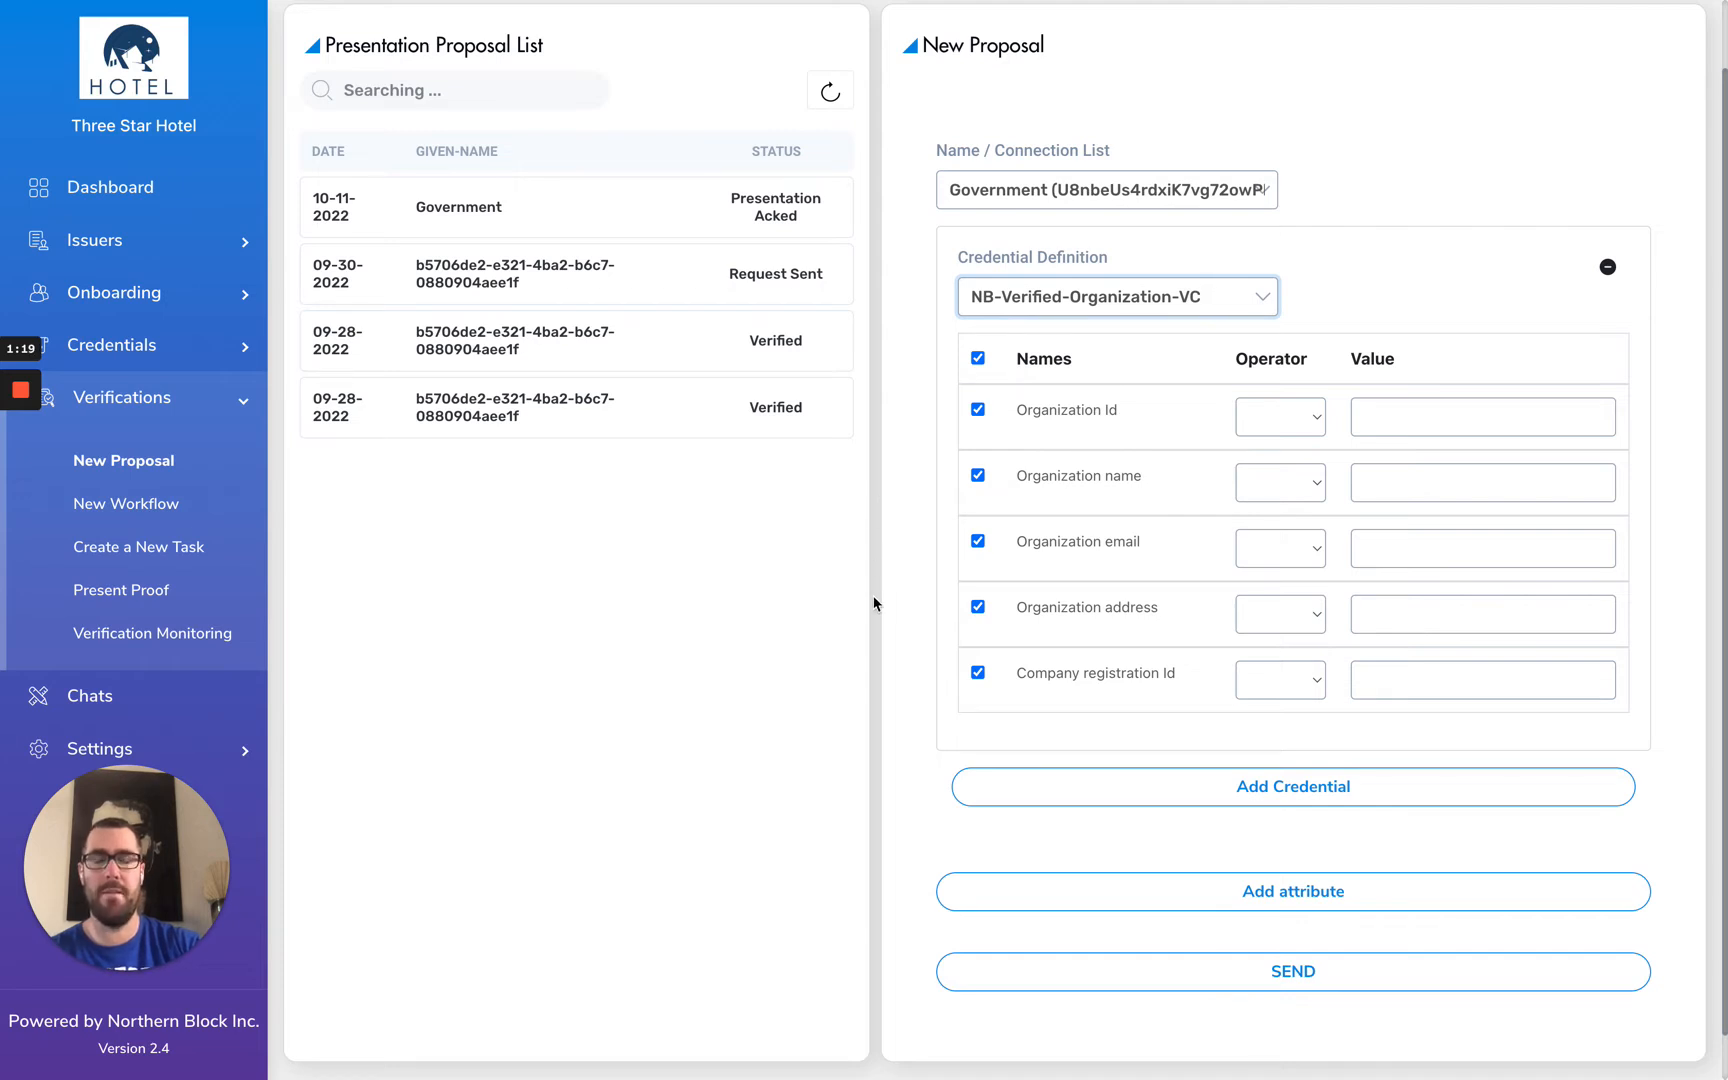
{"action": "mouse_move", "coordinate": [1322, 238]}
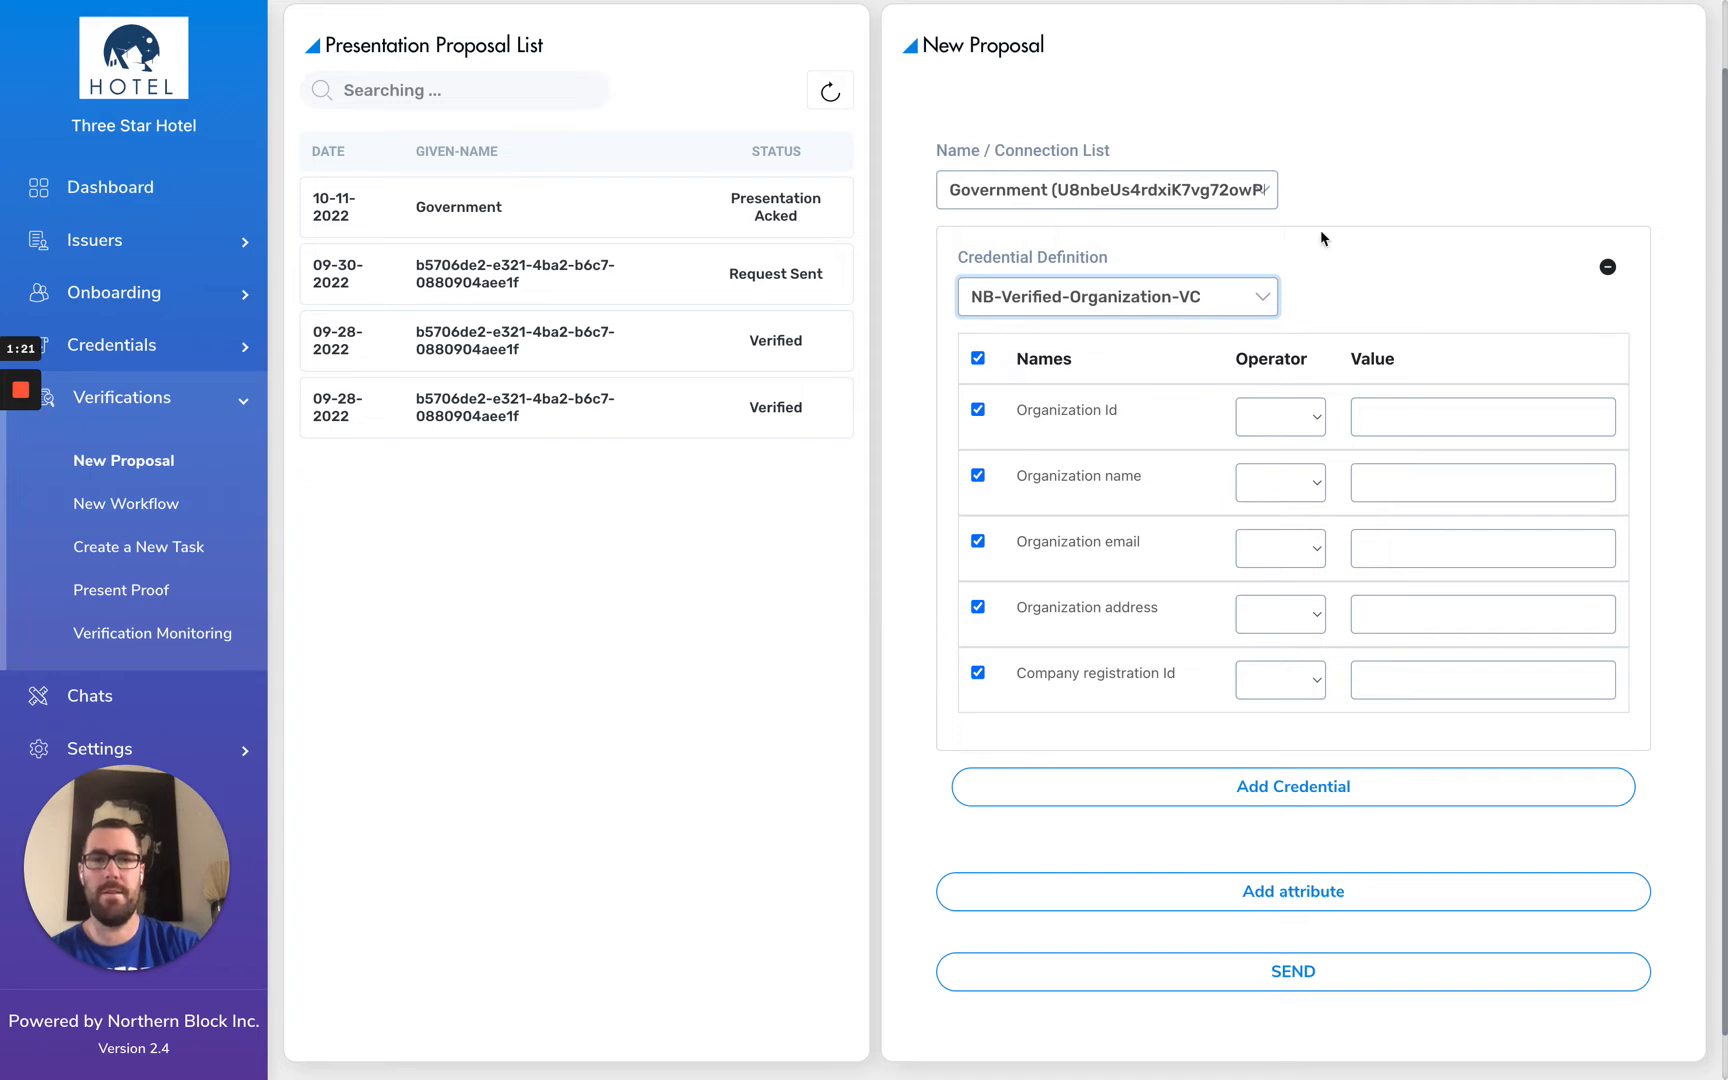
{"action": "mouse_move", "coordinate": [882, 443]}
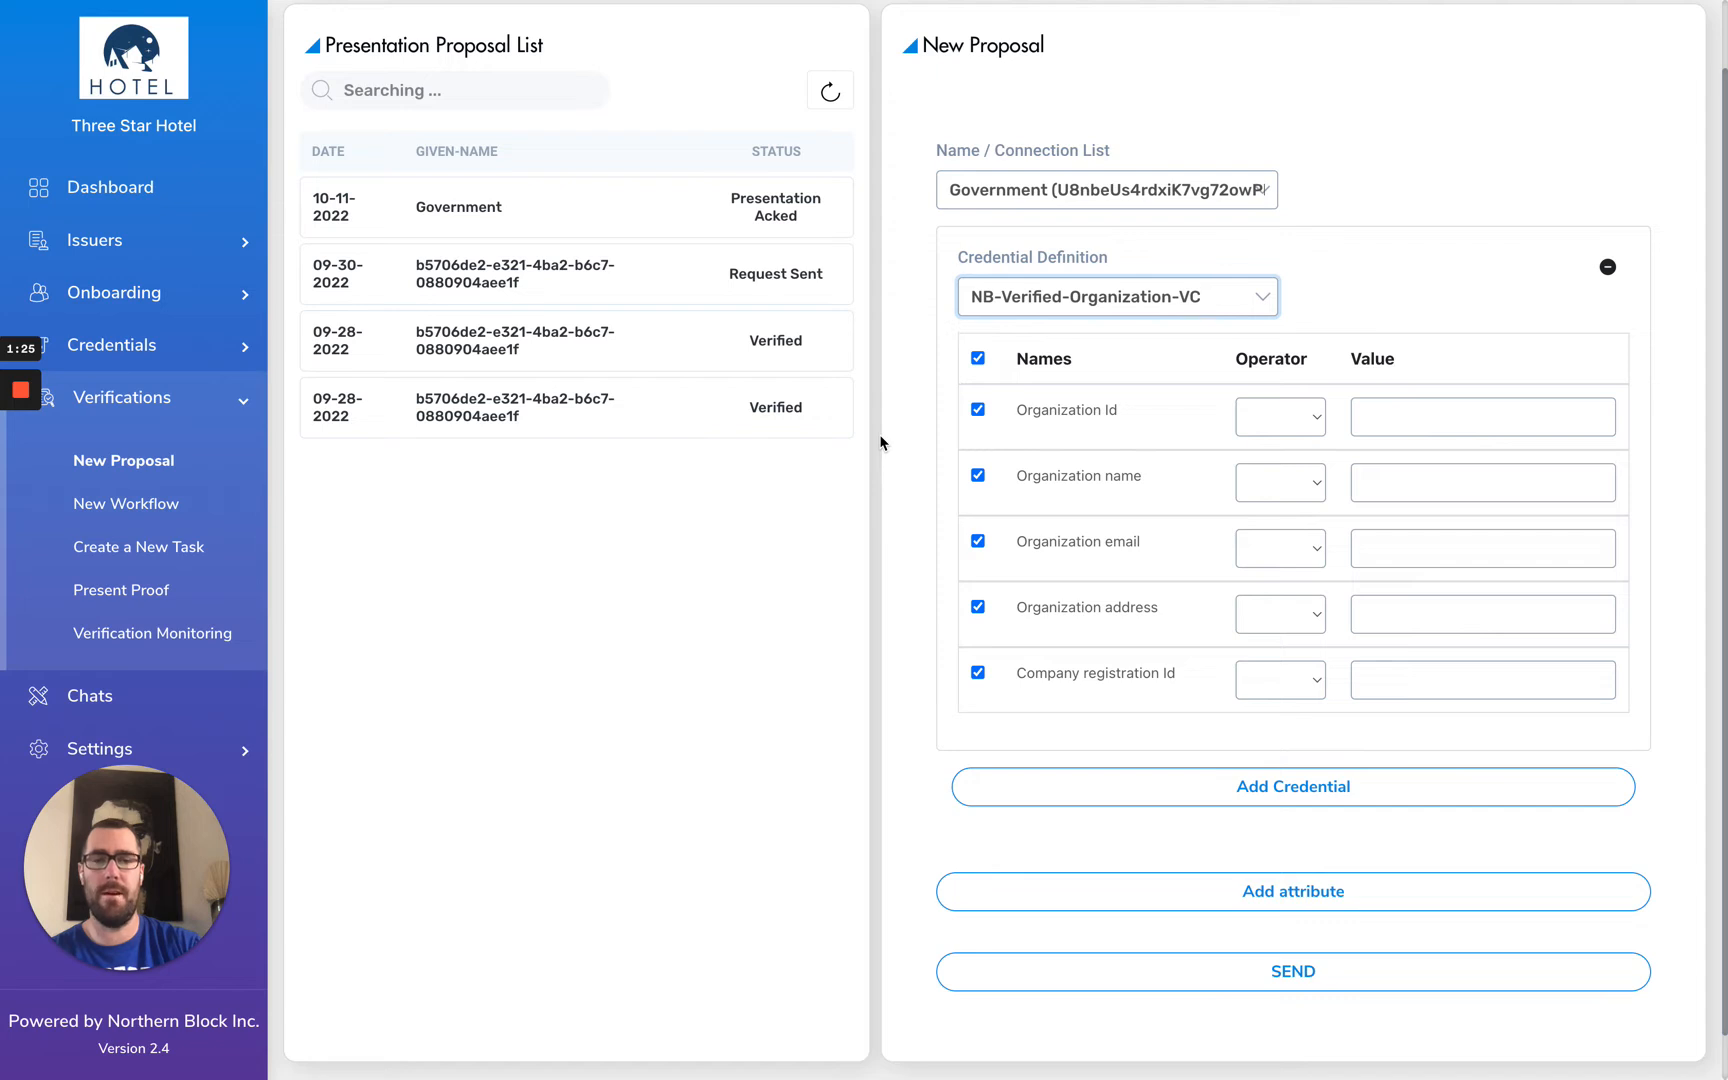
{"action": "mouse_move", "coordinate": [890, 711]}
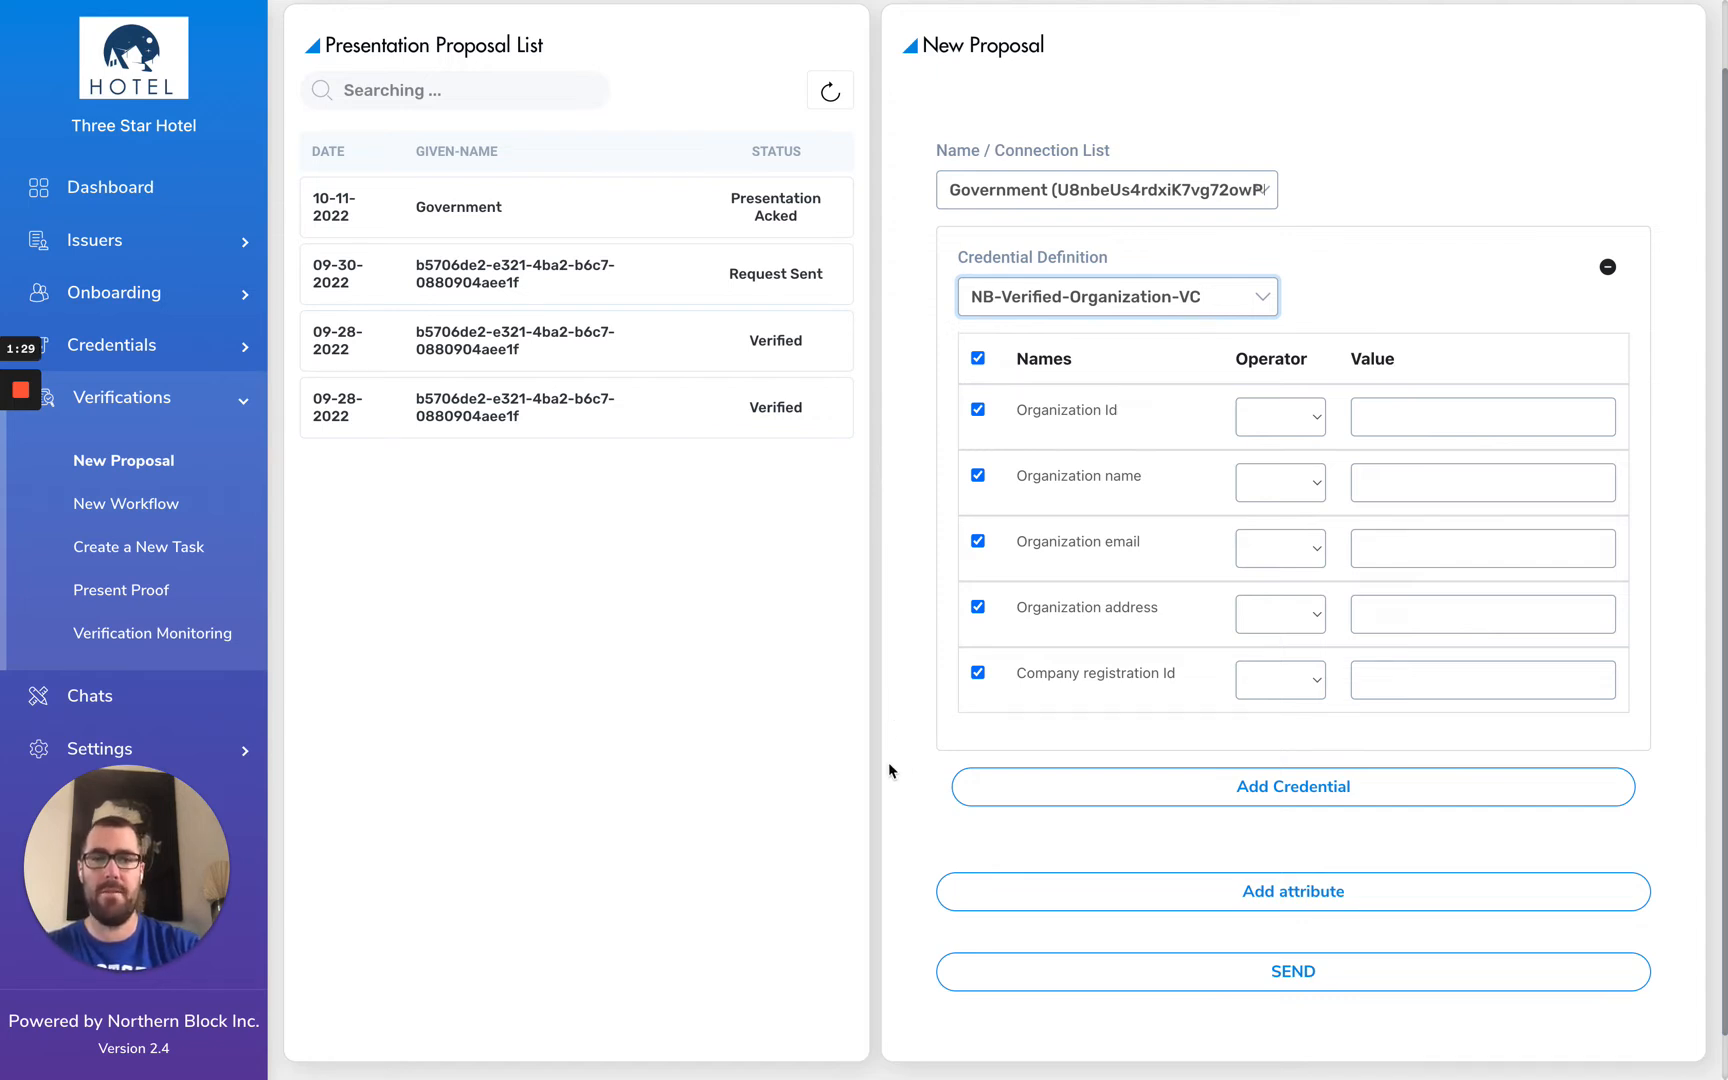
{"action": "mouse_move", "coordinate": [901, 356]}
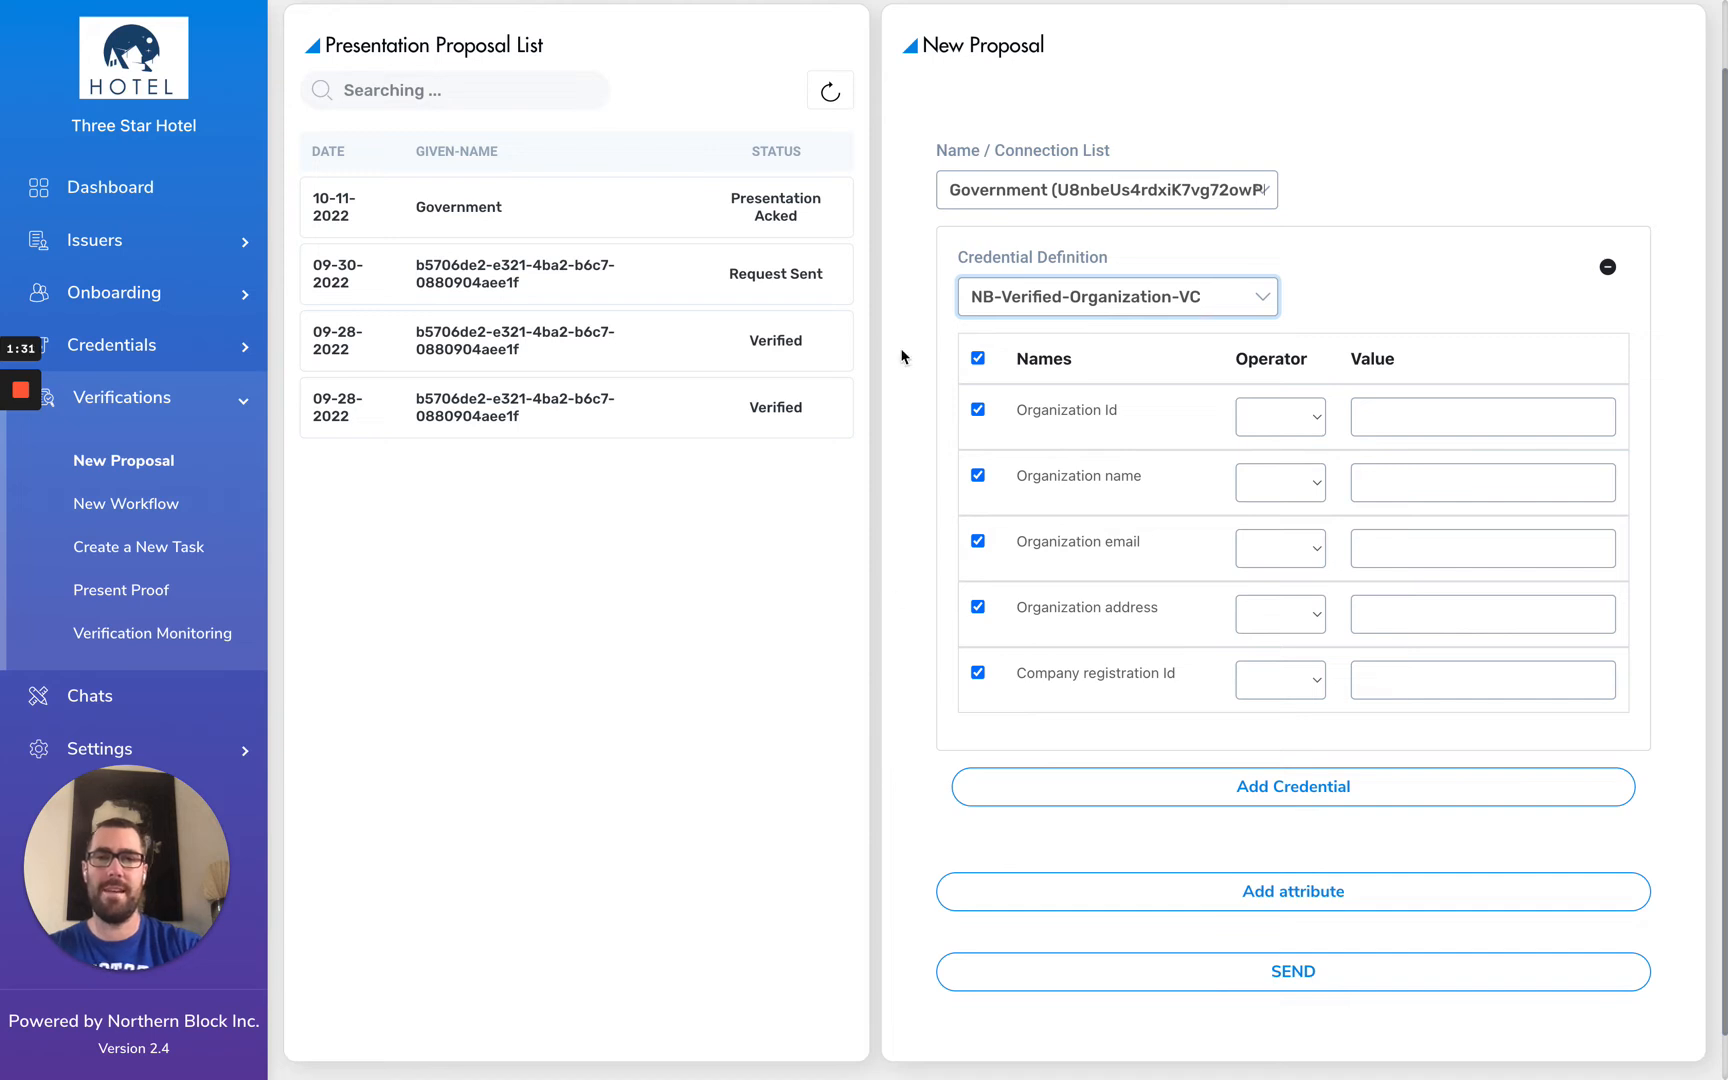
{"action": "mouse_move", "coordinate": [890, 810]}
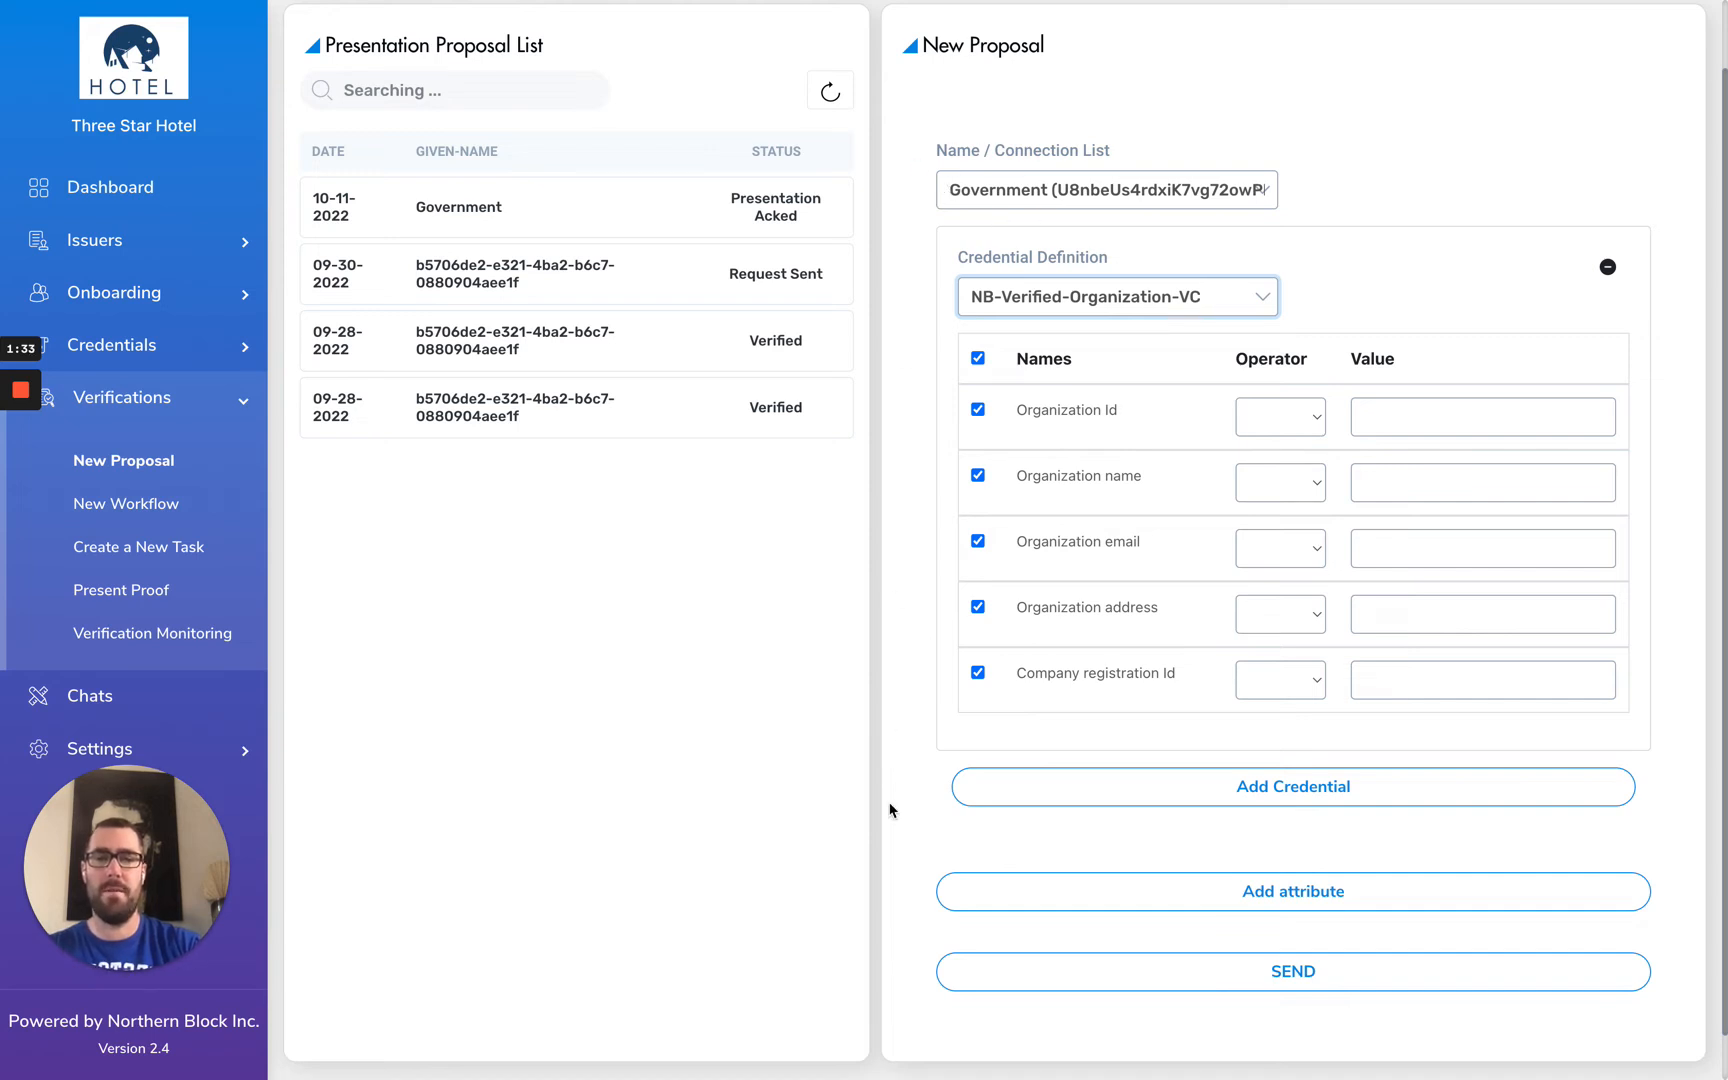
Add extra attribute fields for Bank Number, Transit Number and Account Number.
{"action": "left_click", "coordinate": [1292, 890]}
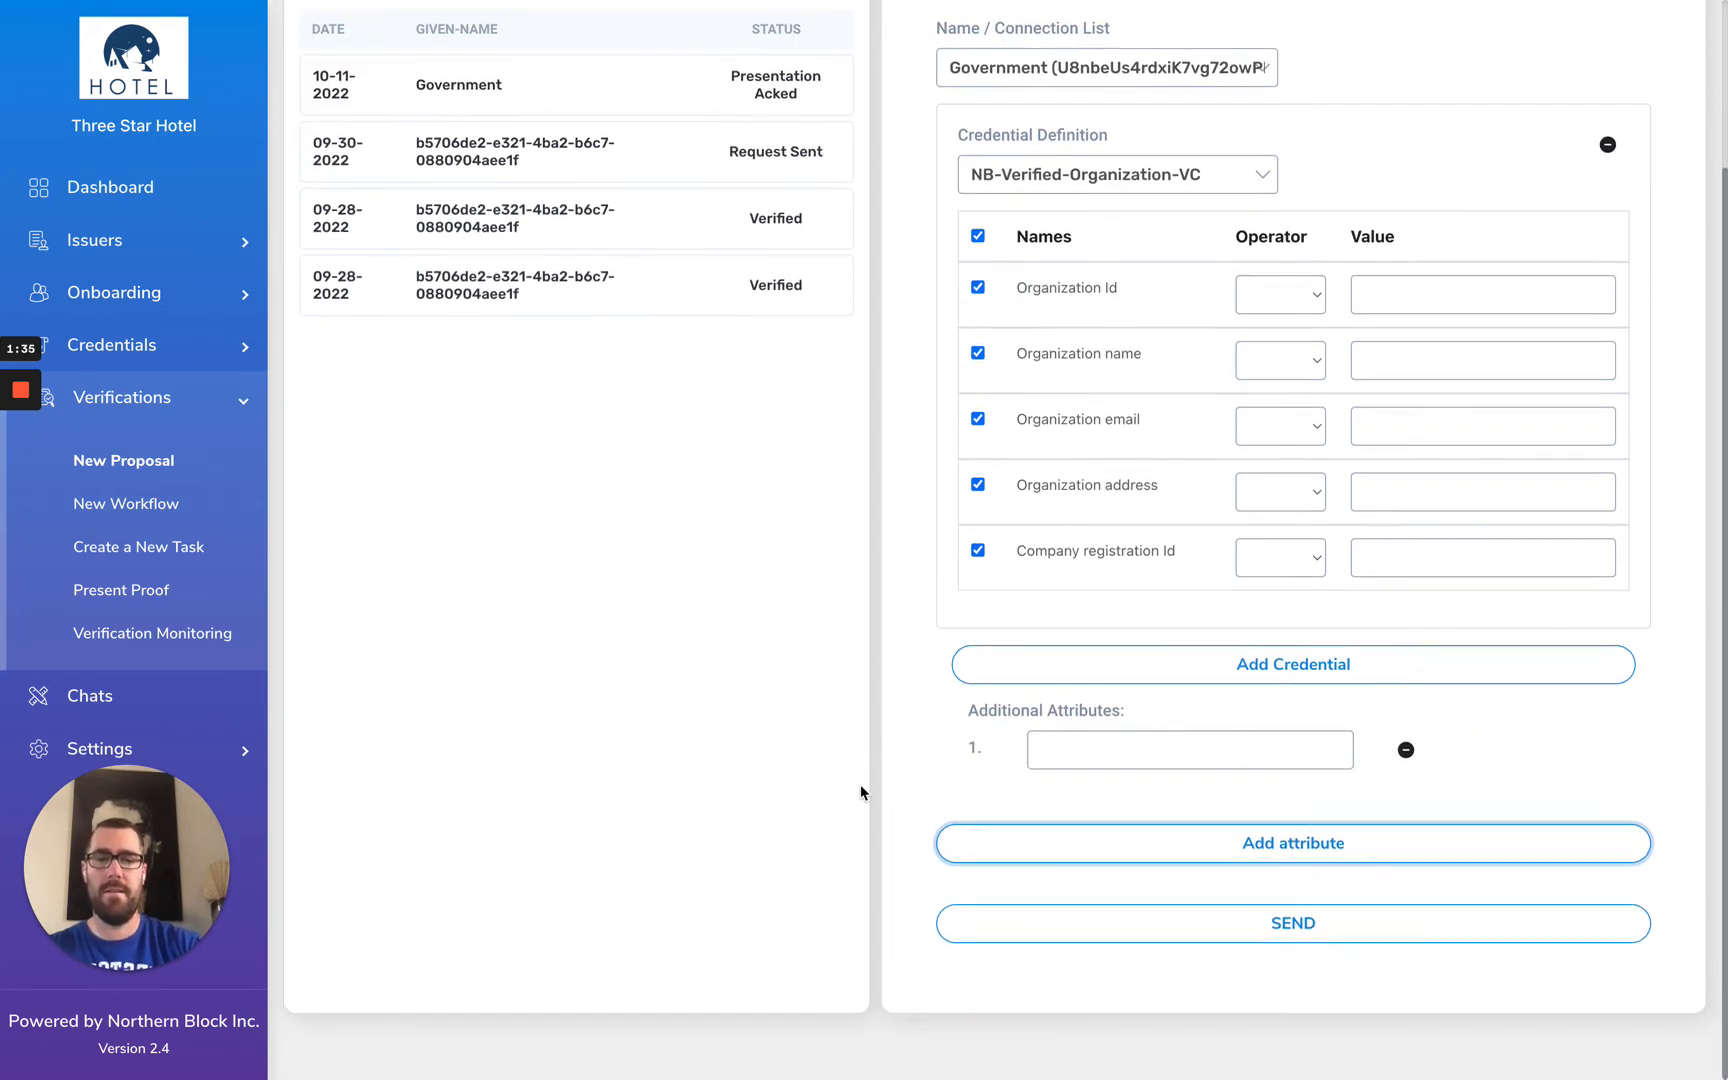
{"action": "left_click", "coordinate": [1189, 749]}
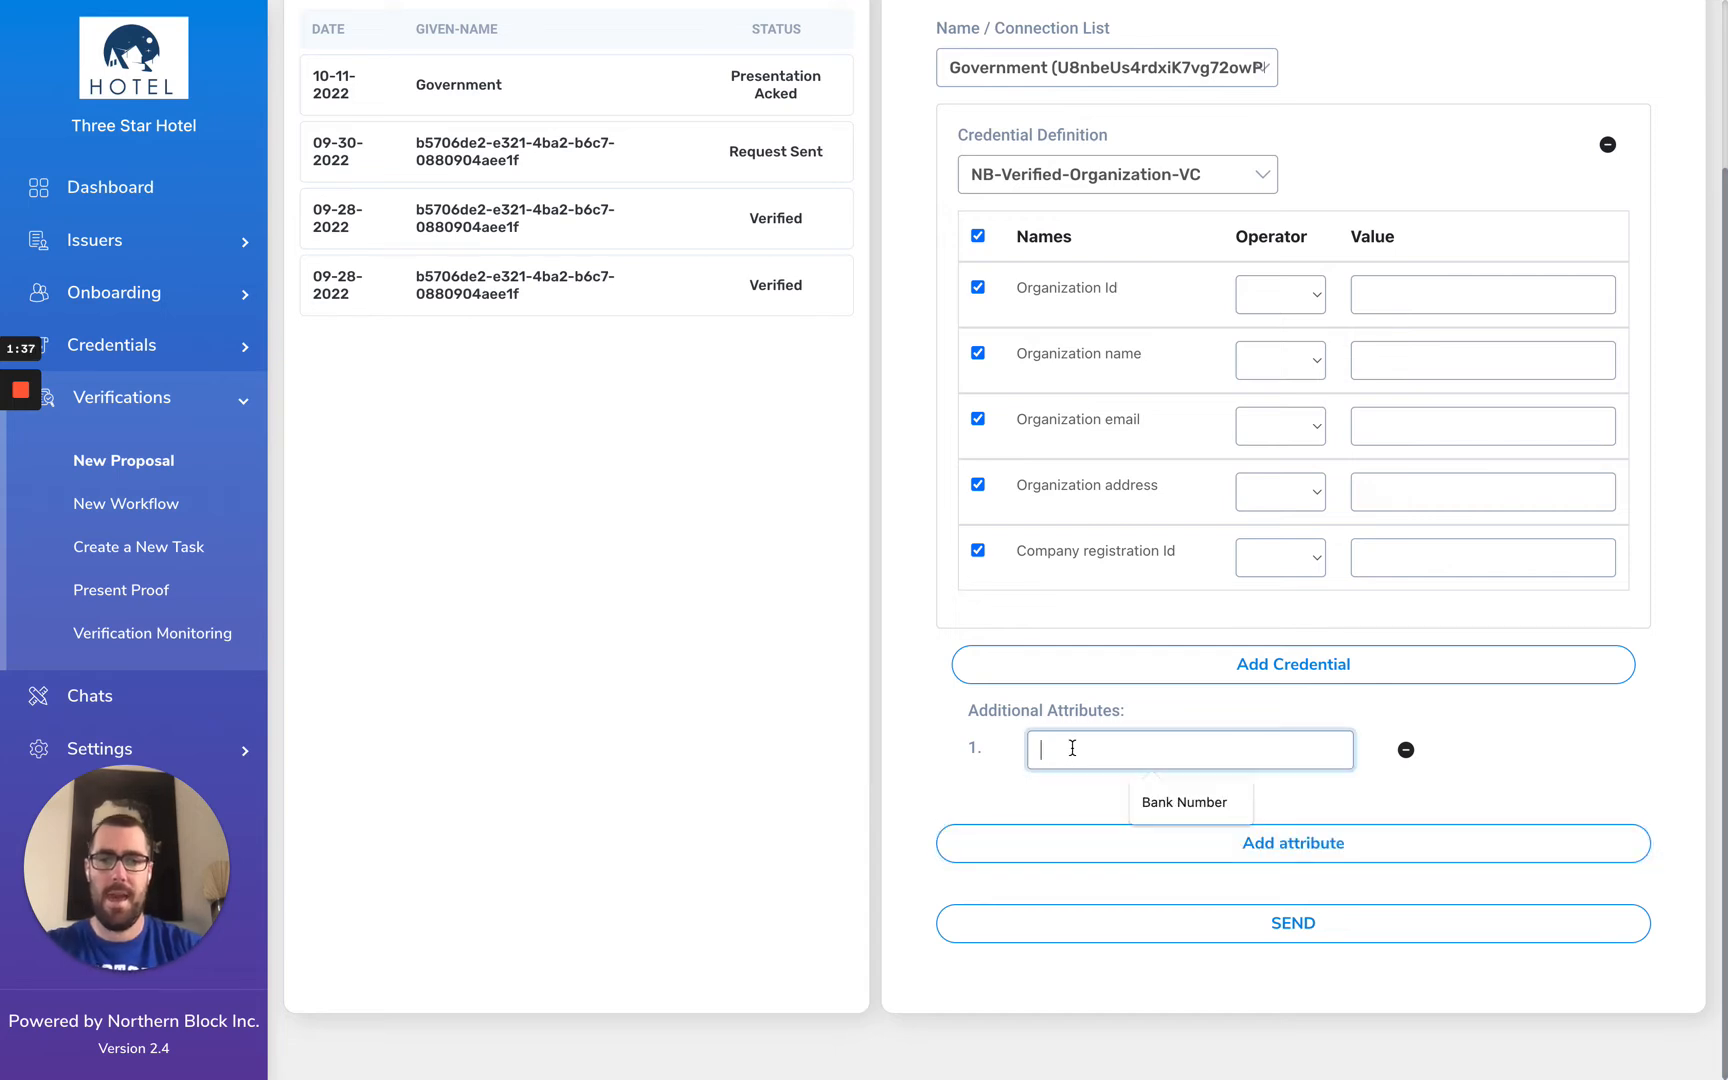
{"action": "left_click", "coordinate": [1189, 802]}
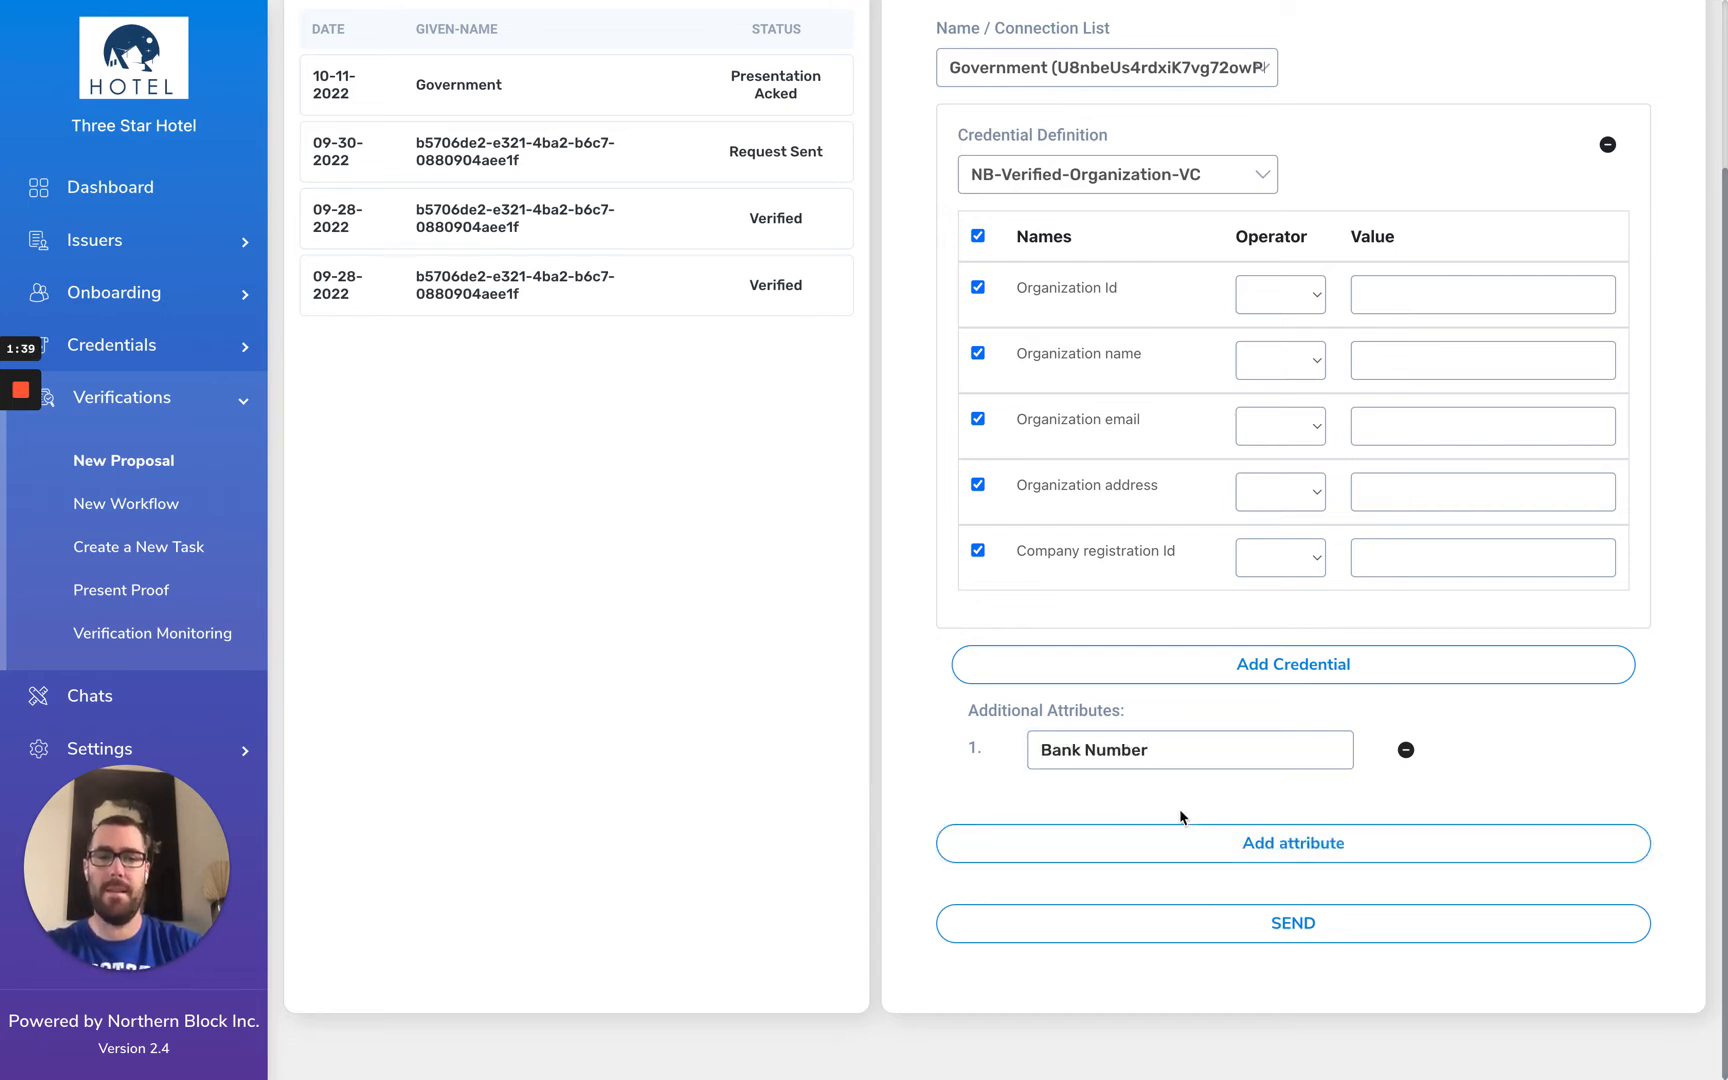
{"action": "left_click", "coordinate": [1292, 843]}
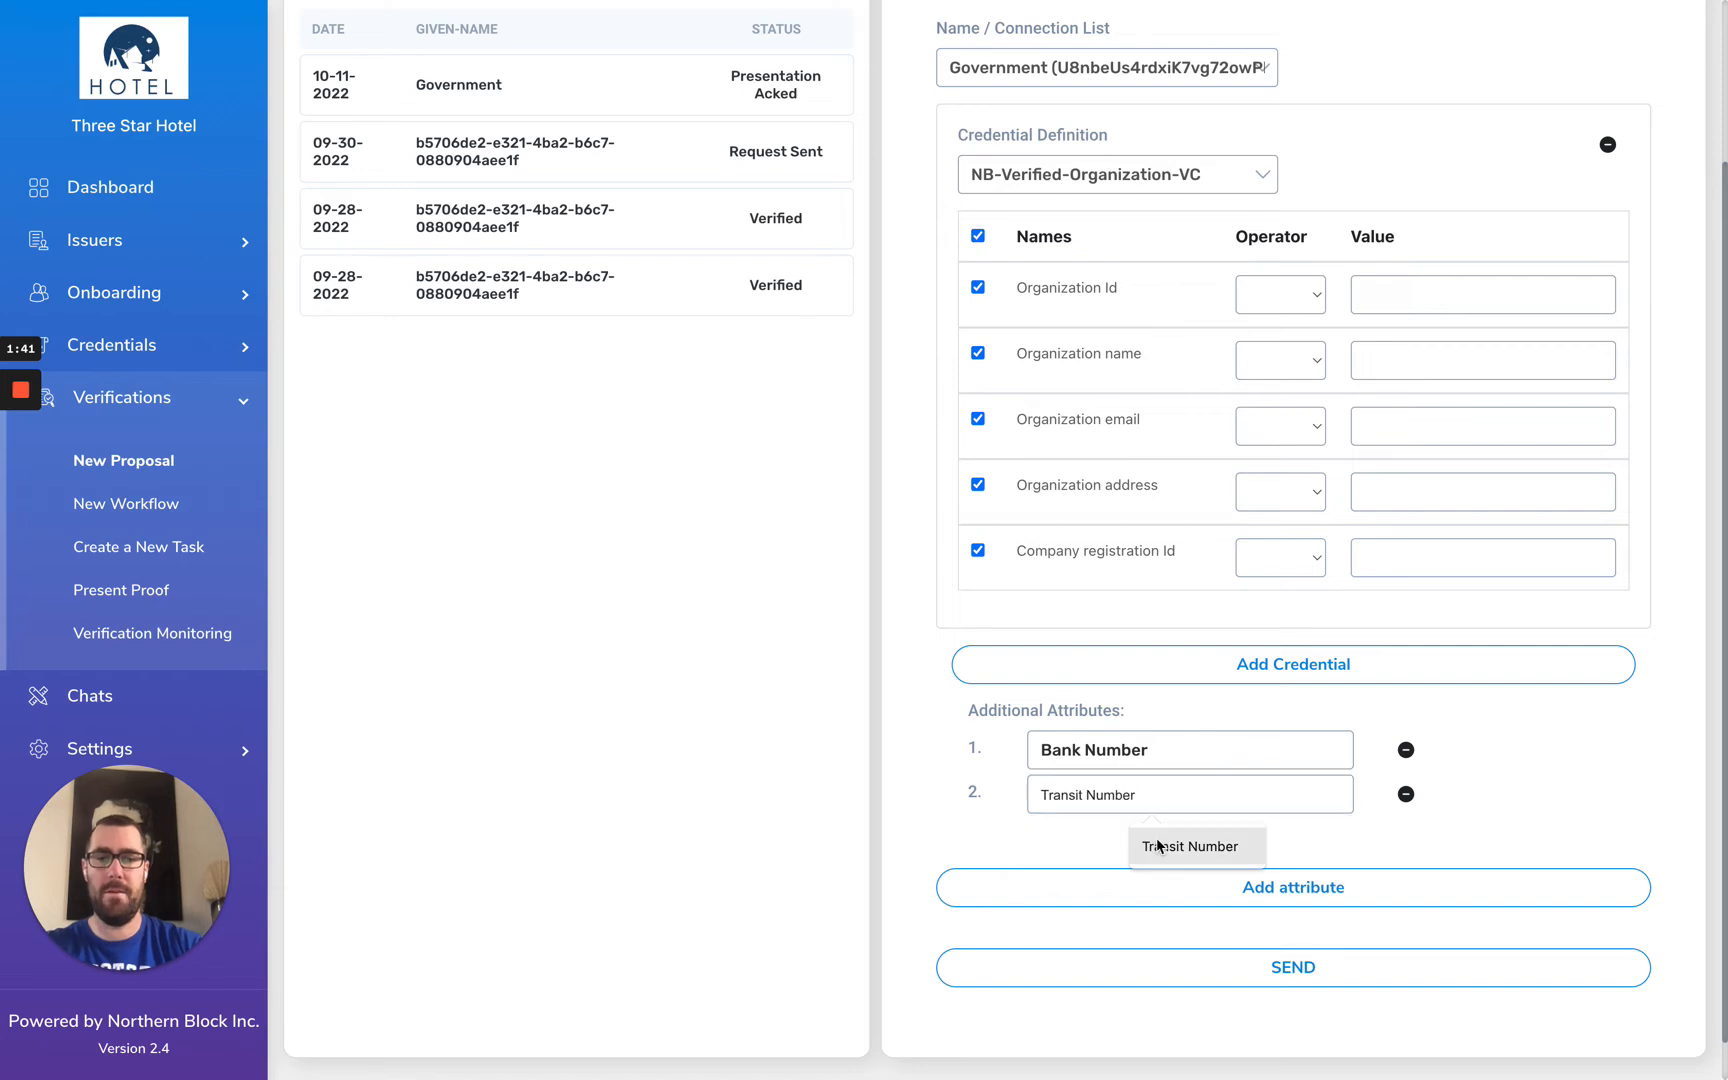
{"action": "left_click", "coordinate": [1292, 887]}
{"action": "type", "text": "Account Number"}
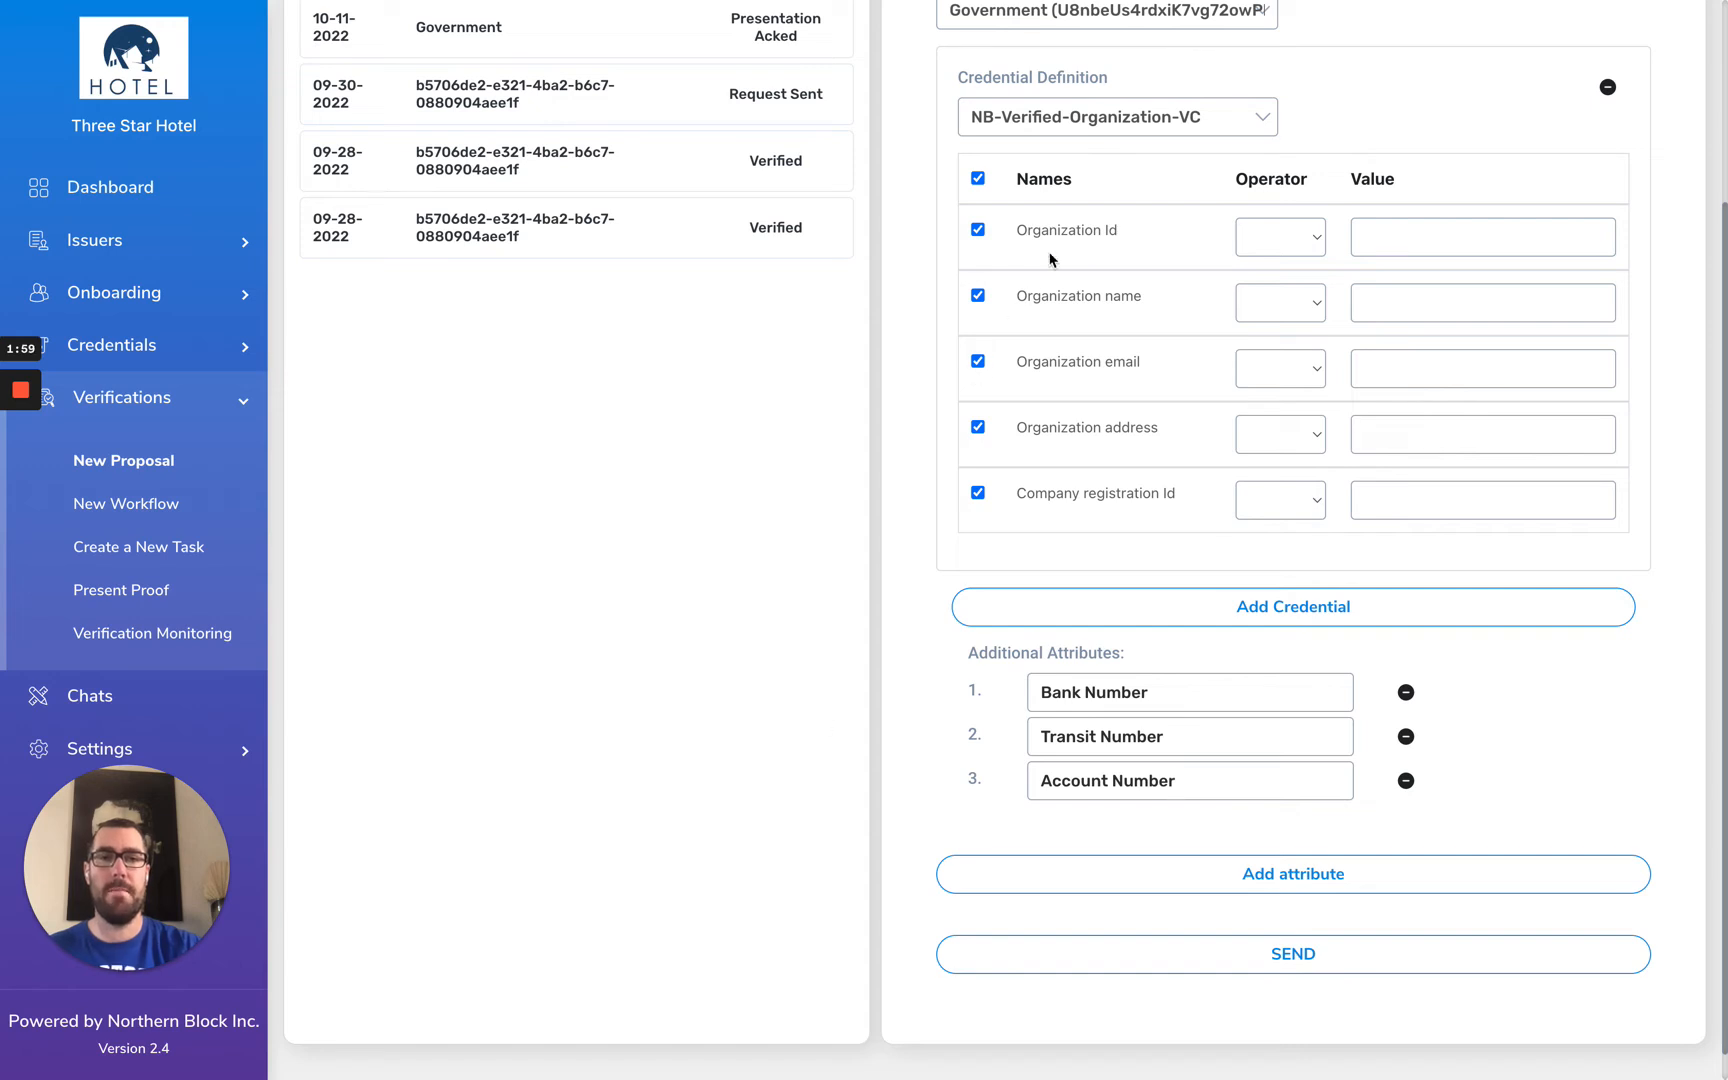
{"action": "mouse_move", "coordinate": [894, 618]}
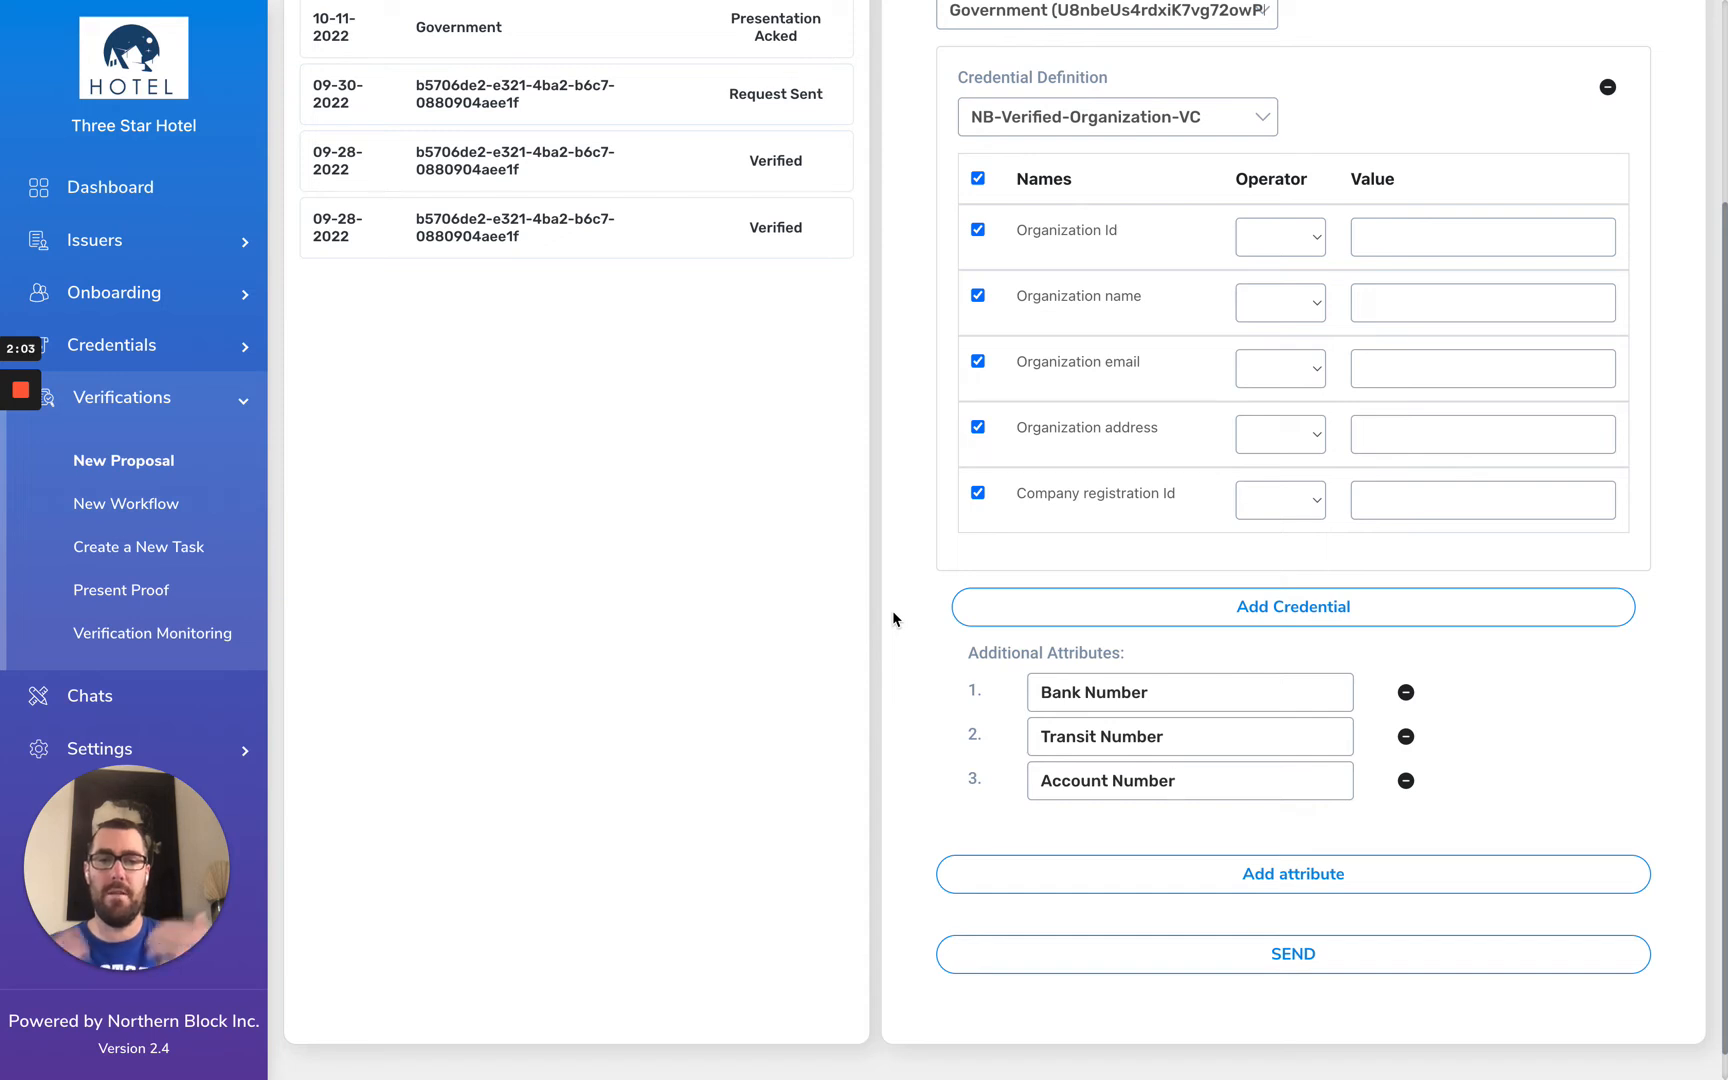
{"action": "mouse_move", "coordinate": [851, 814]}
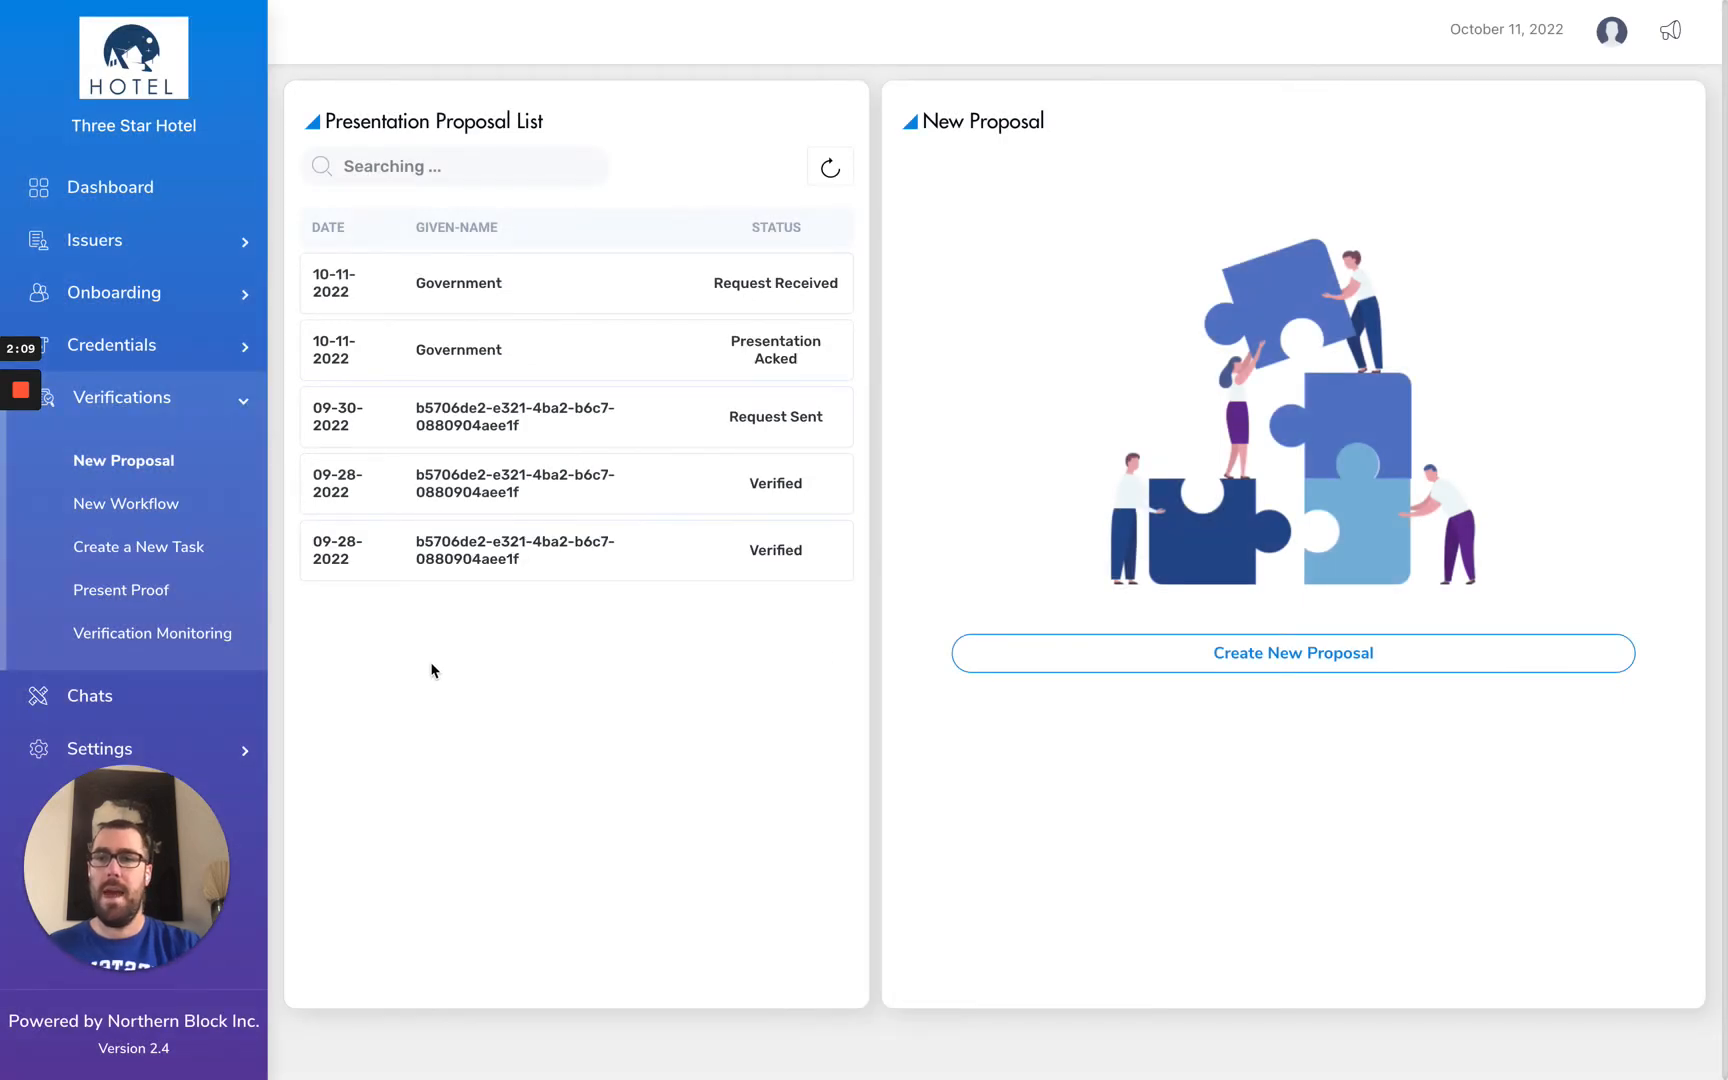
{"action": "left_click", "coordinate": [121, 590]}
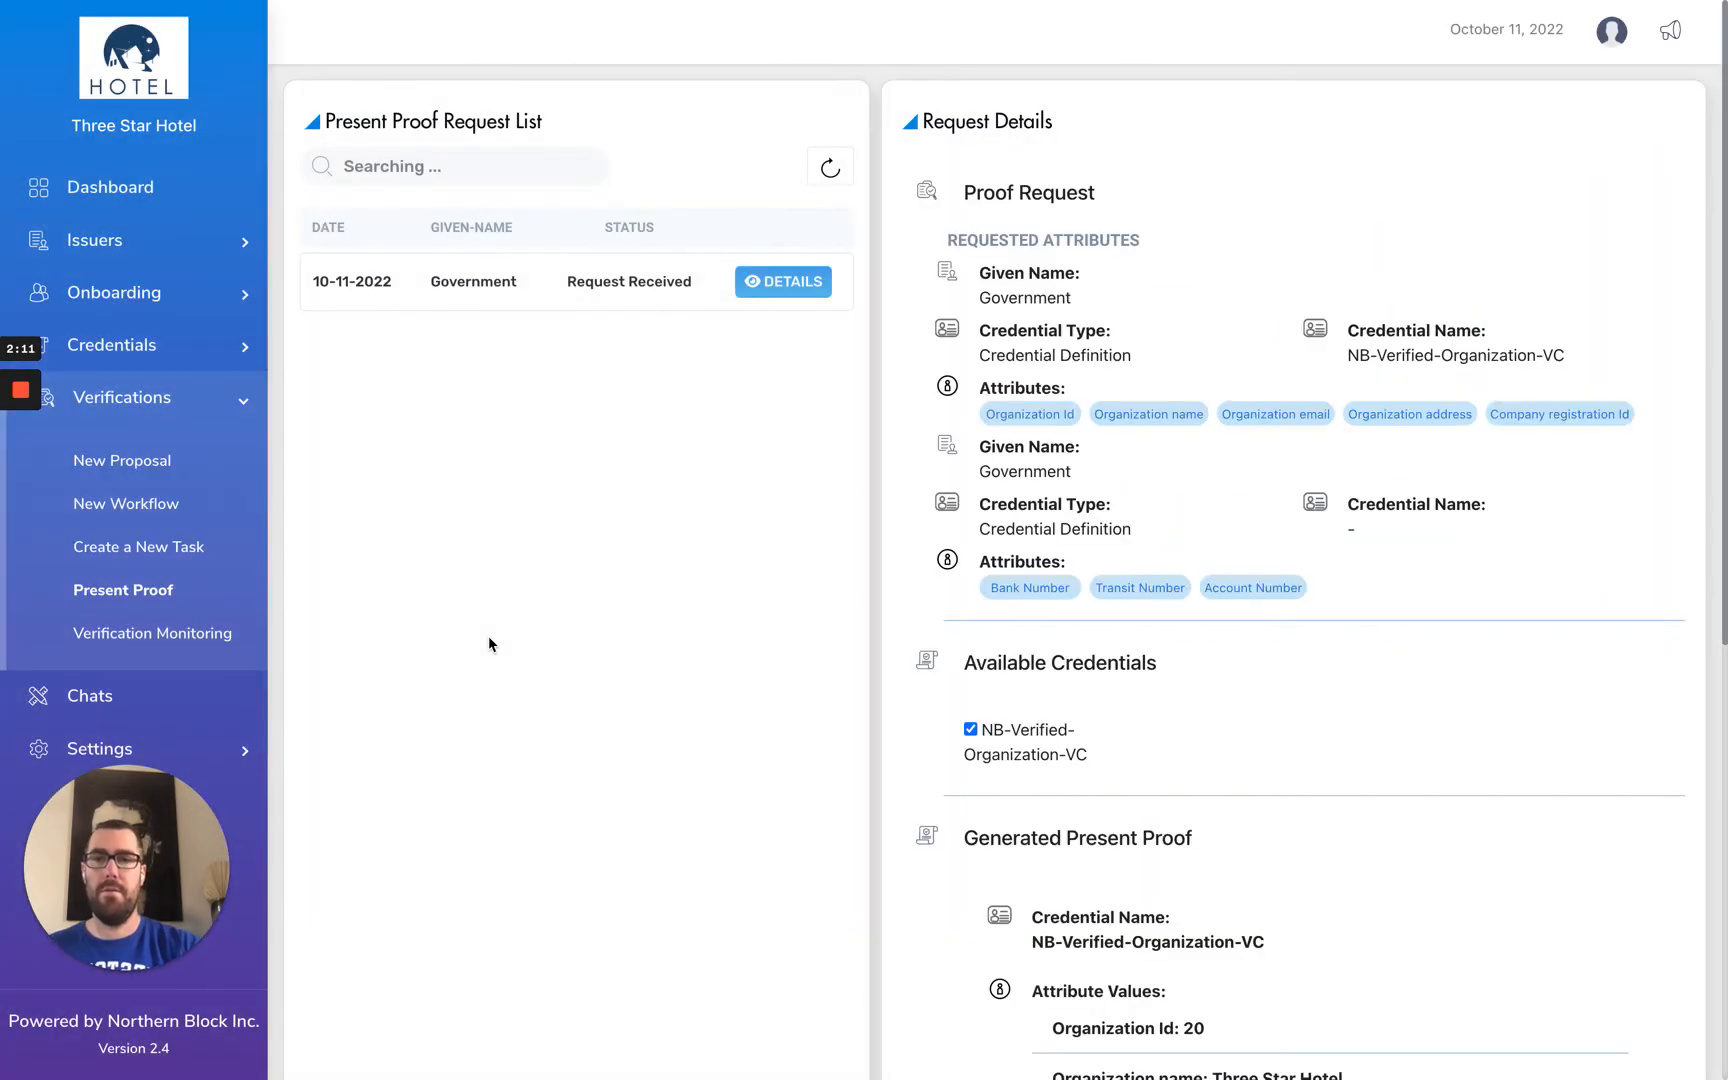
{"action": "mouse_move", "coordinate": [711, 678]}
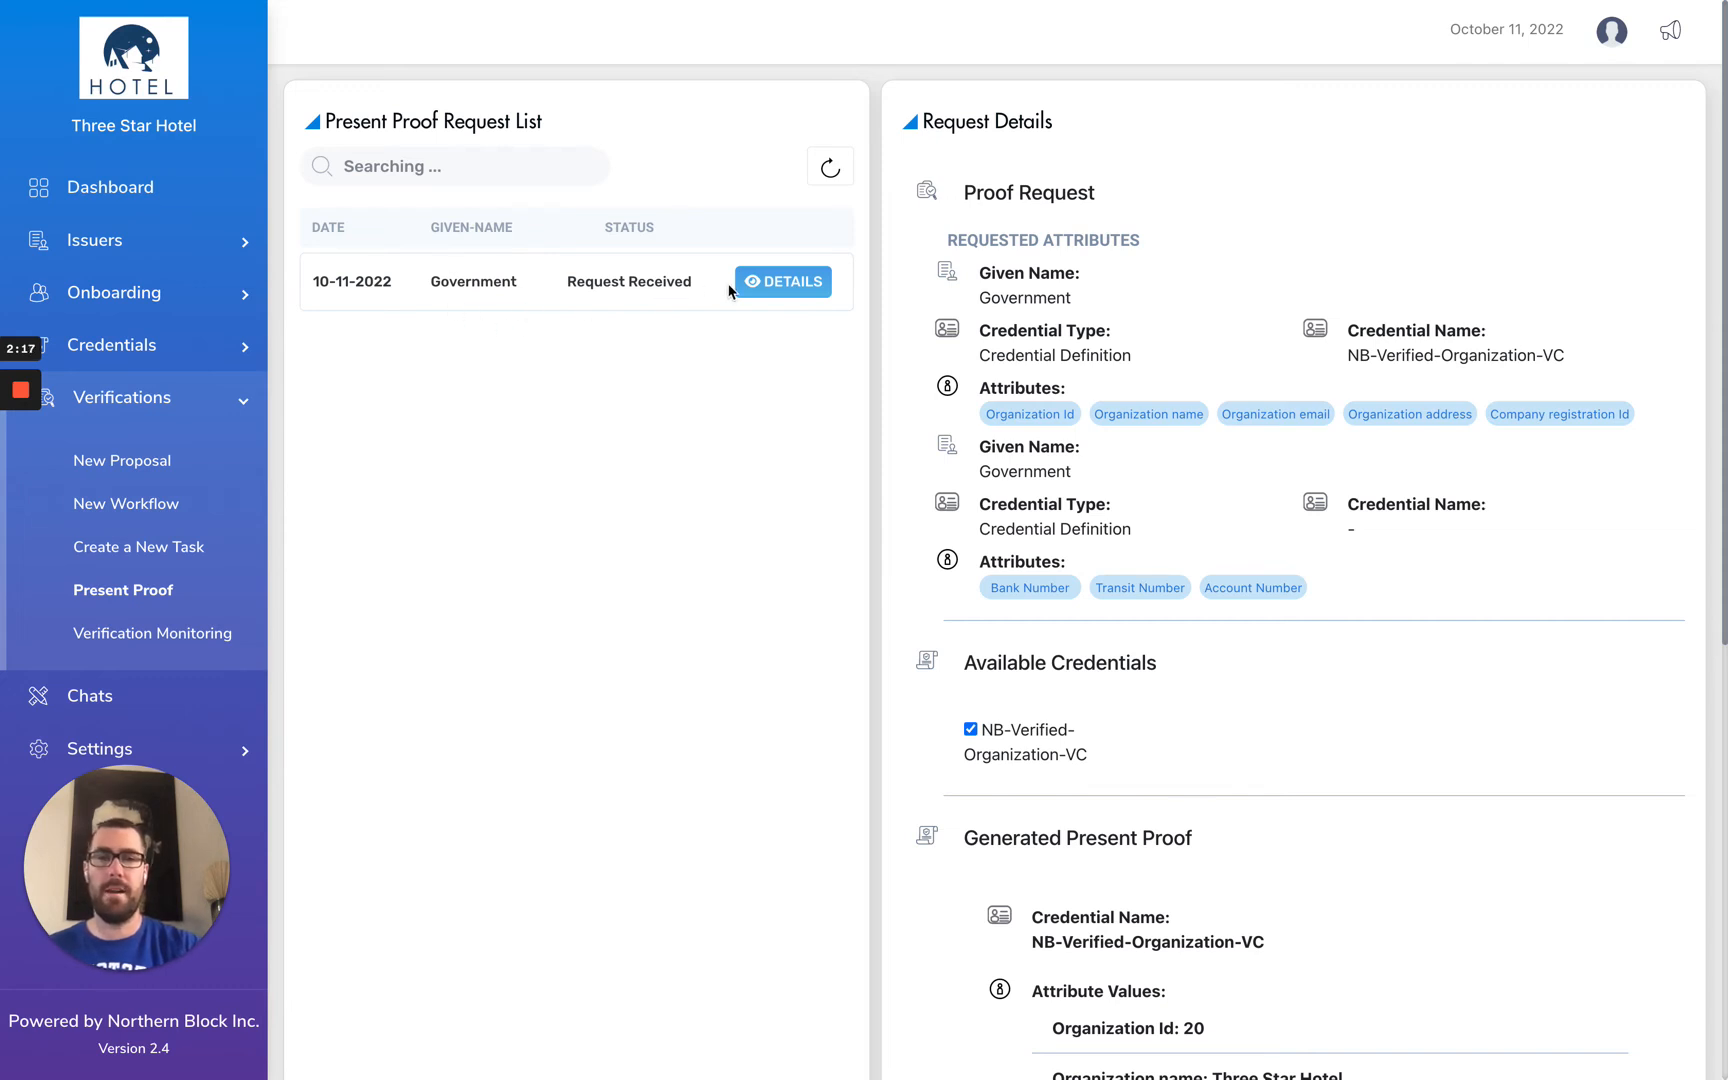
{"action": "mouse_move", "coordinate": [1400, 598]}
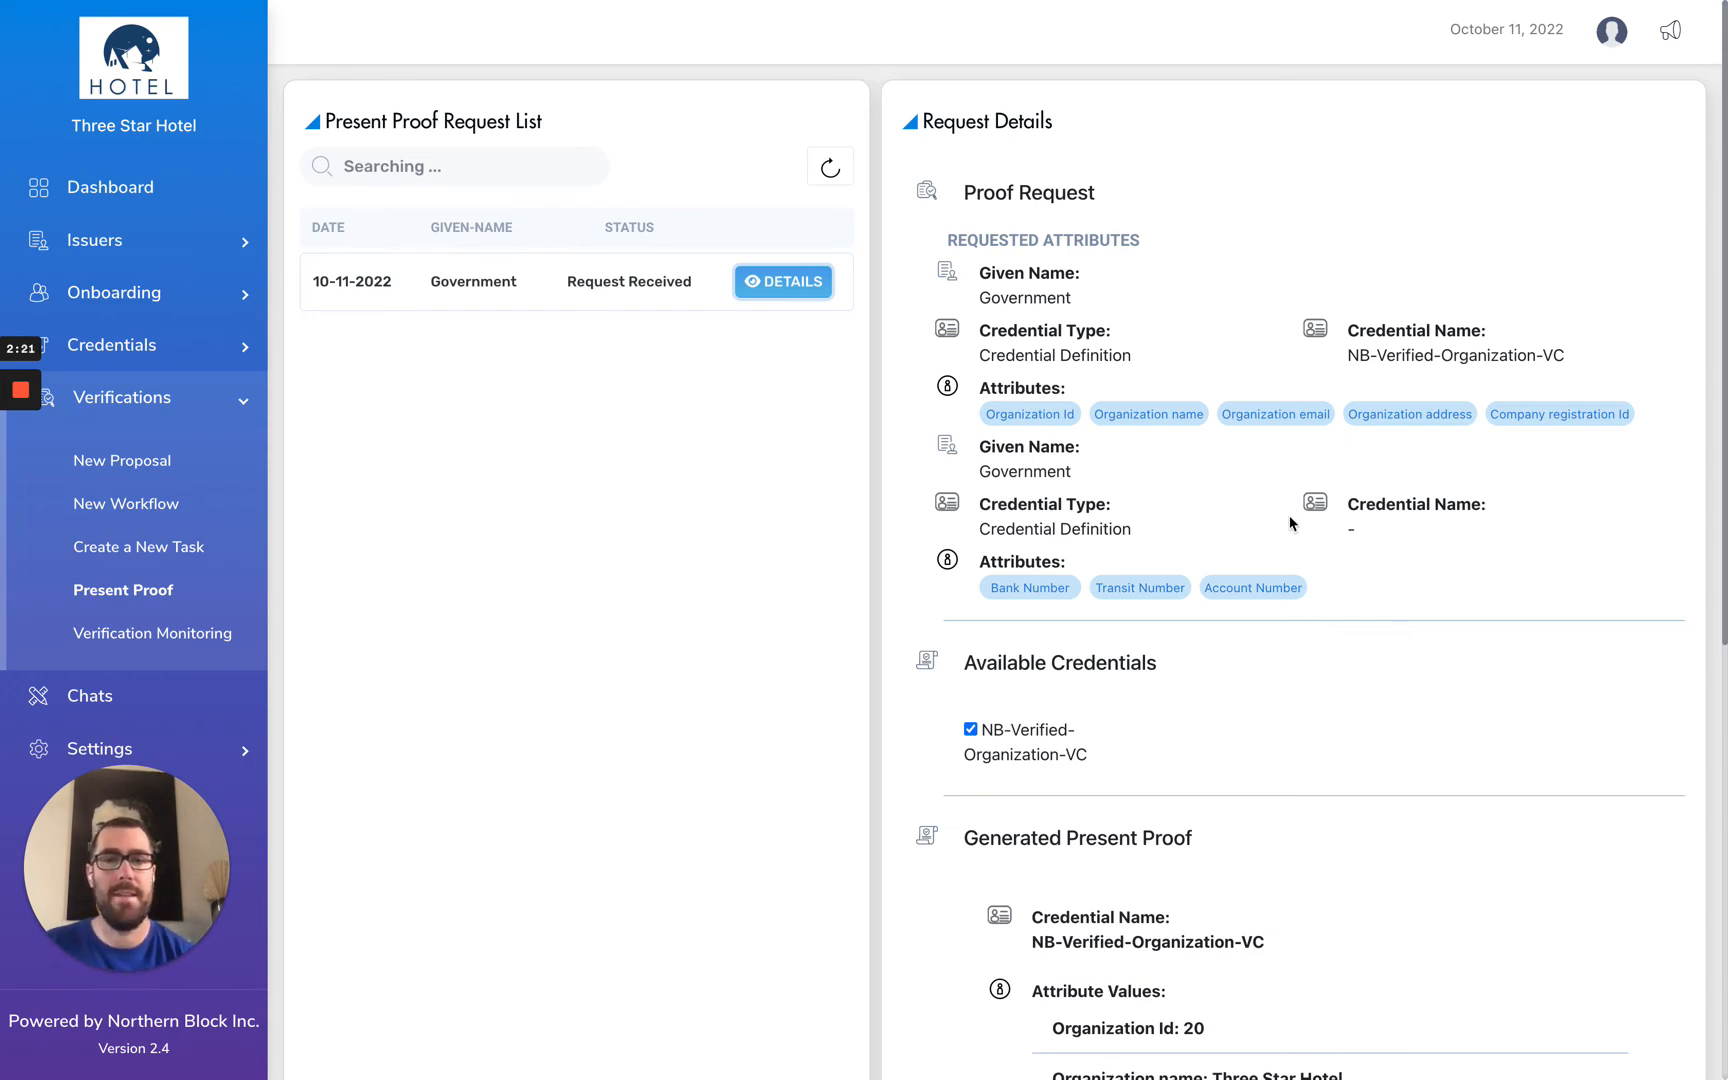
{"action": "scroll", "scroll_direction": "down", "scroll_amount": 3}
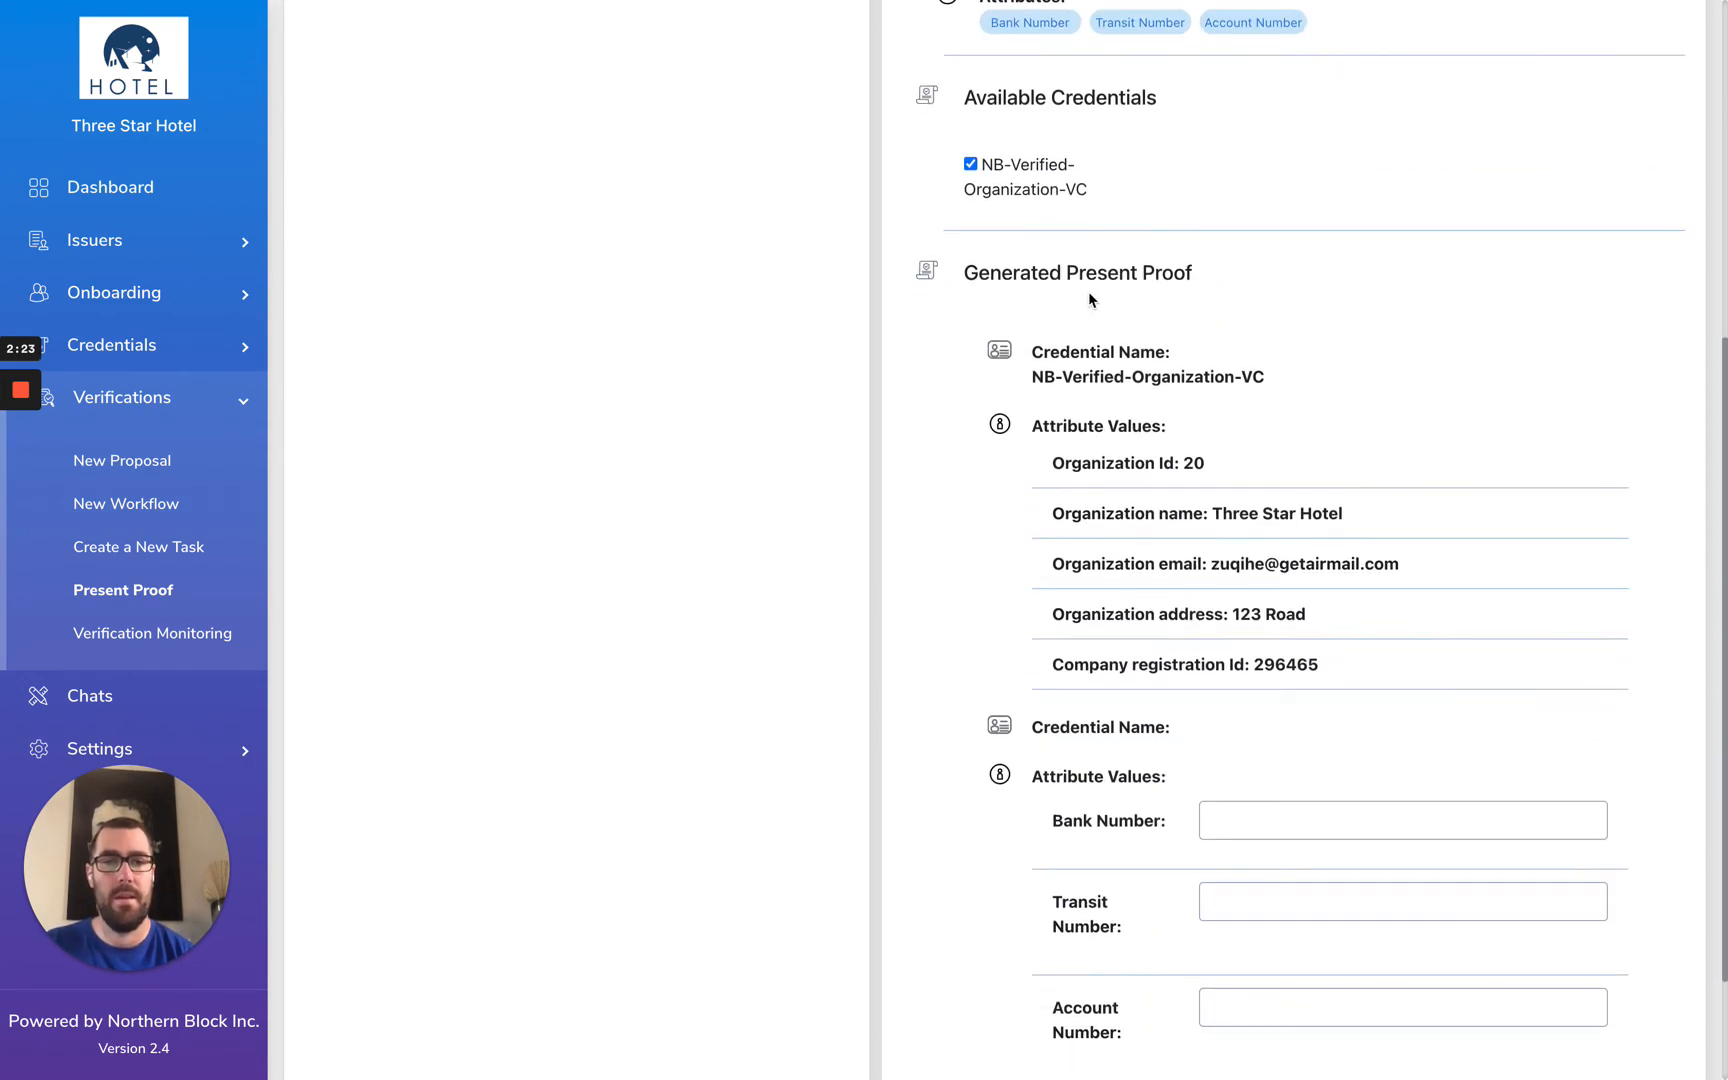
{"action": "scroll", "scroll_direction": "up", "scroll_amount": 3}
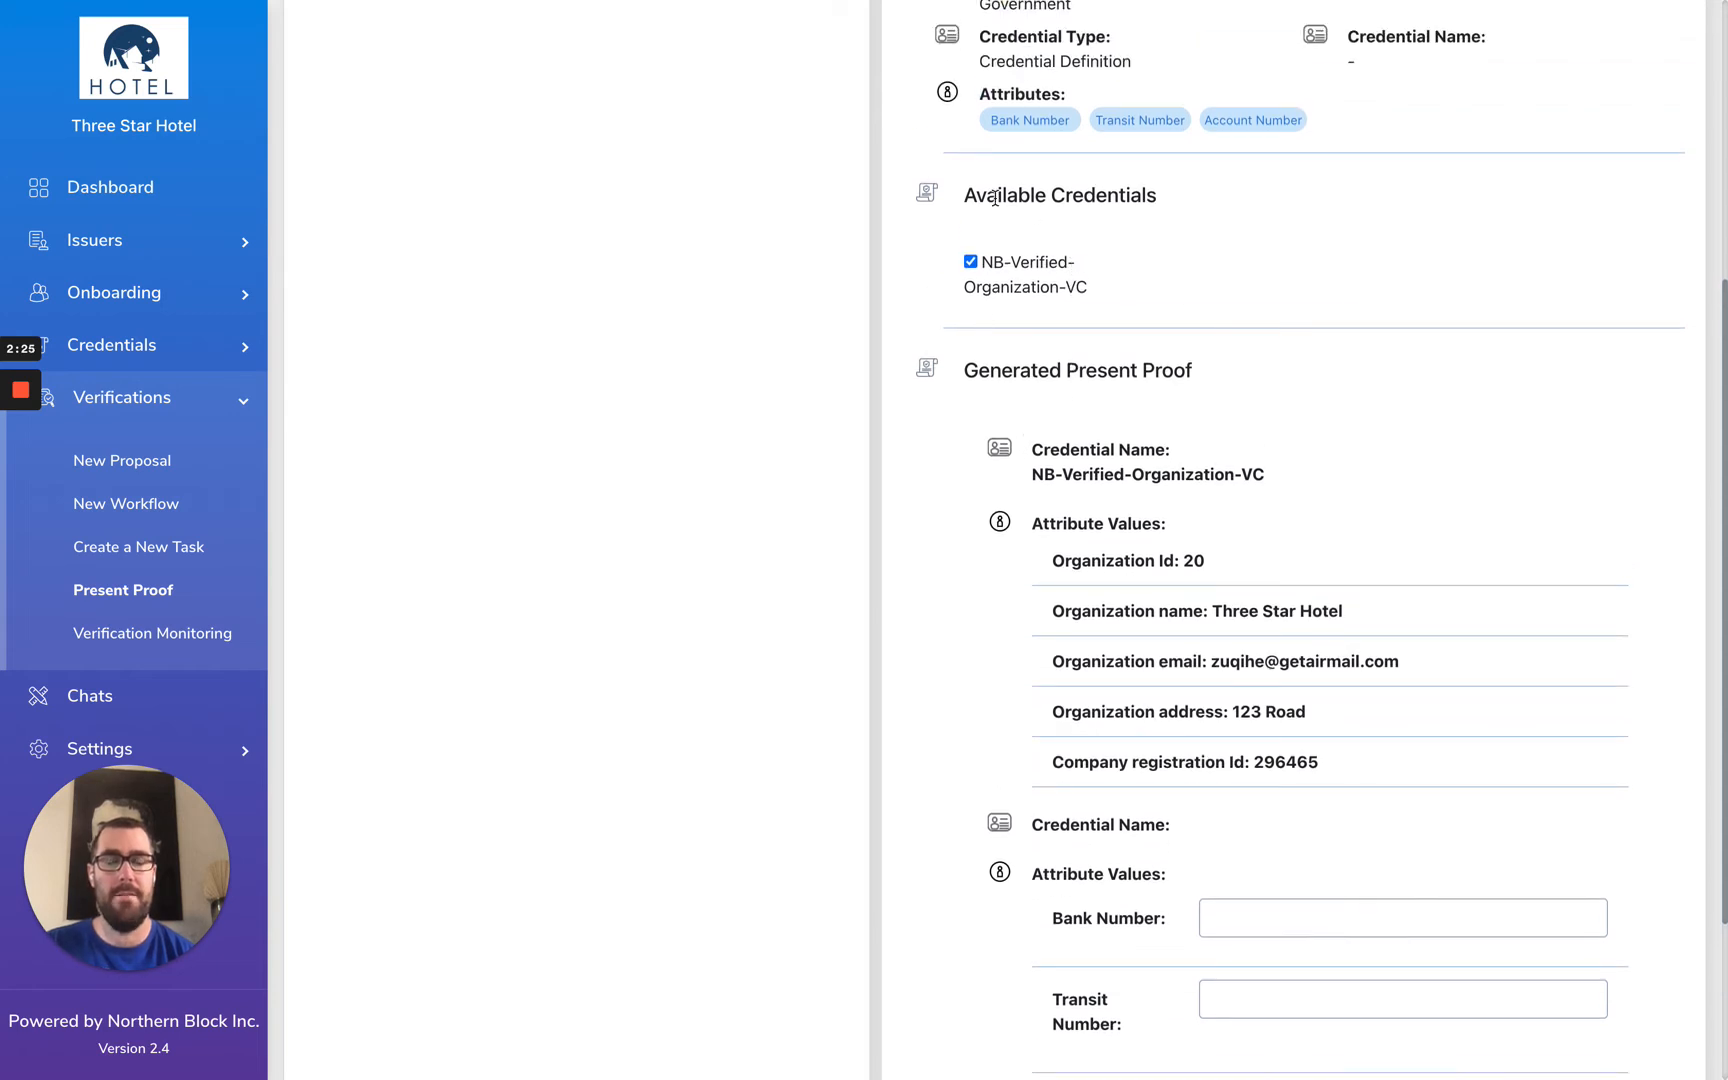
{"action": "scroll", "scroll_direction": "down", "scroll_amount": 3}
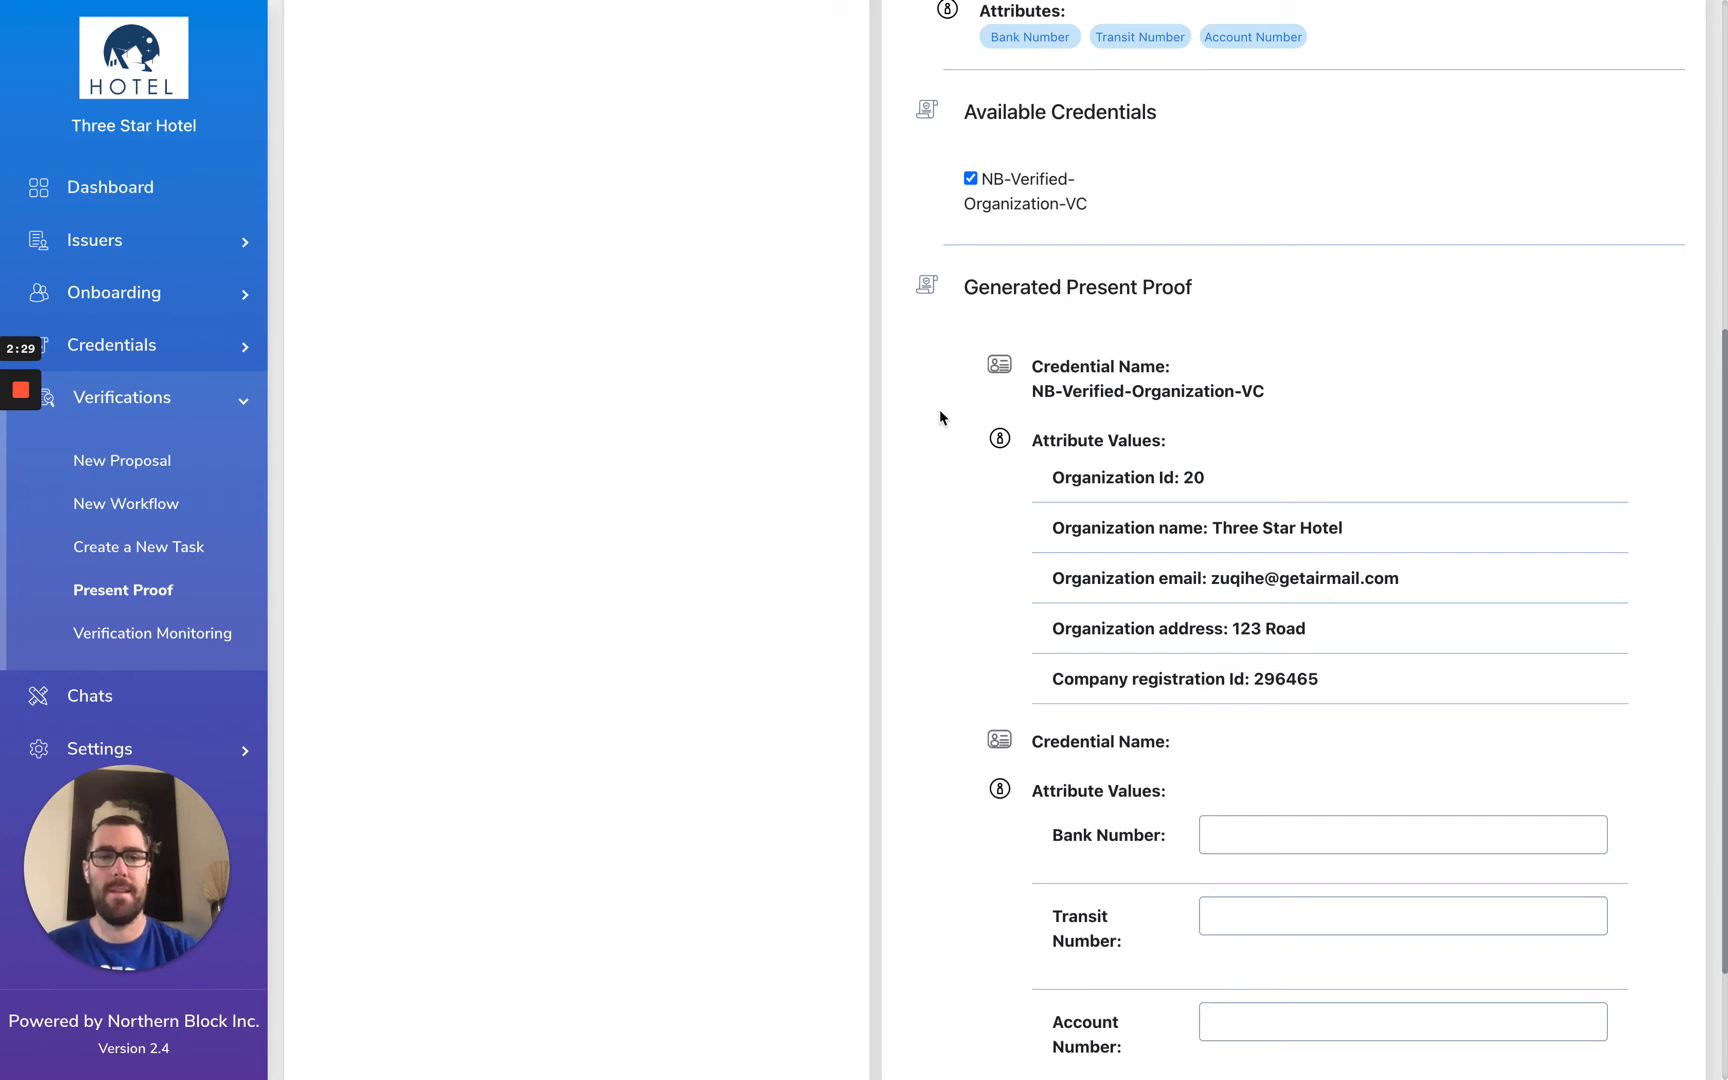
{"action": "mouse_move", "coordinate": [1223, 492]}
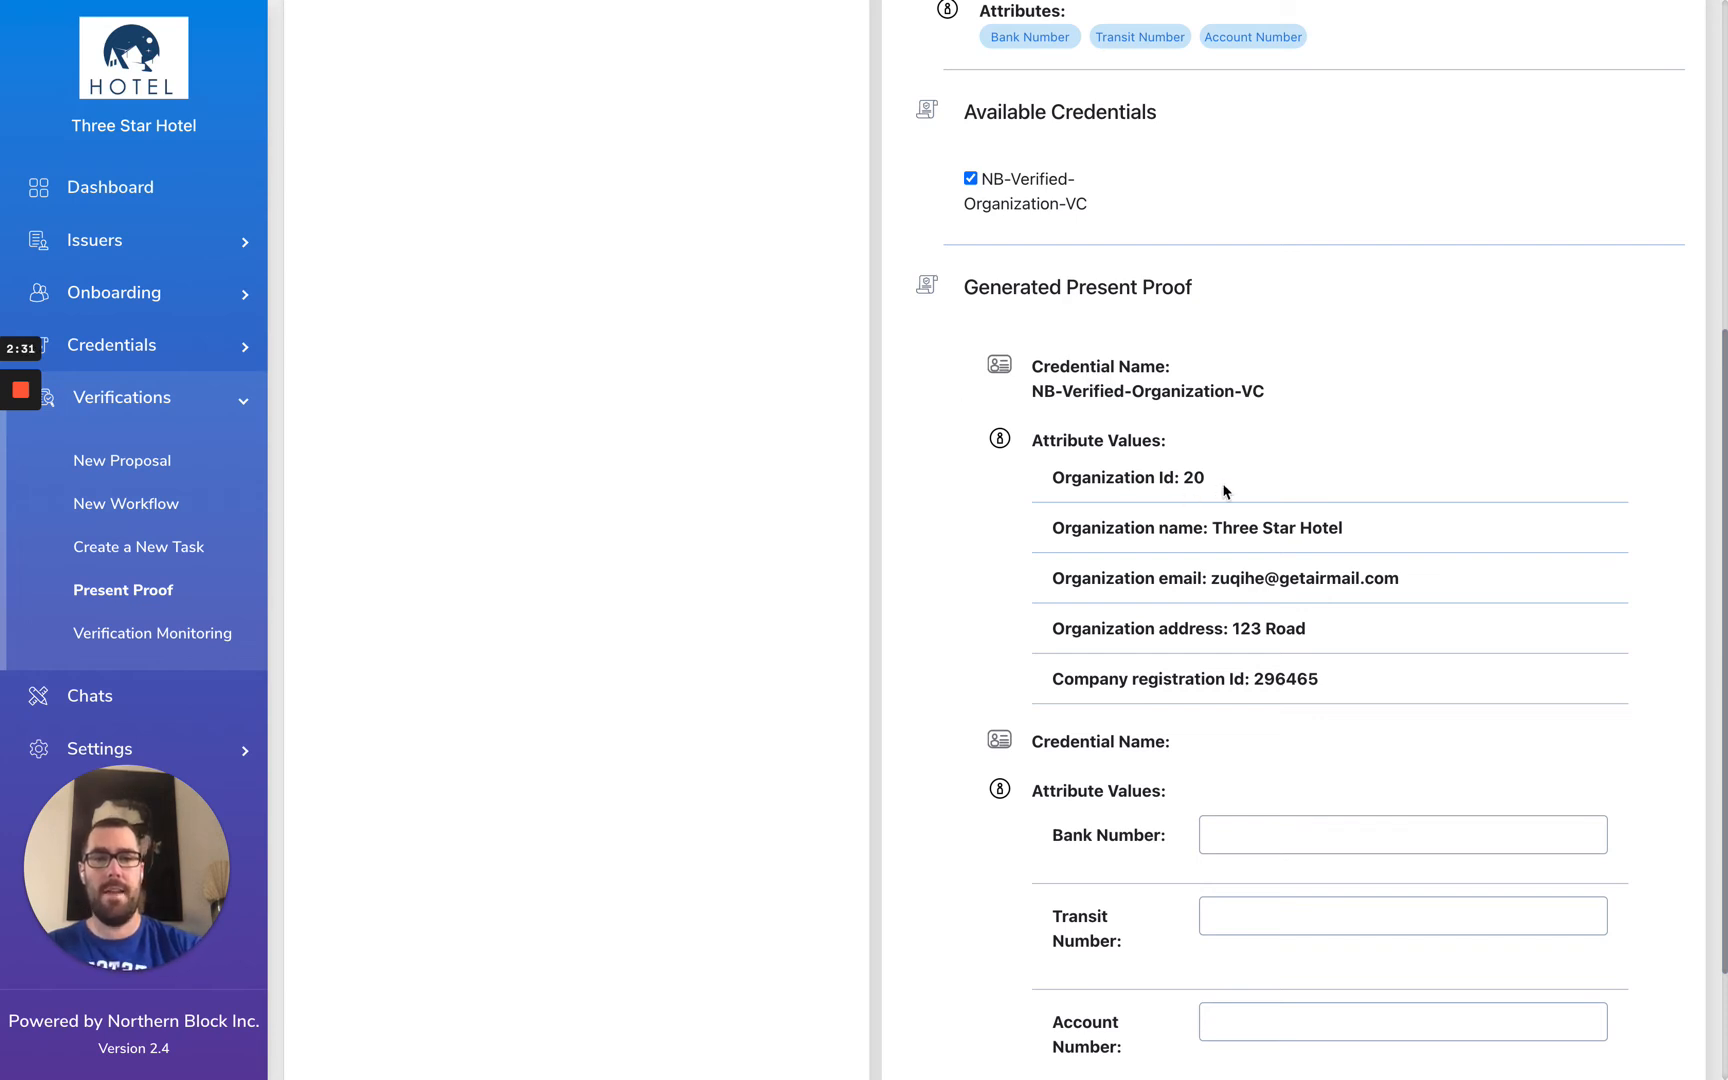
{"action": "mouse_move", "coordinate": [866, 586]}
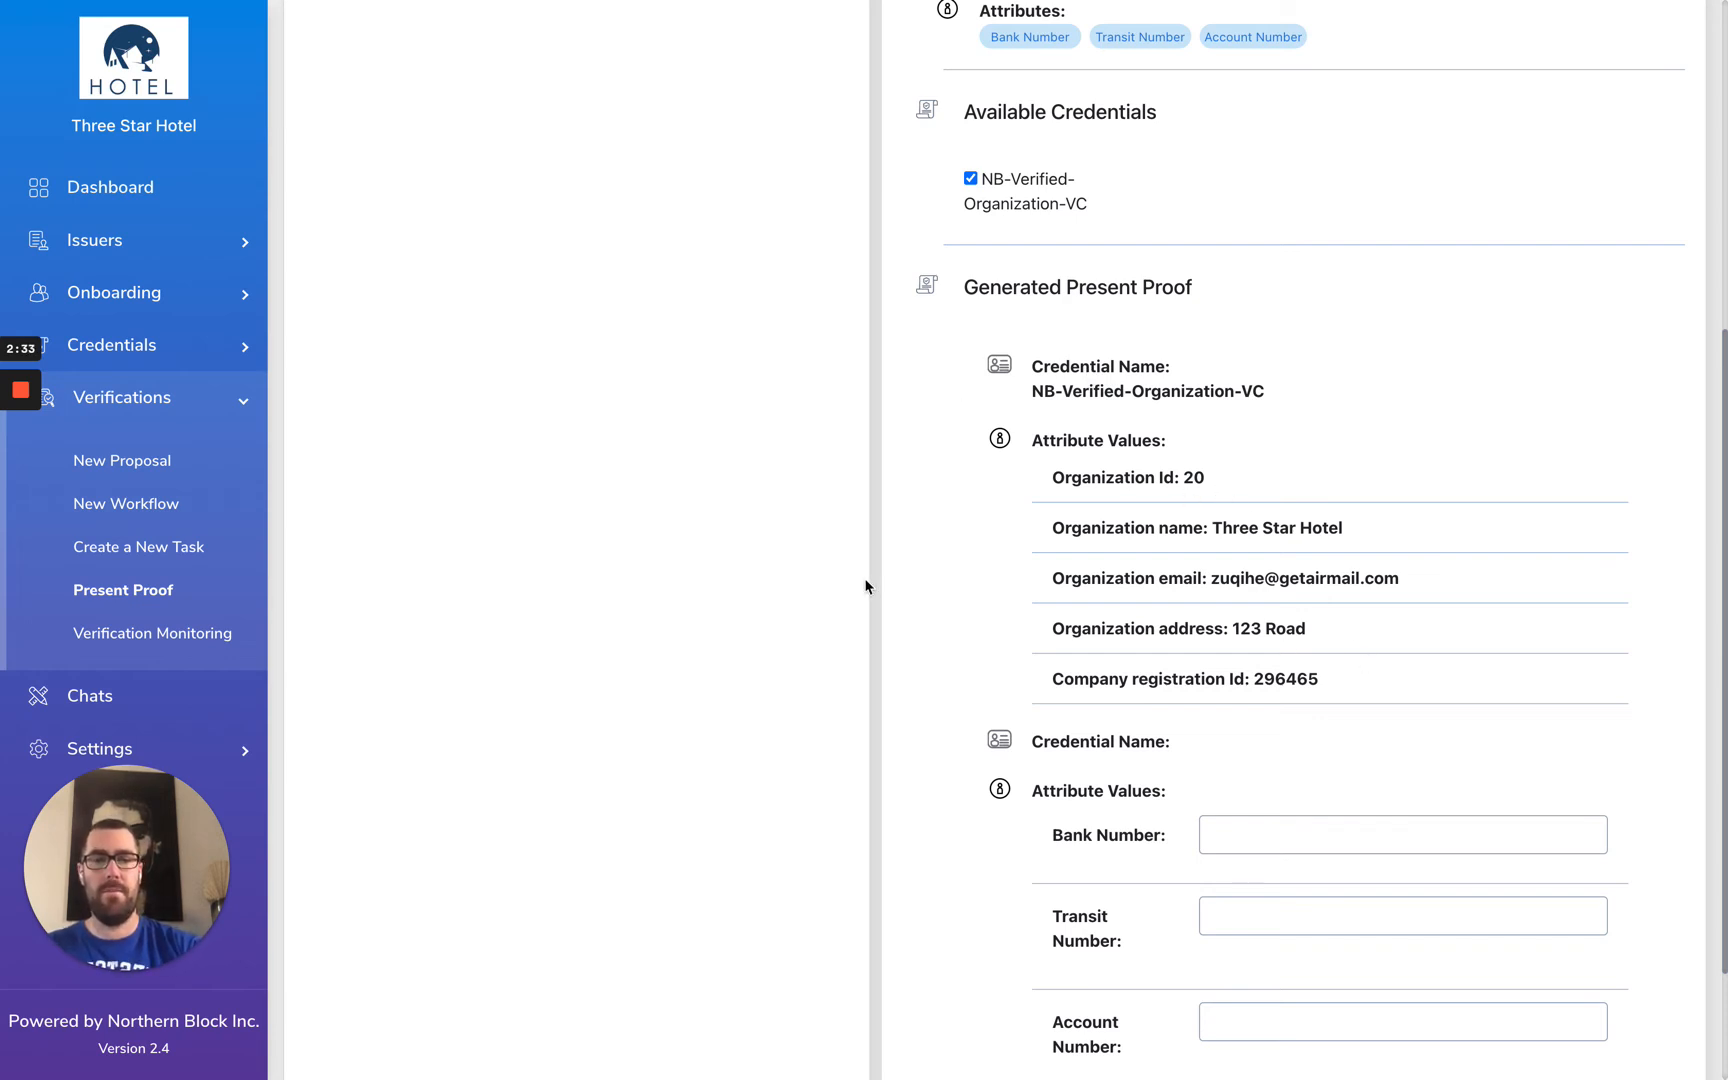
{"action": "scroll", "scroll_direction": "down", "scroll_amount": 3}
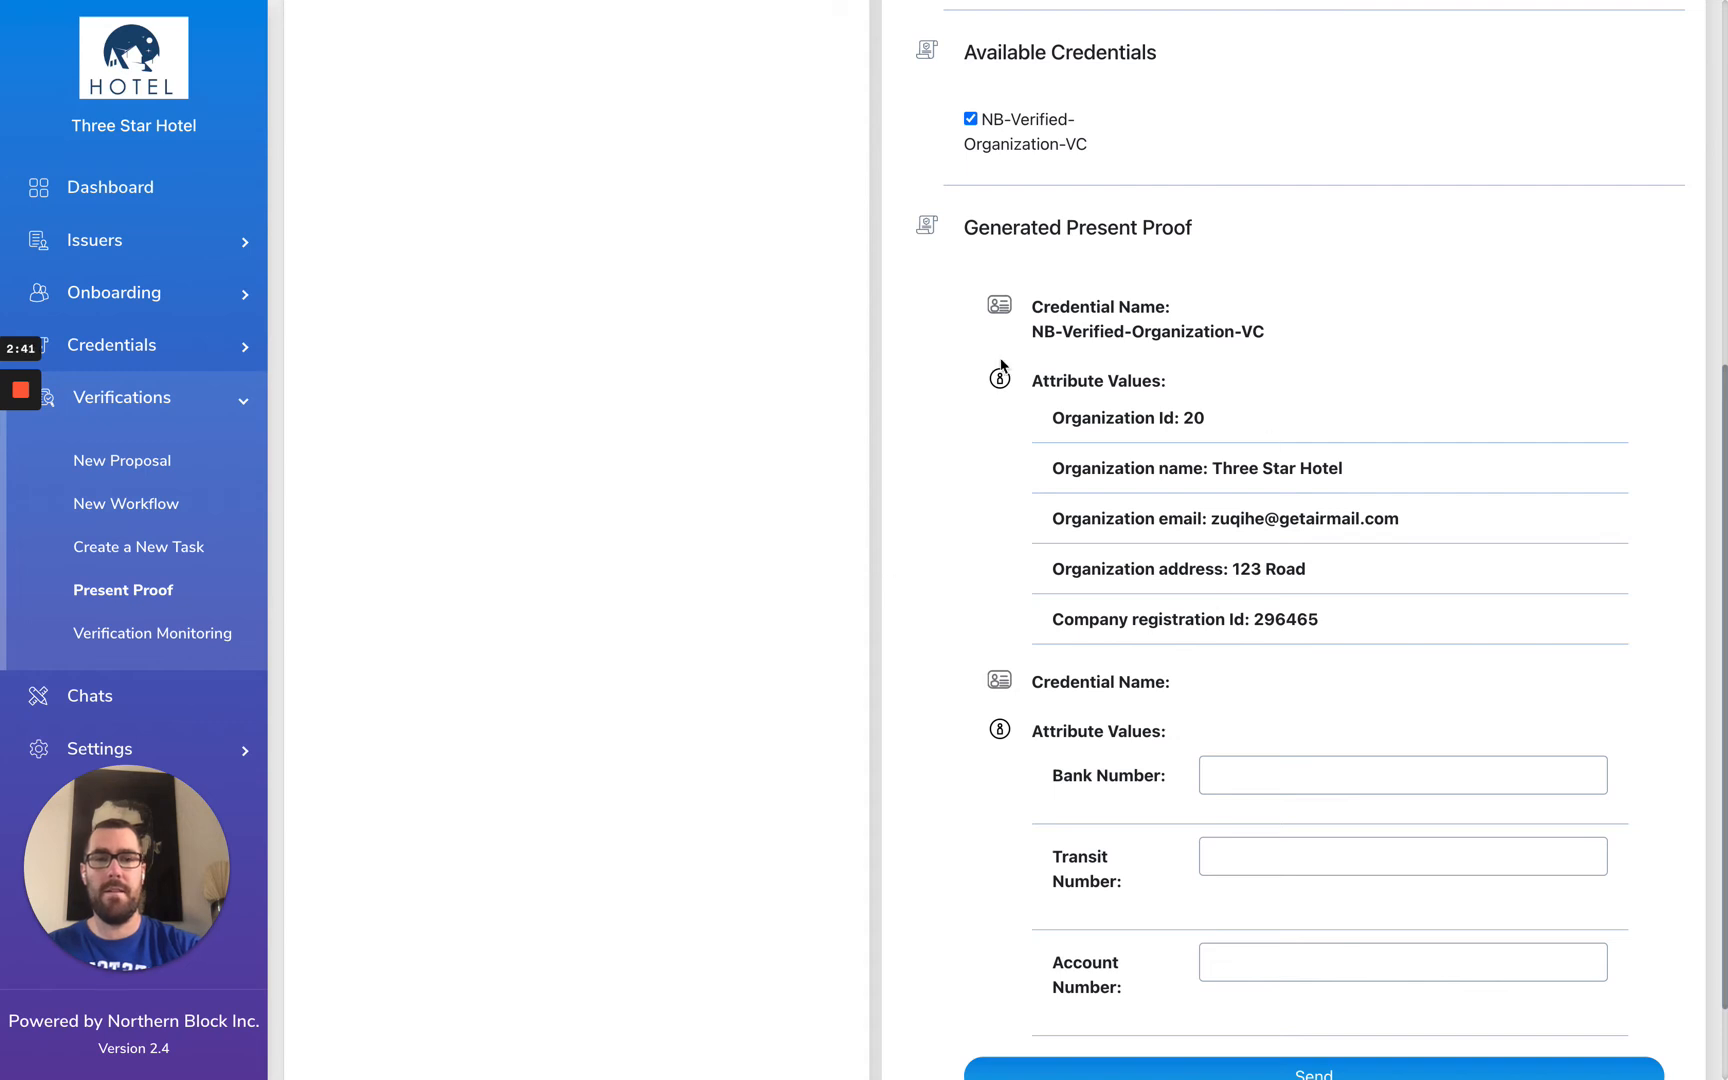
{"action": "scroll", "scroll_direction": "down", "scroll_amount": 3}
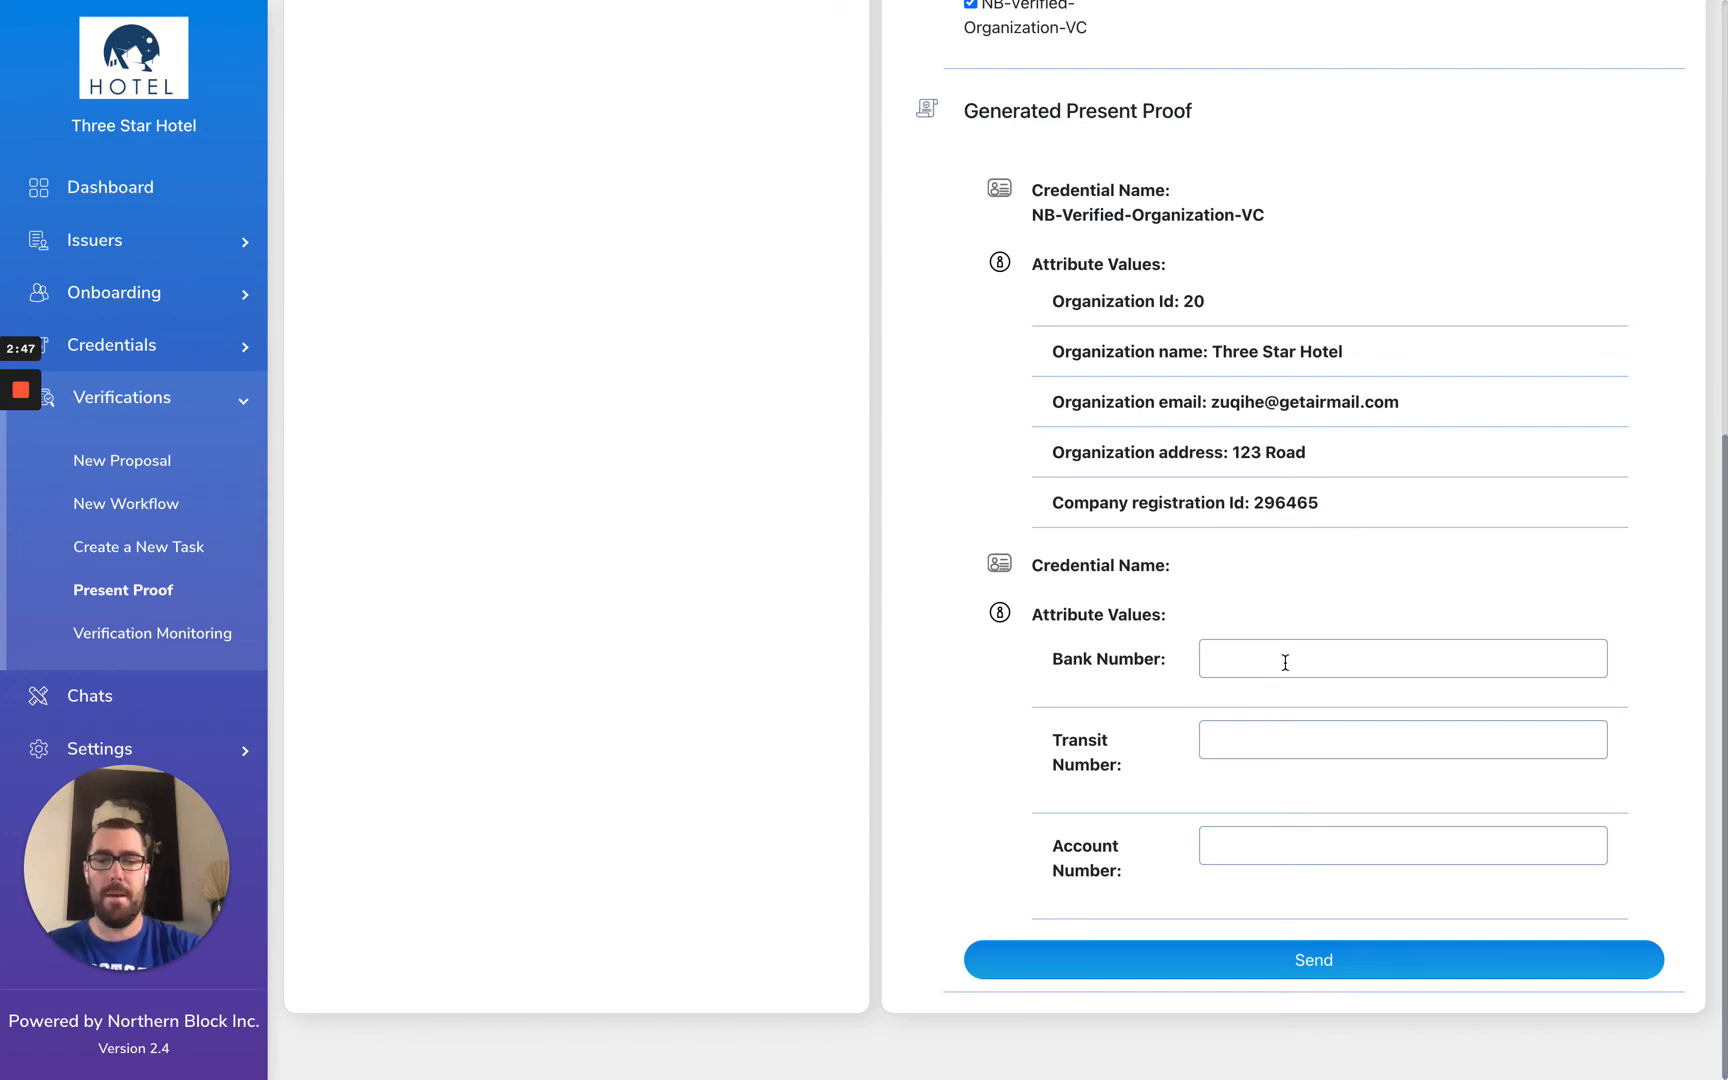
Enter bank number 123, transit 12345 and account 1234567, then send the proof.
{"action": "type", "text": "123"}
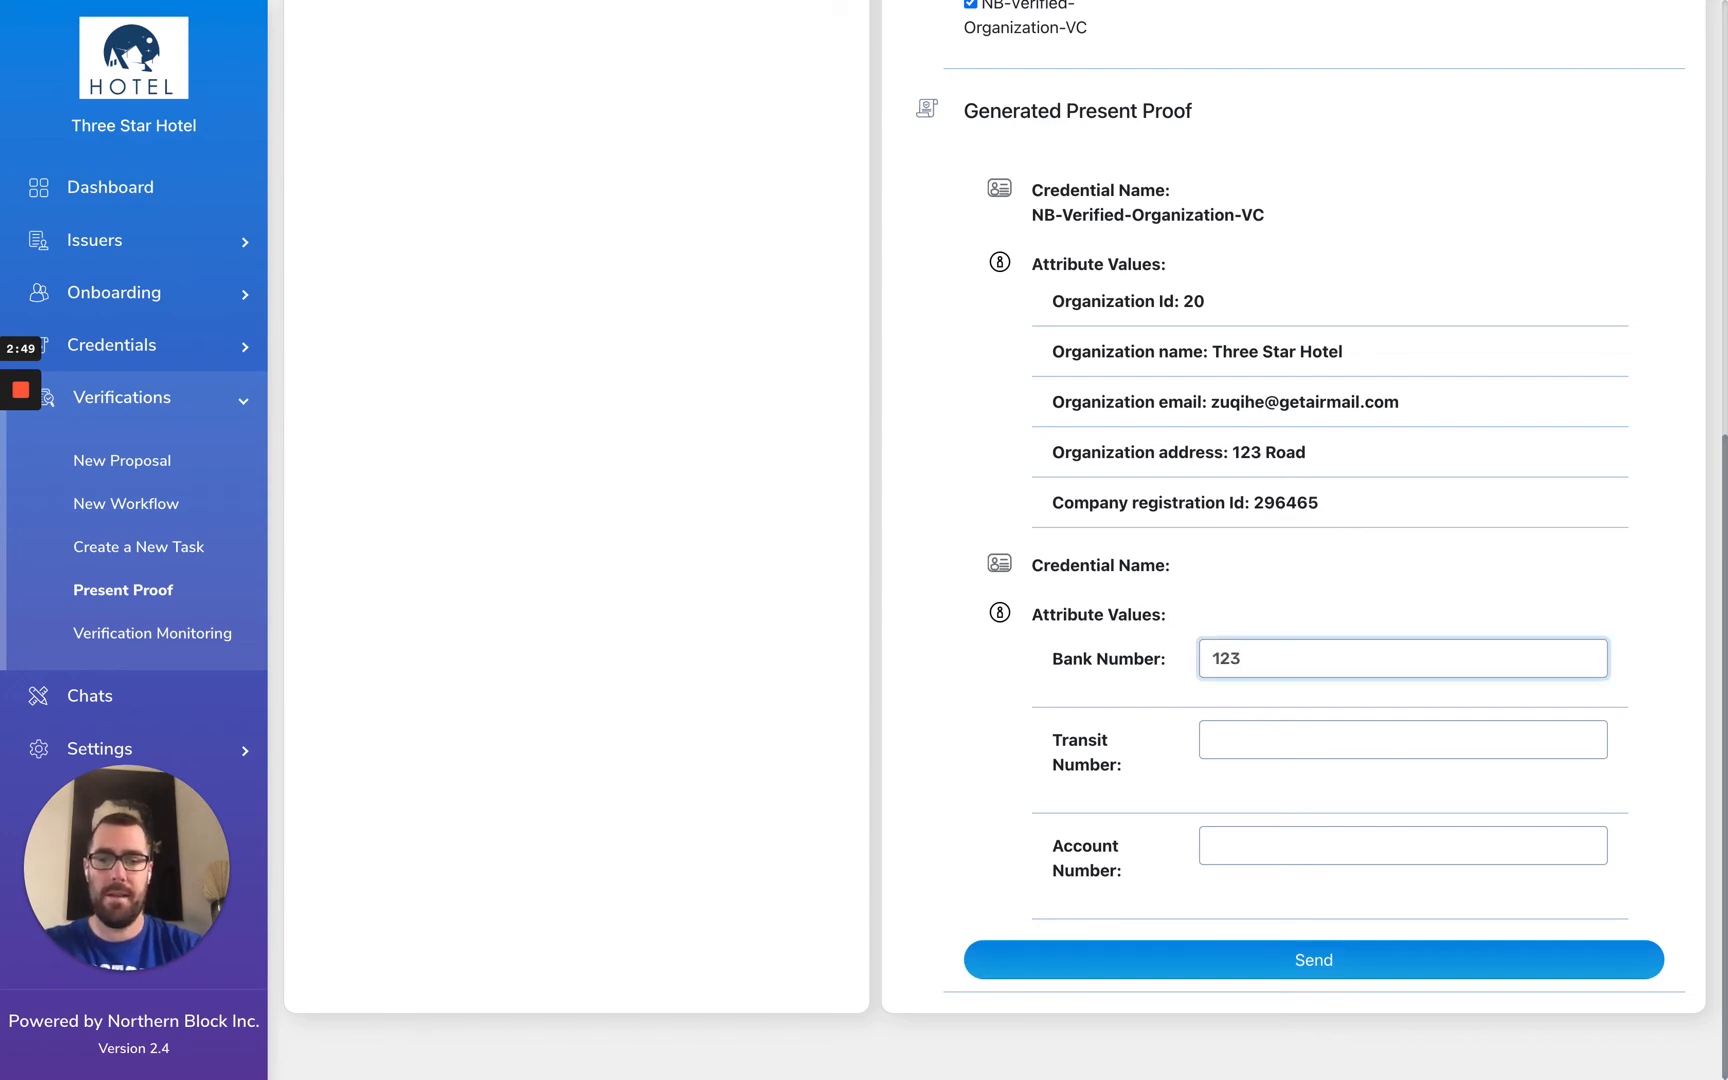
{"action": "type", "text": "12"}
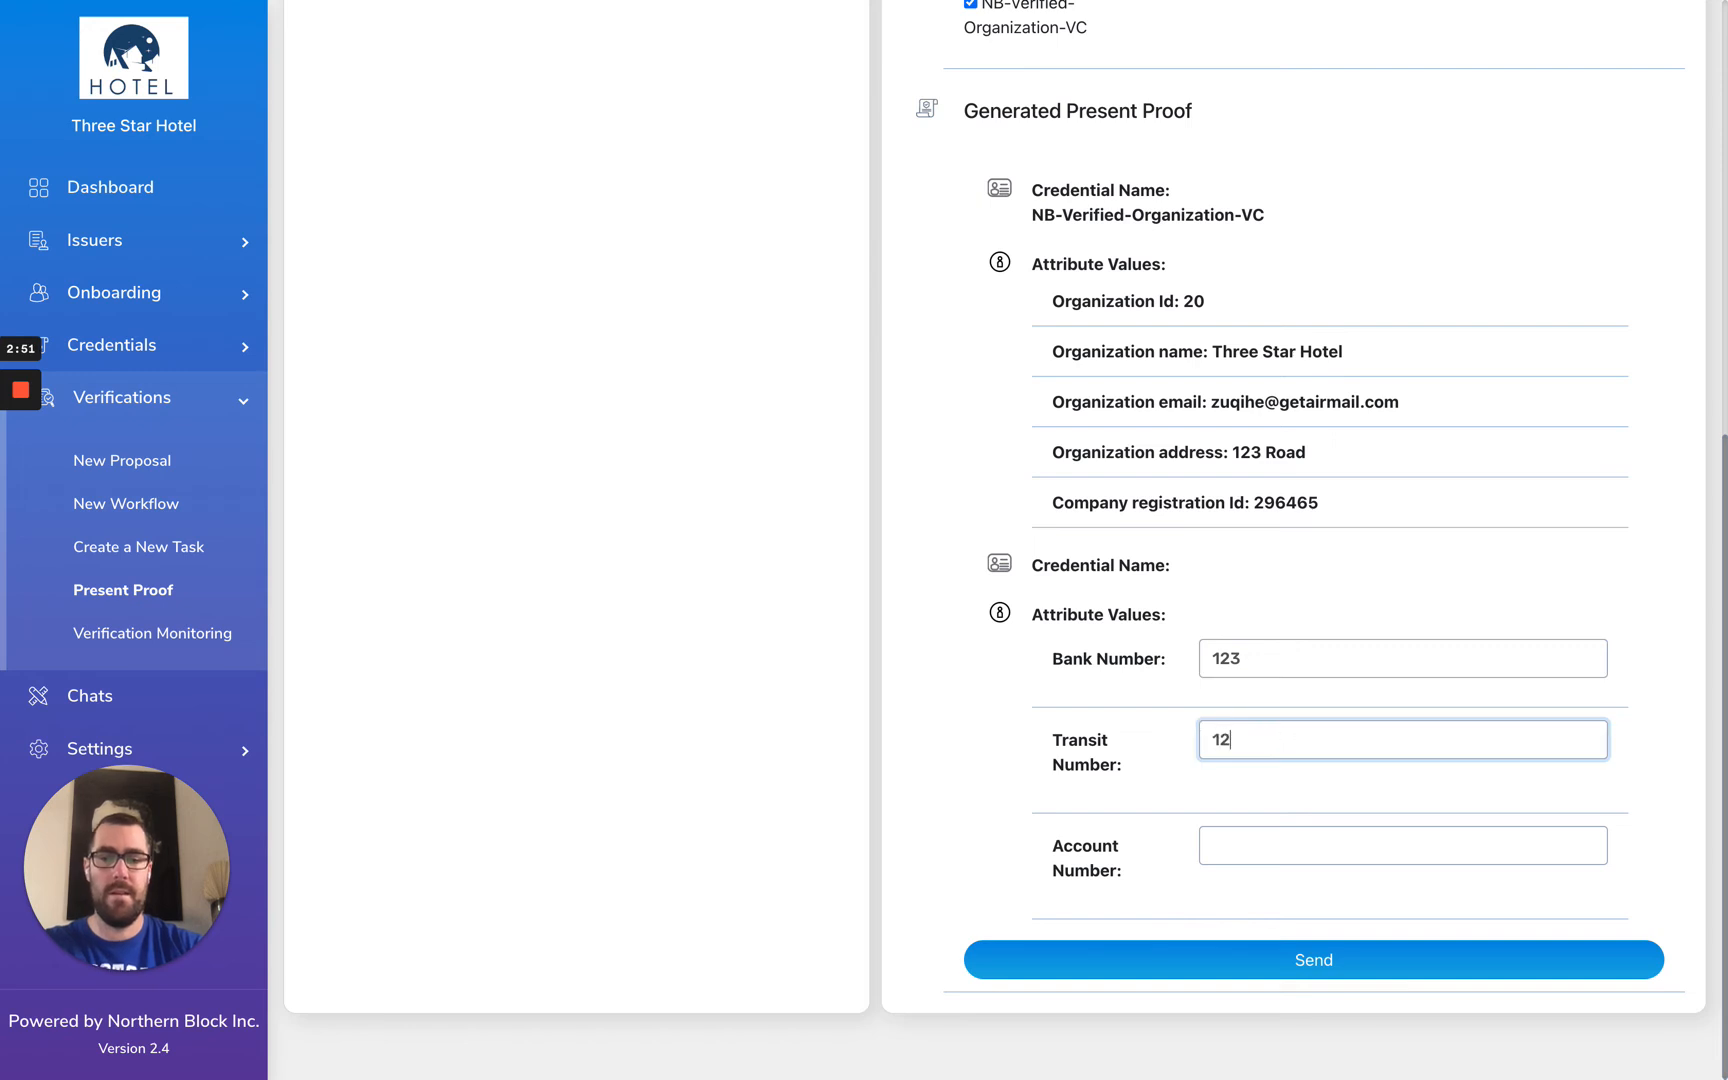
{"action": "type", "text": "345"}
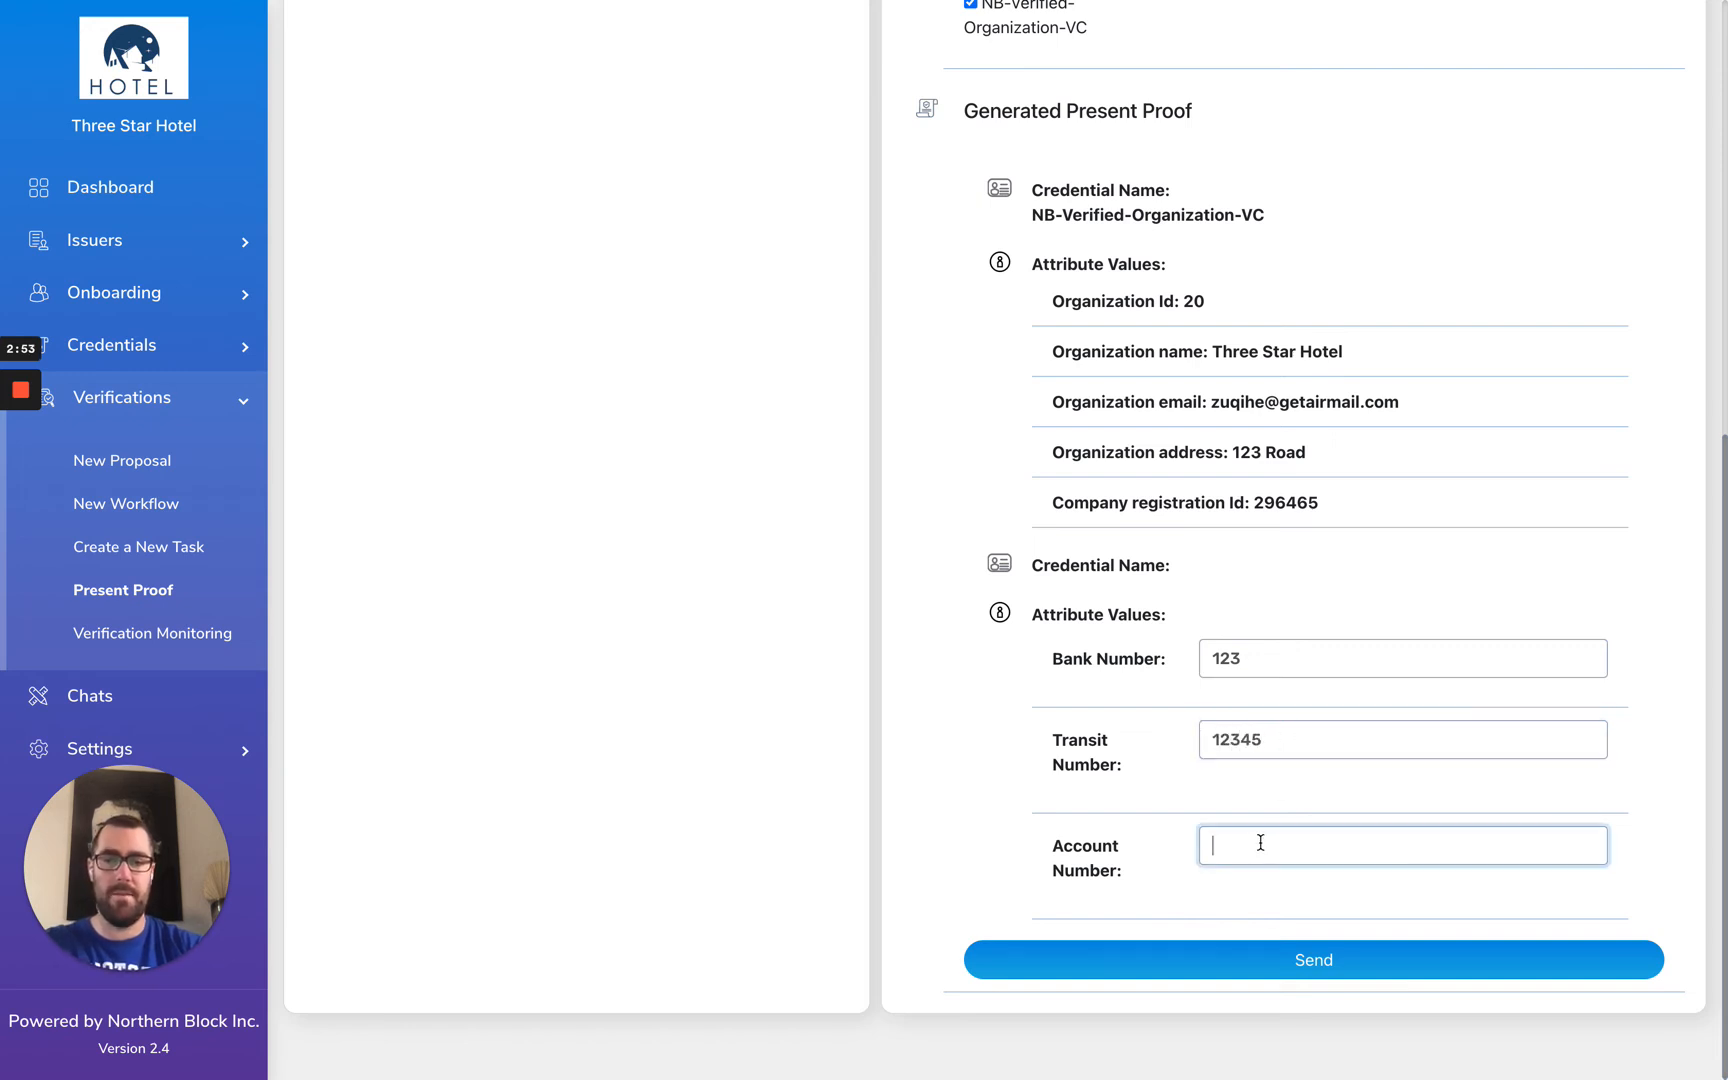
{"action": "type", "text": "1234567"}
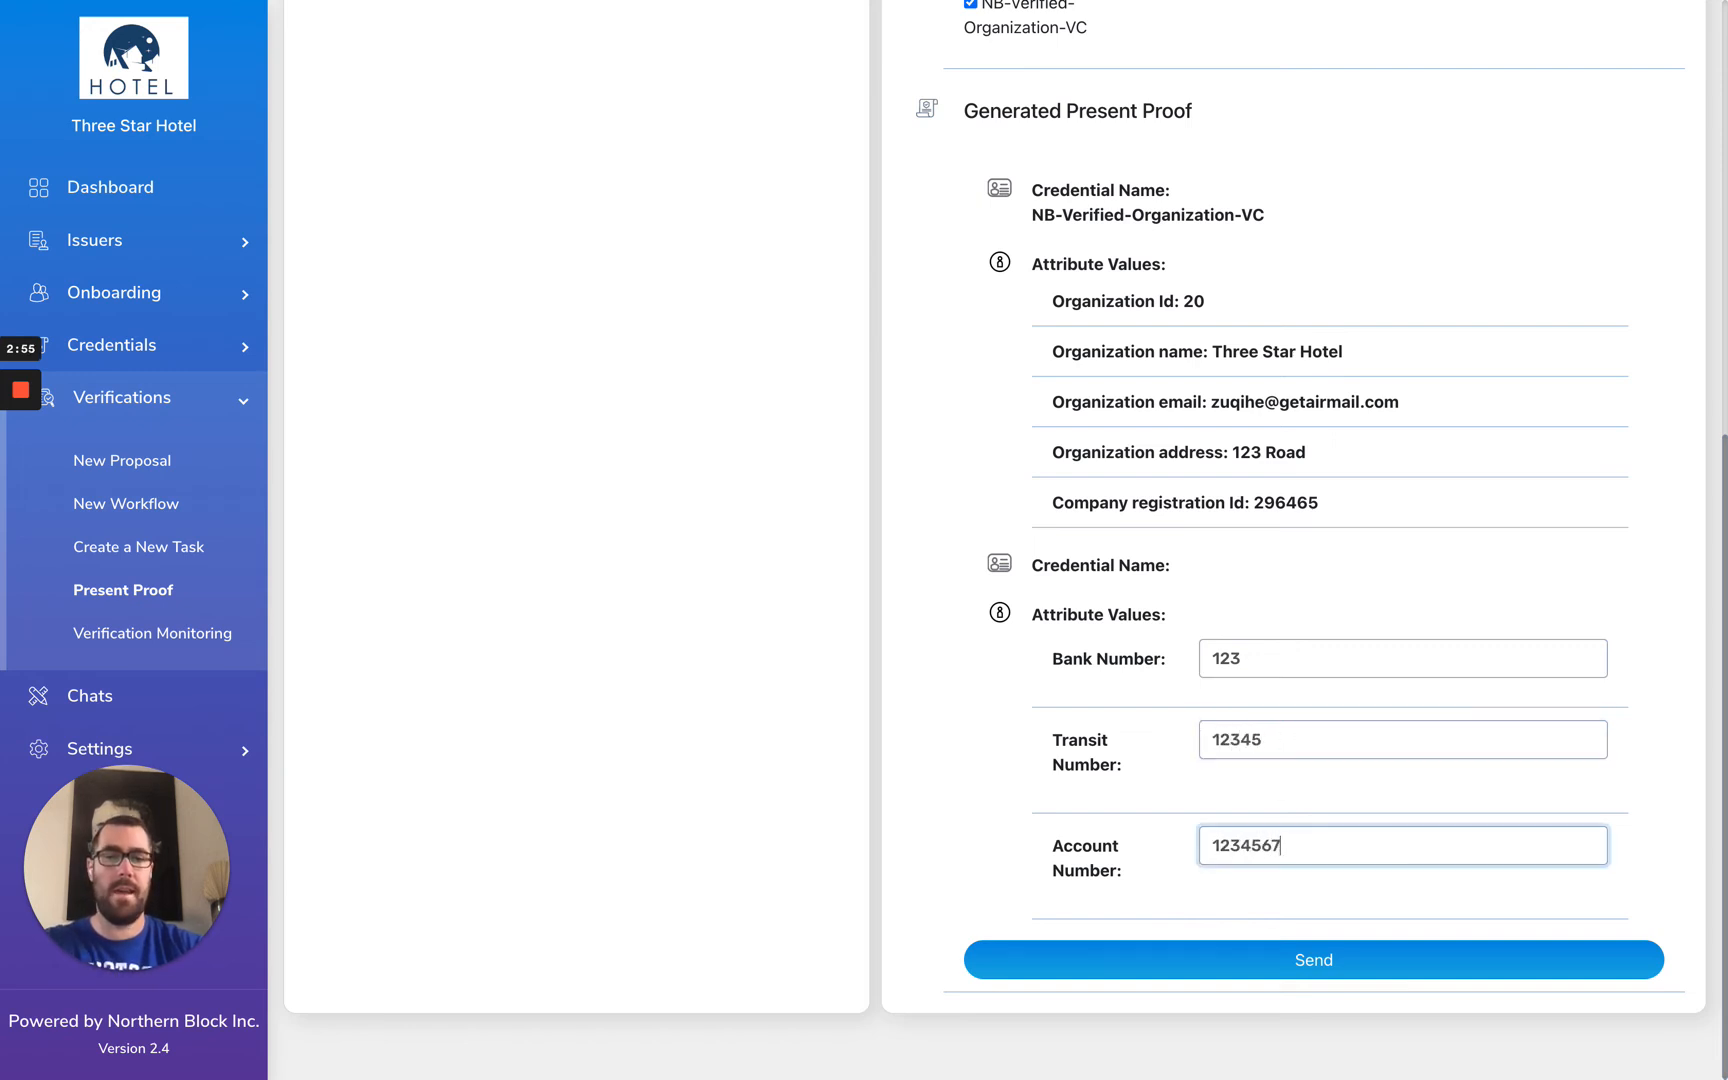
{"action": "mouse_move", "coordinate": [1033, 816]}
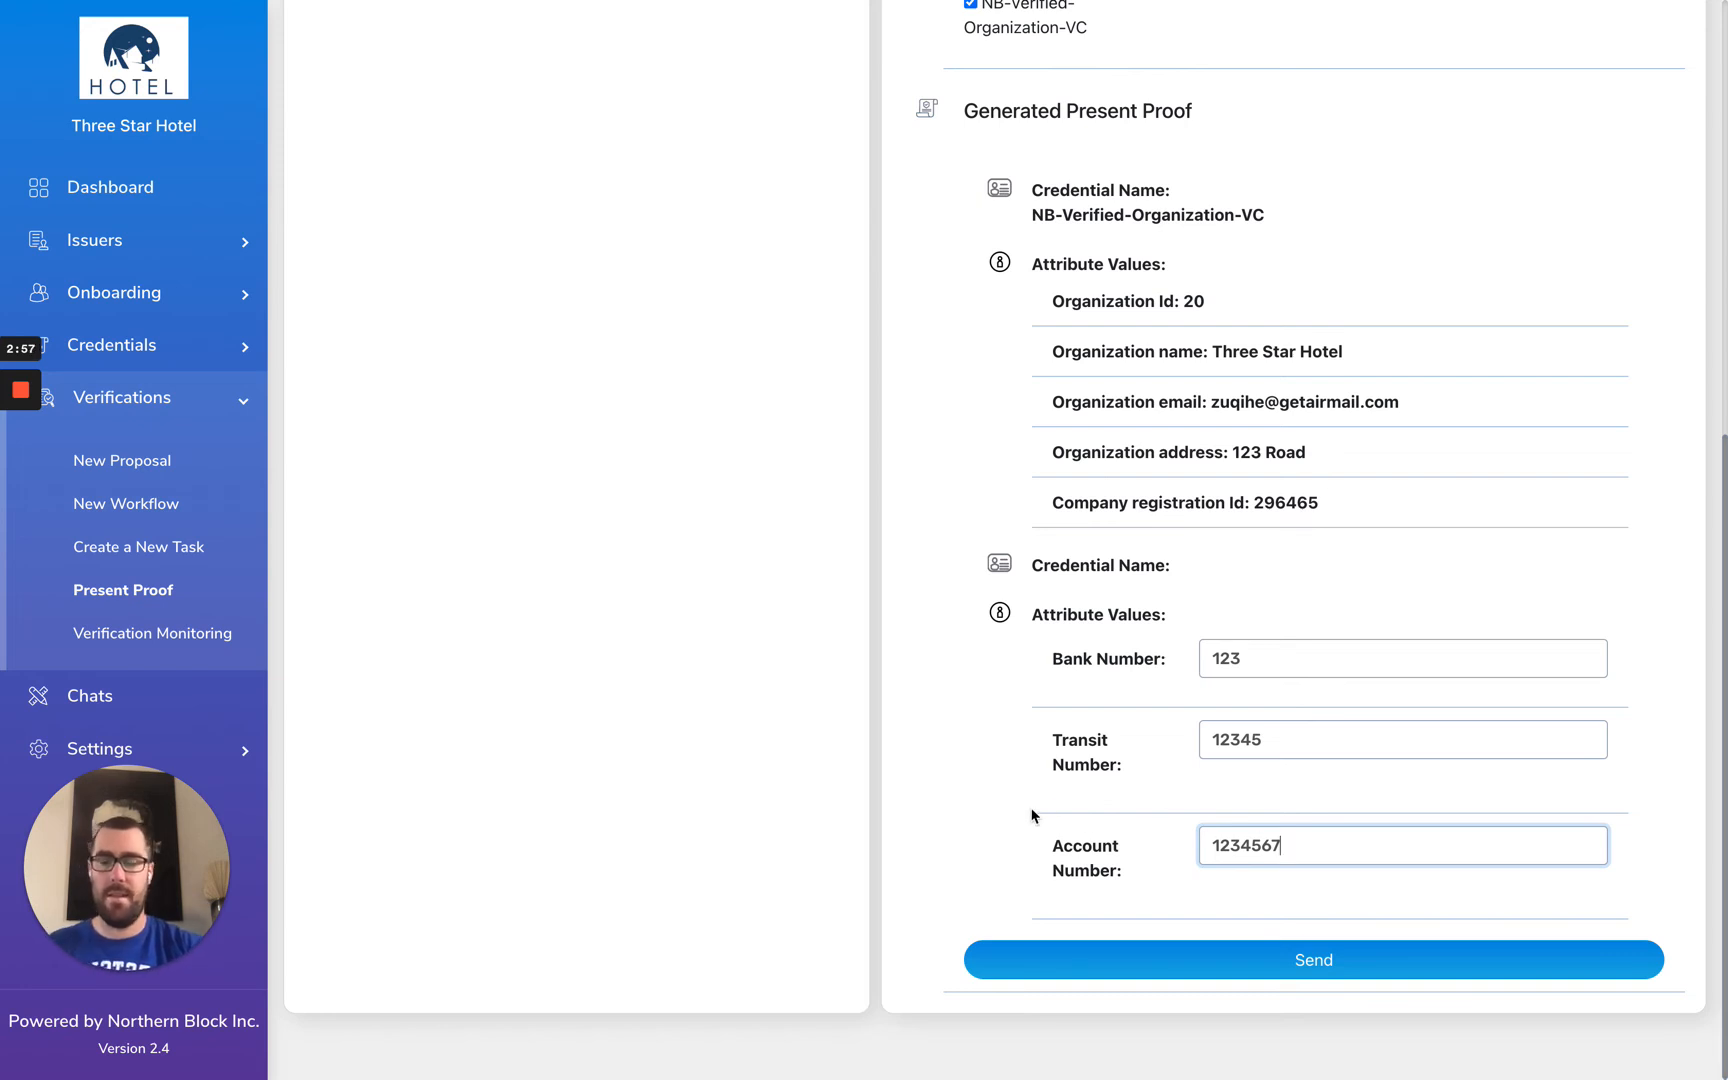
{"action": "left_click", "coordinate": [1313, 959]}
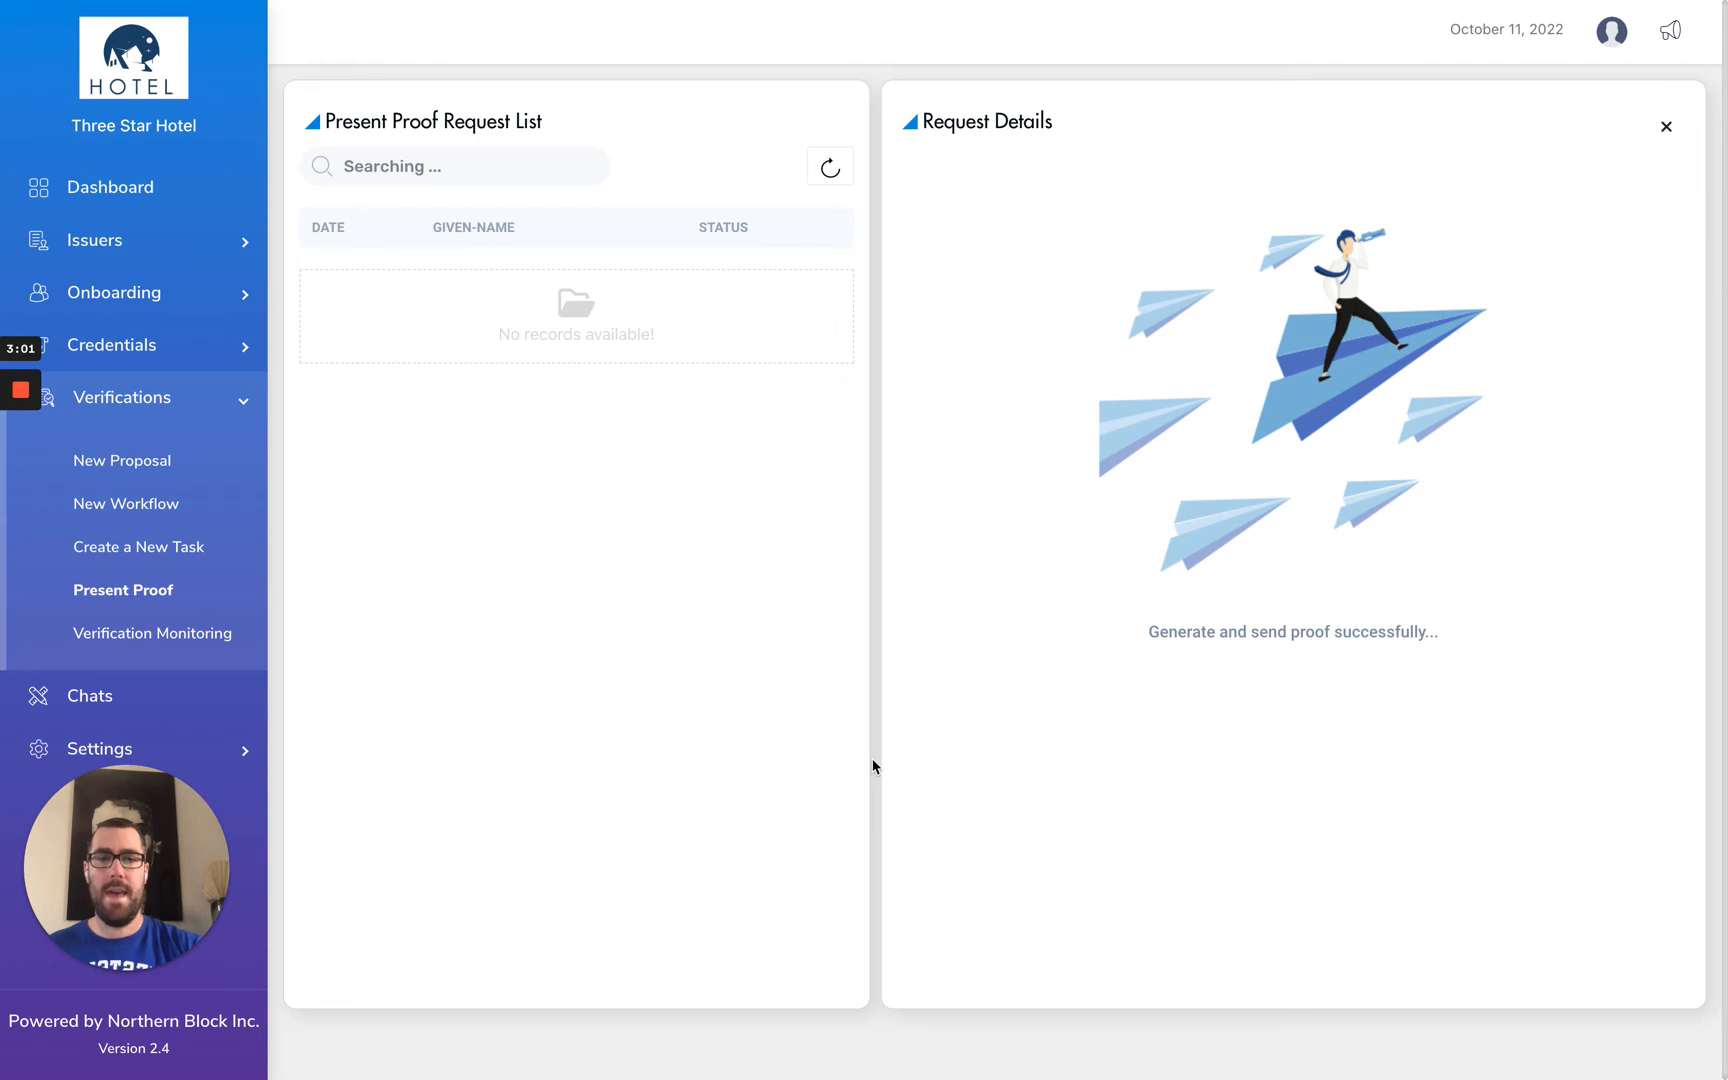
Log out of the Three Star Hotel account to switch to Government.
{"action": "left_click", "coordinate": [1611, 30]}
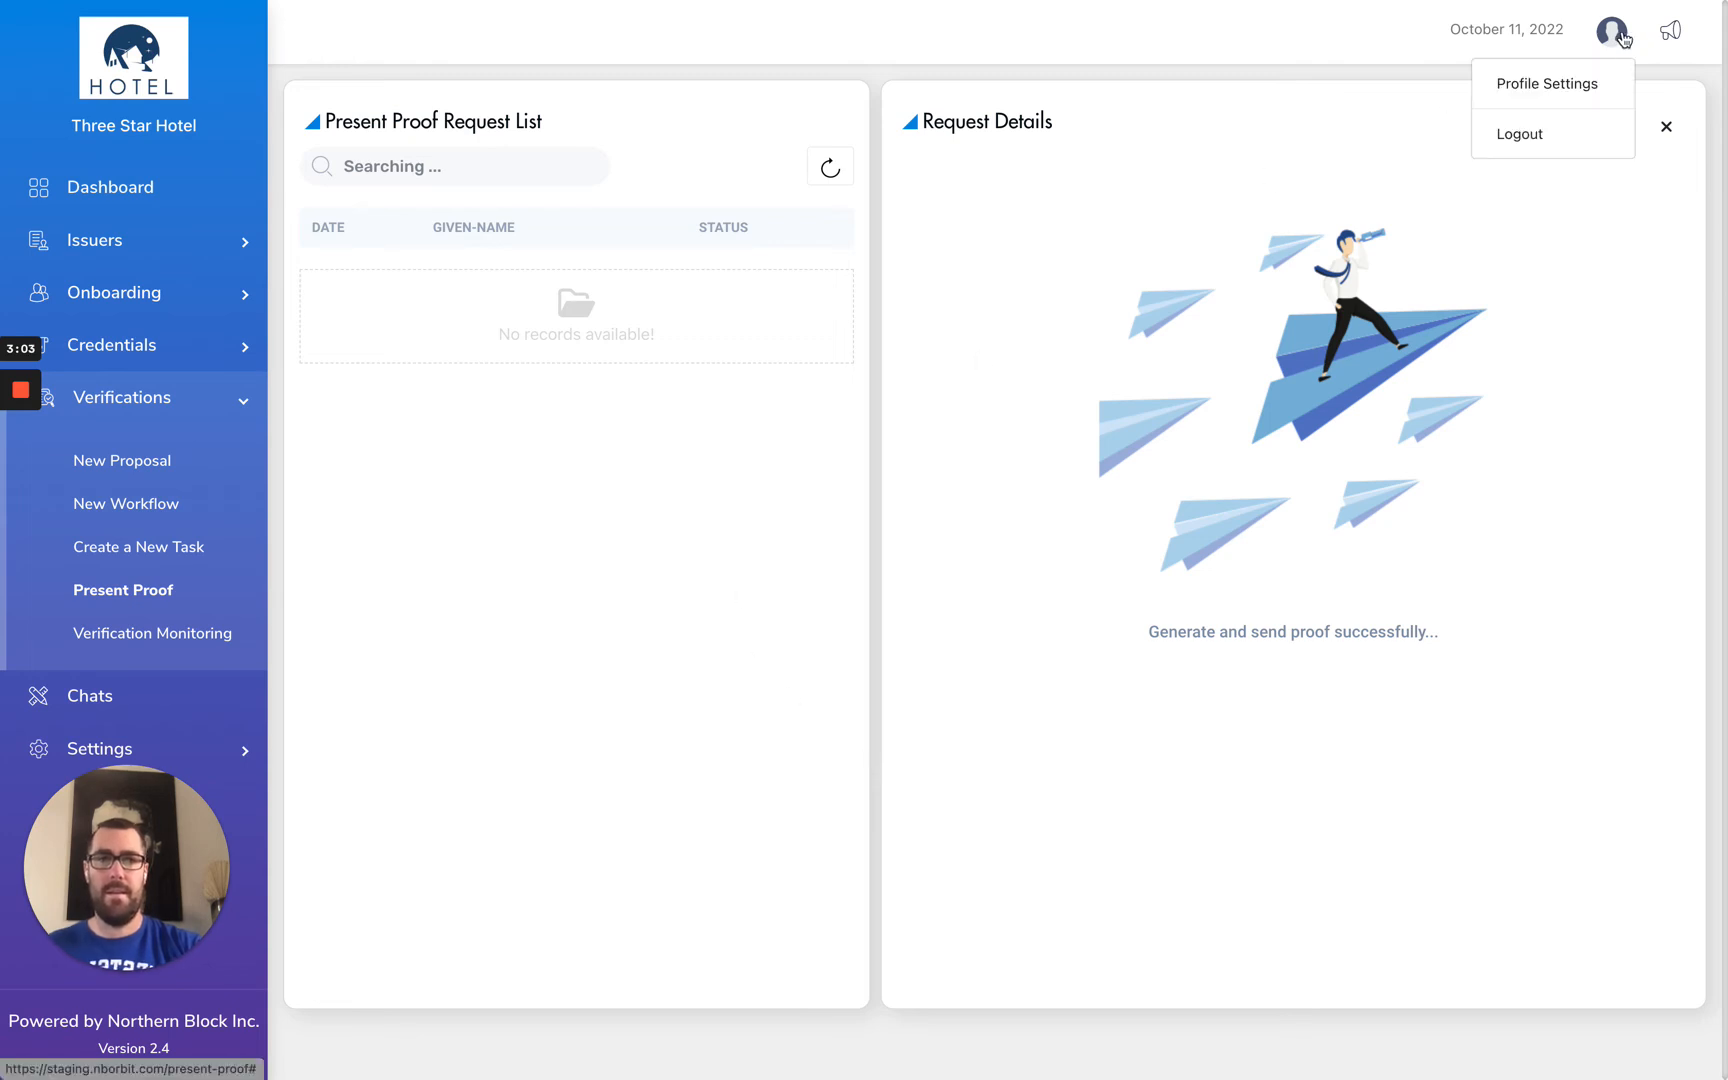
{"action": "left_click", "coordinate": [1519, 133]}
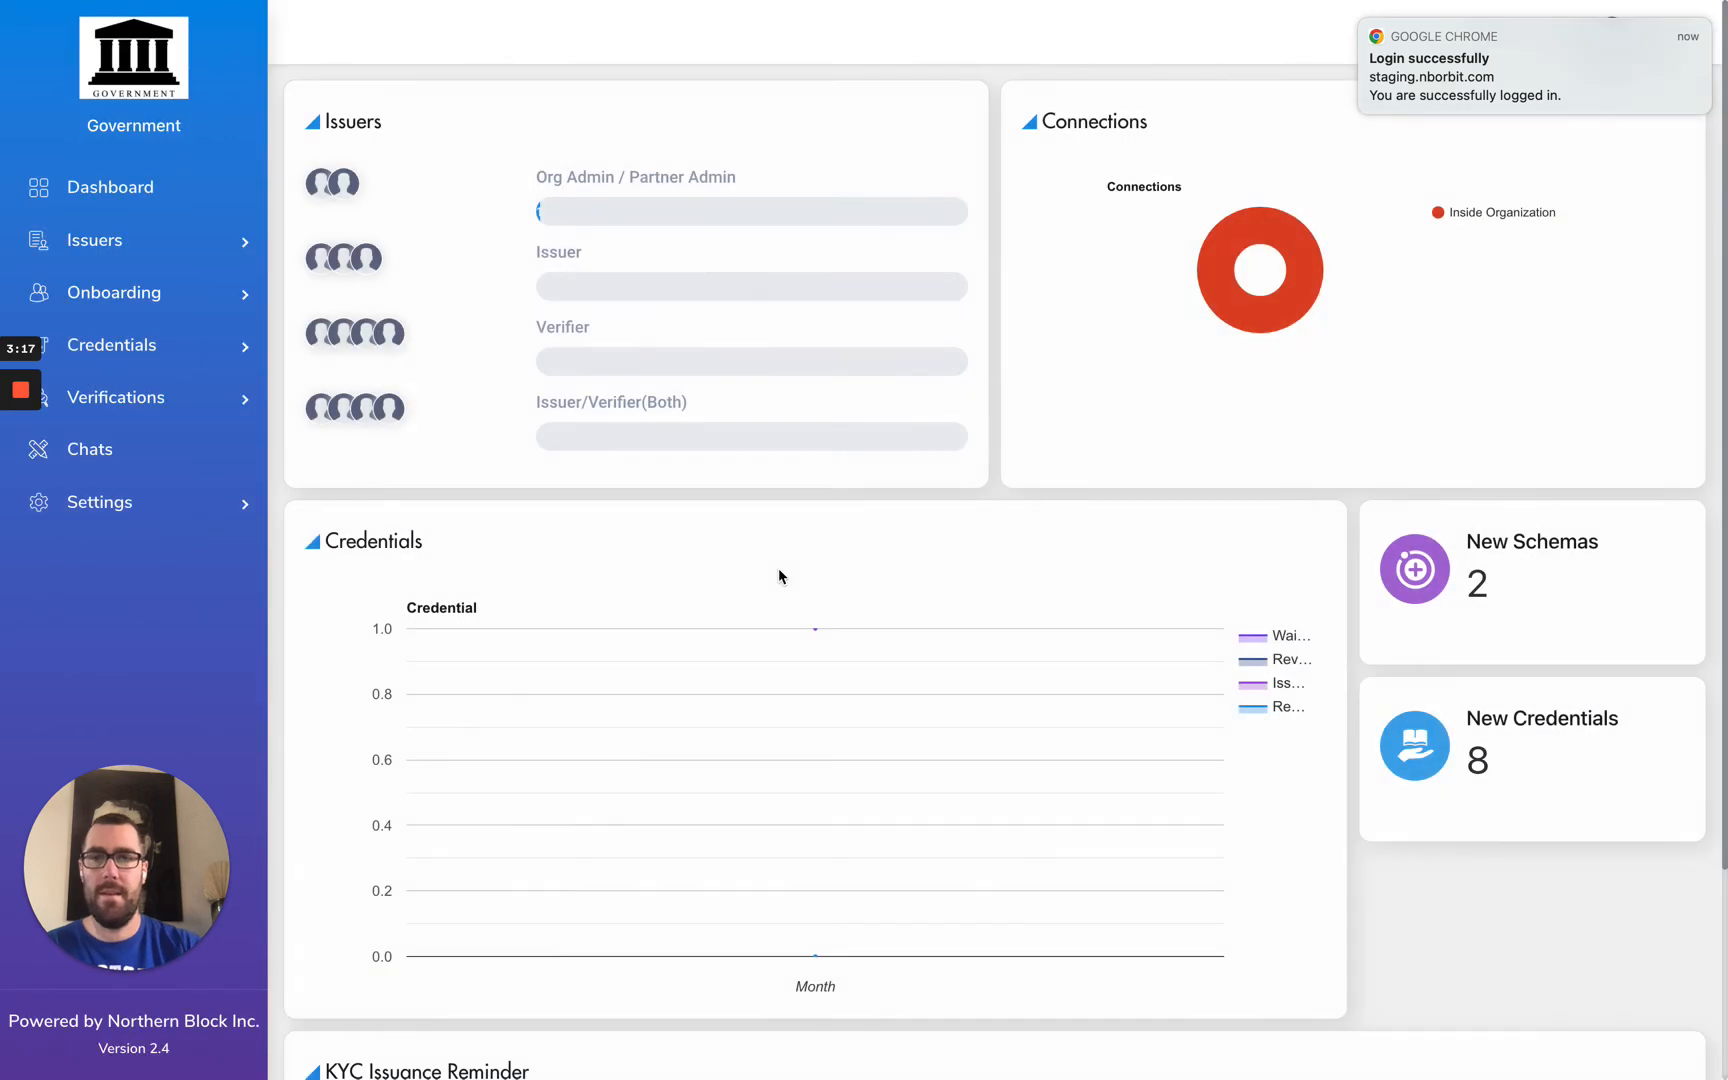
Open Government's Verification Monitoring list and dismiss the old Proof Details popup.
{"action": "left_click", "coordinate": [116, 397]}
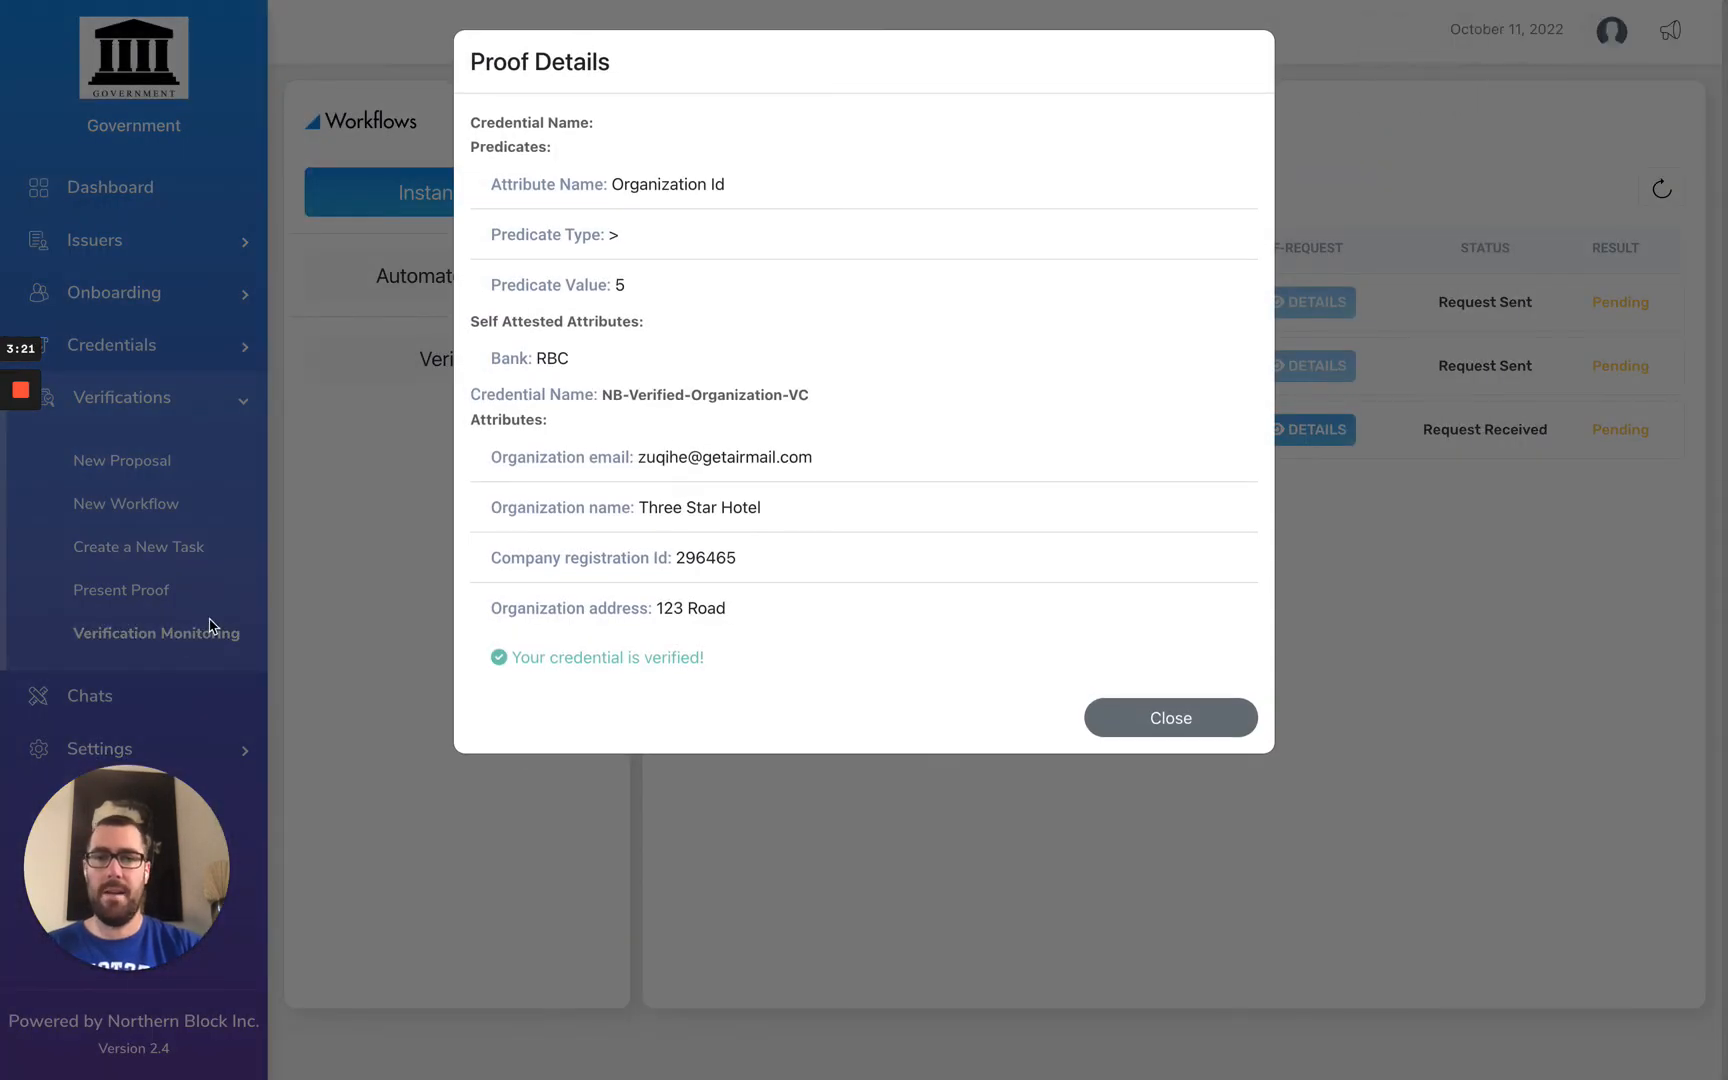
{"action": "mouse_move", "coordinate": [900, 395]}
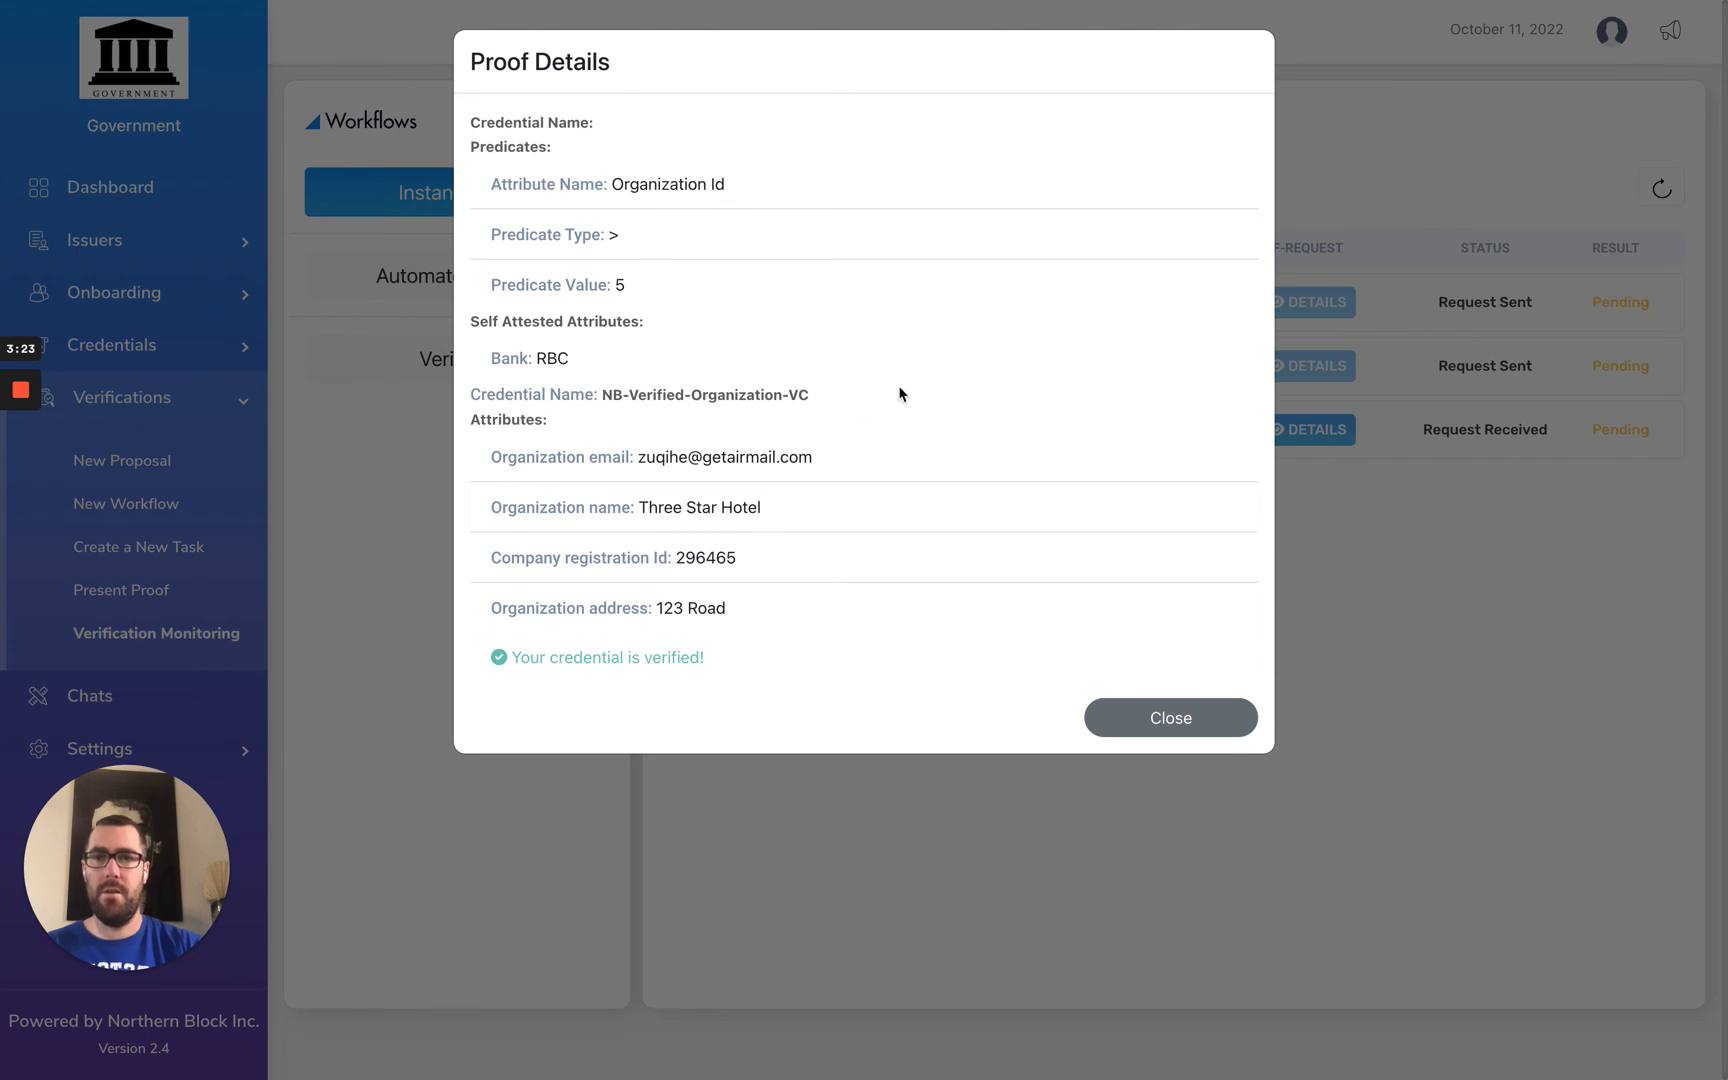
{"action": "left_click", "coordinate": [1170, 717]}
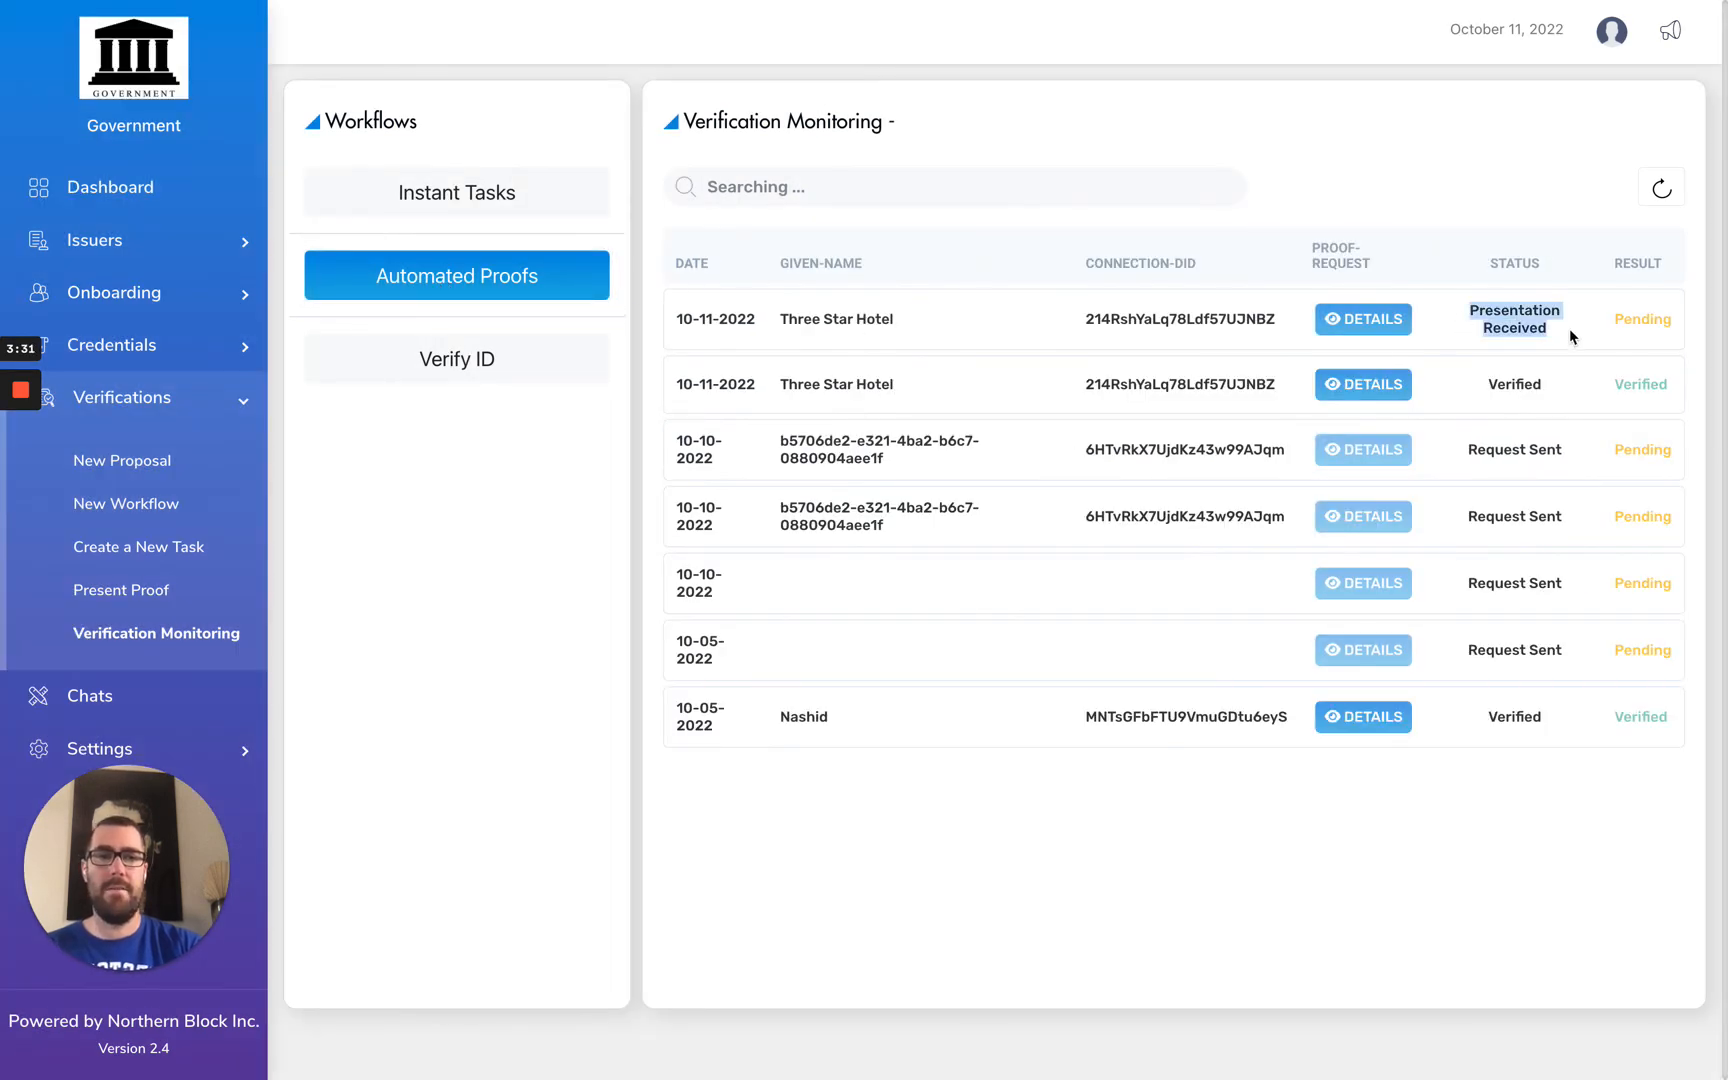
{"action": "mouse_move", "coordinate": [1363, 320]}
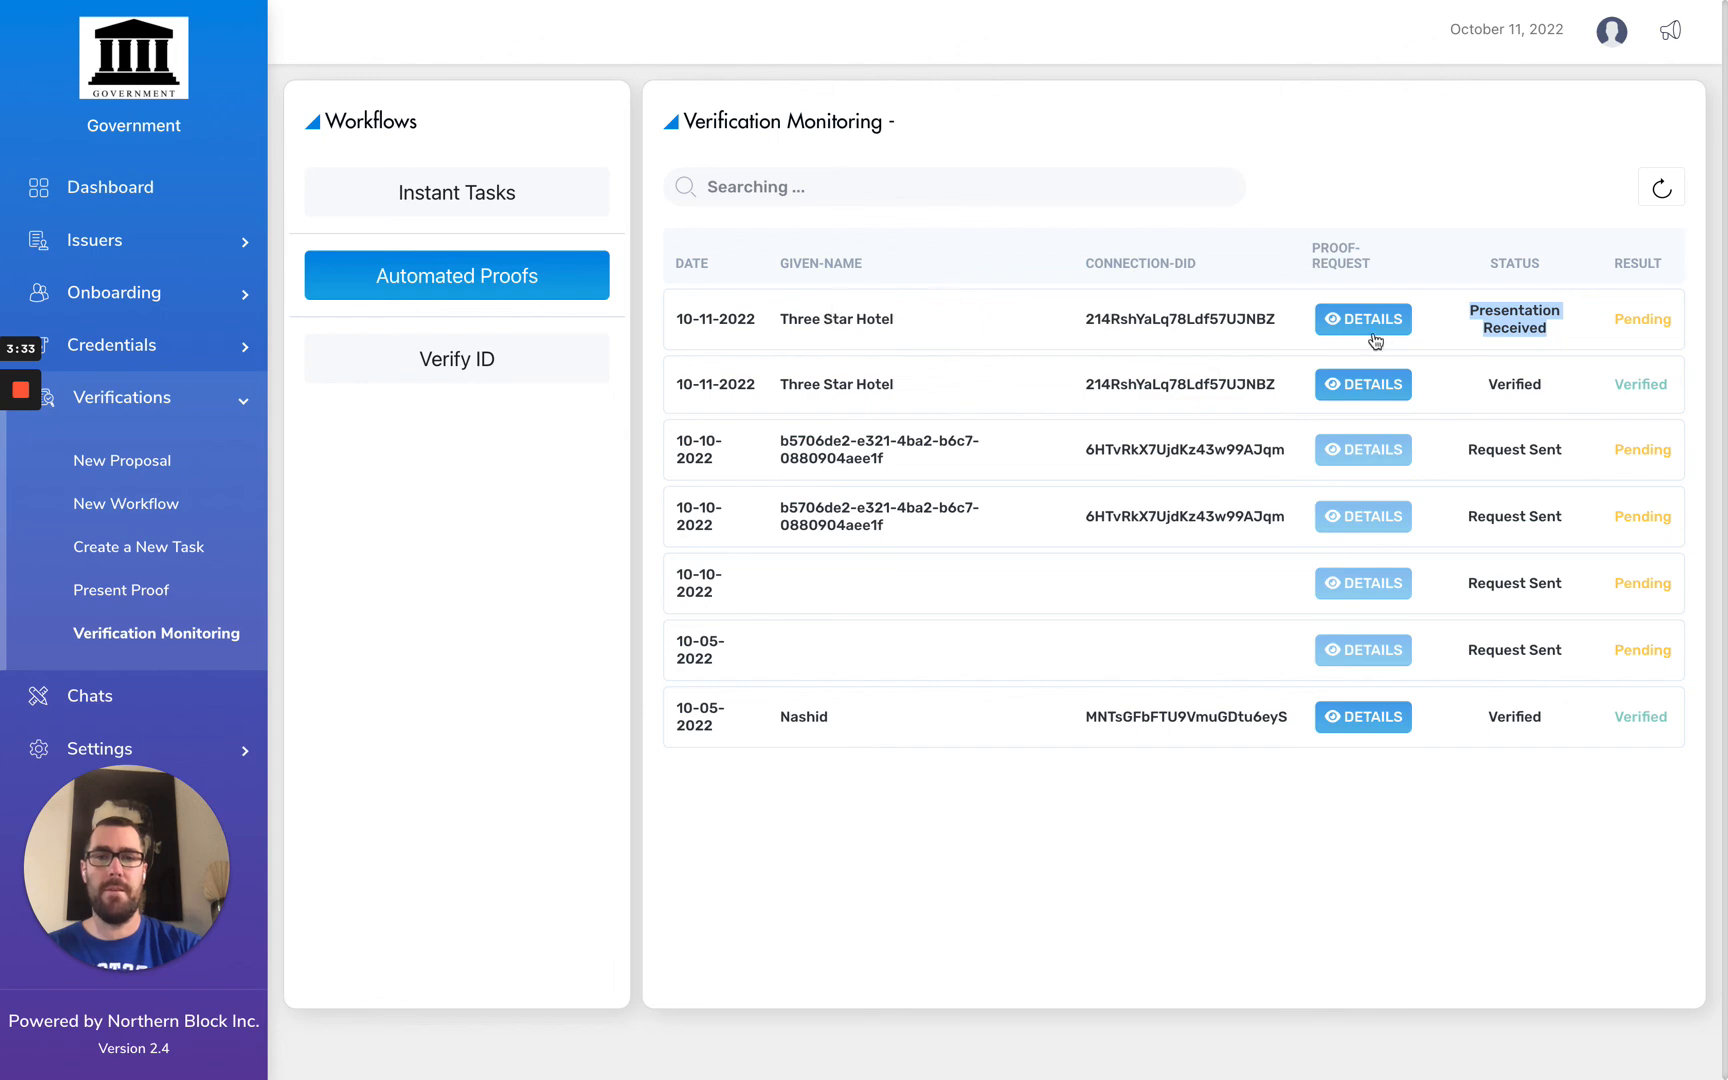
View details of Three Star Hotel's Presentation Received entry showing bank, transit and account numbers.
{"action": "left_click", "coordinate": [1362, 320]}
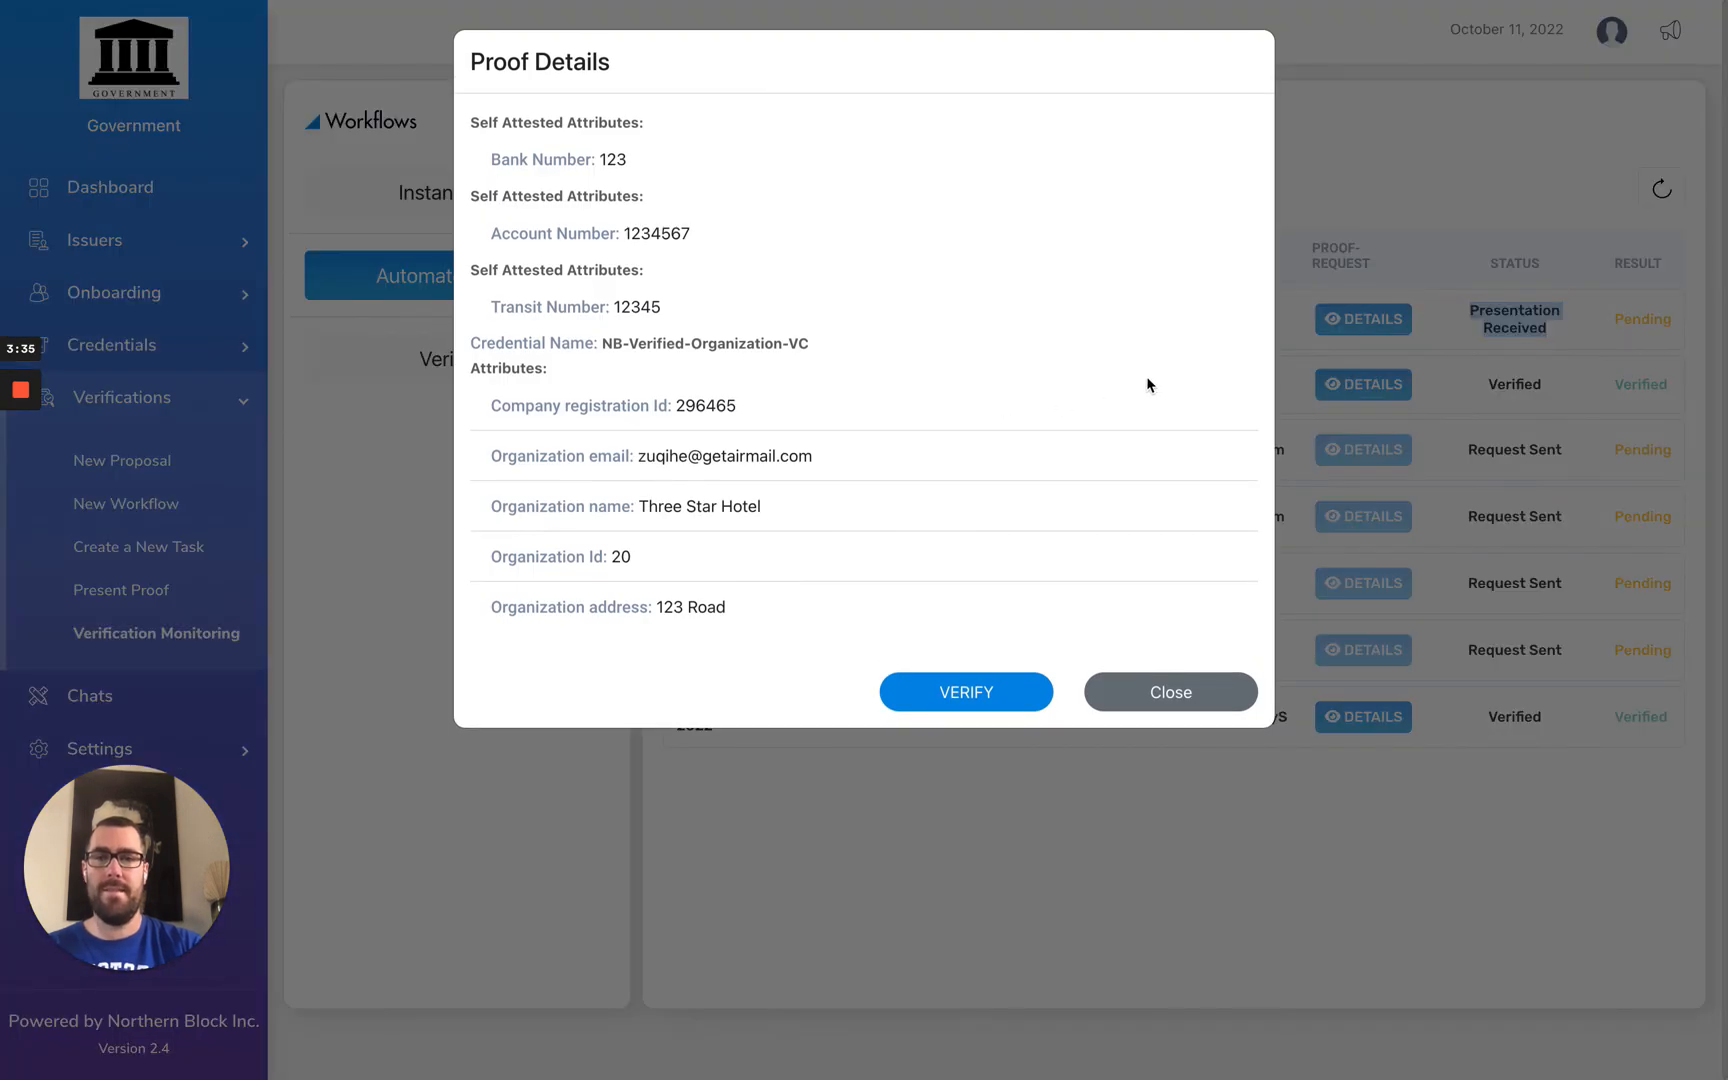
{"action": "mouse_move", "coordinate": [807, 453]}
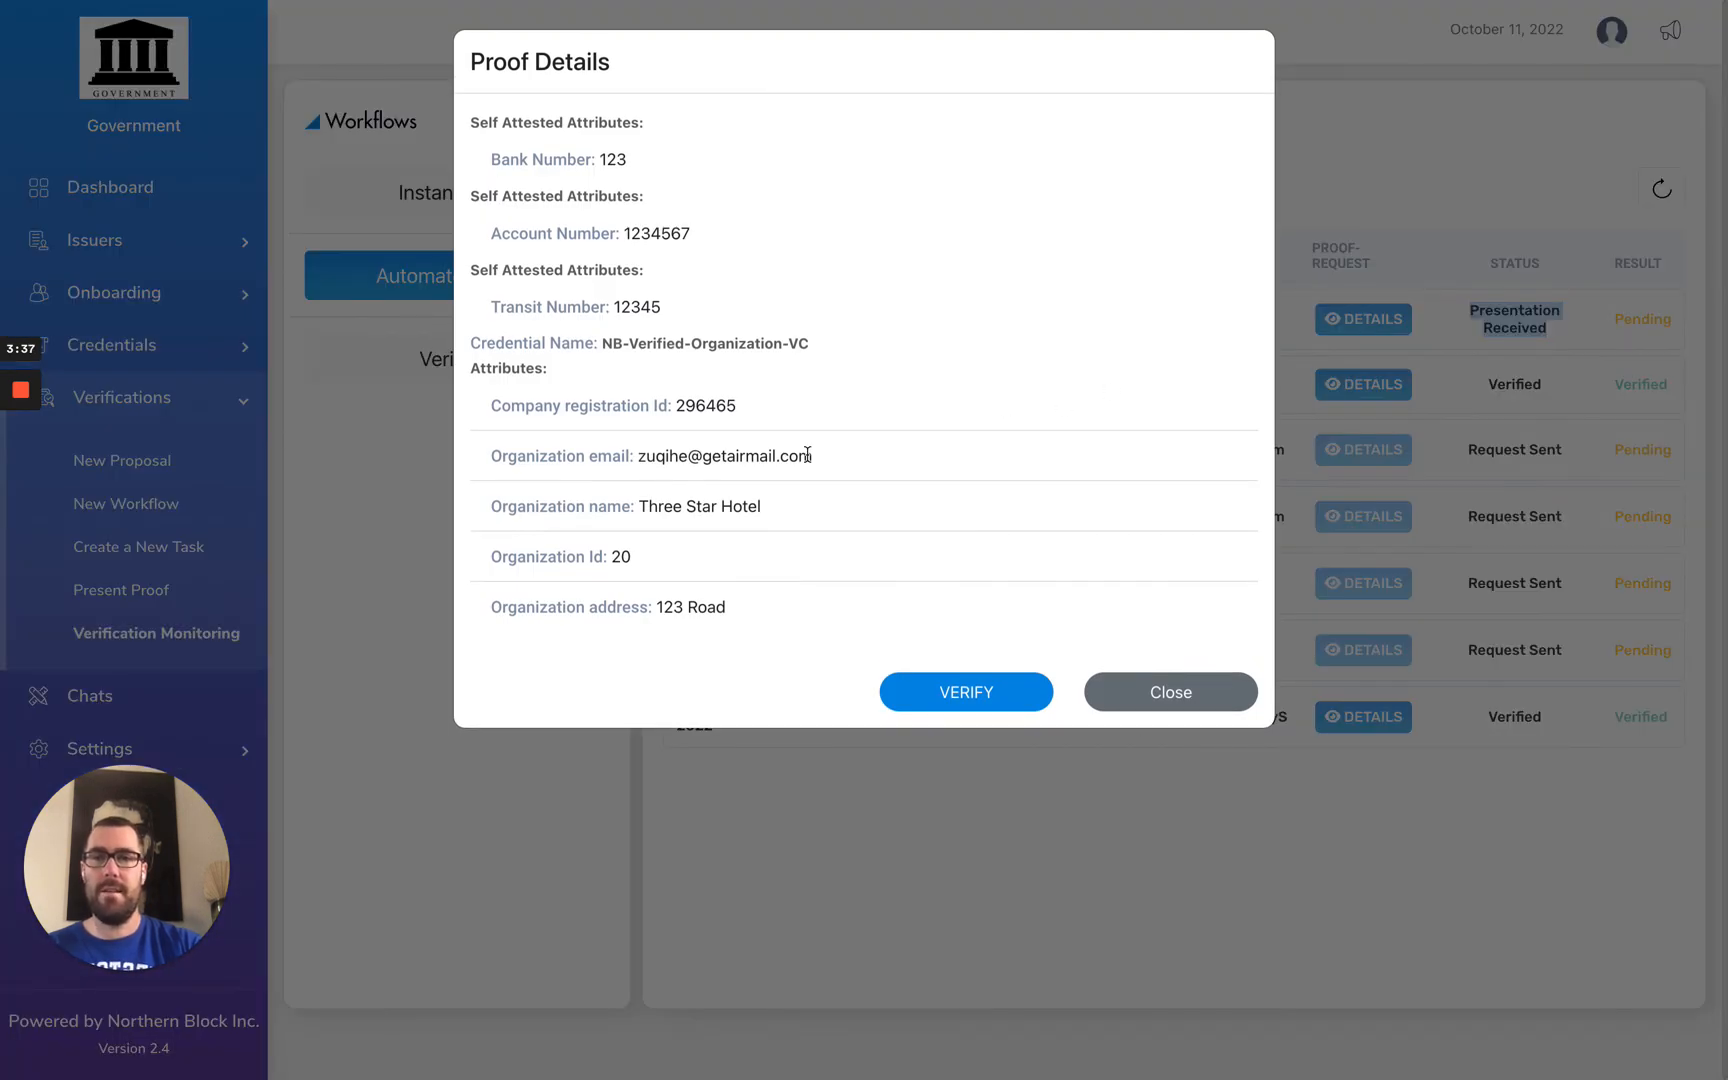
{"action": "mouse_move", "coordinate": [795, 593]}
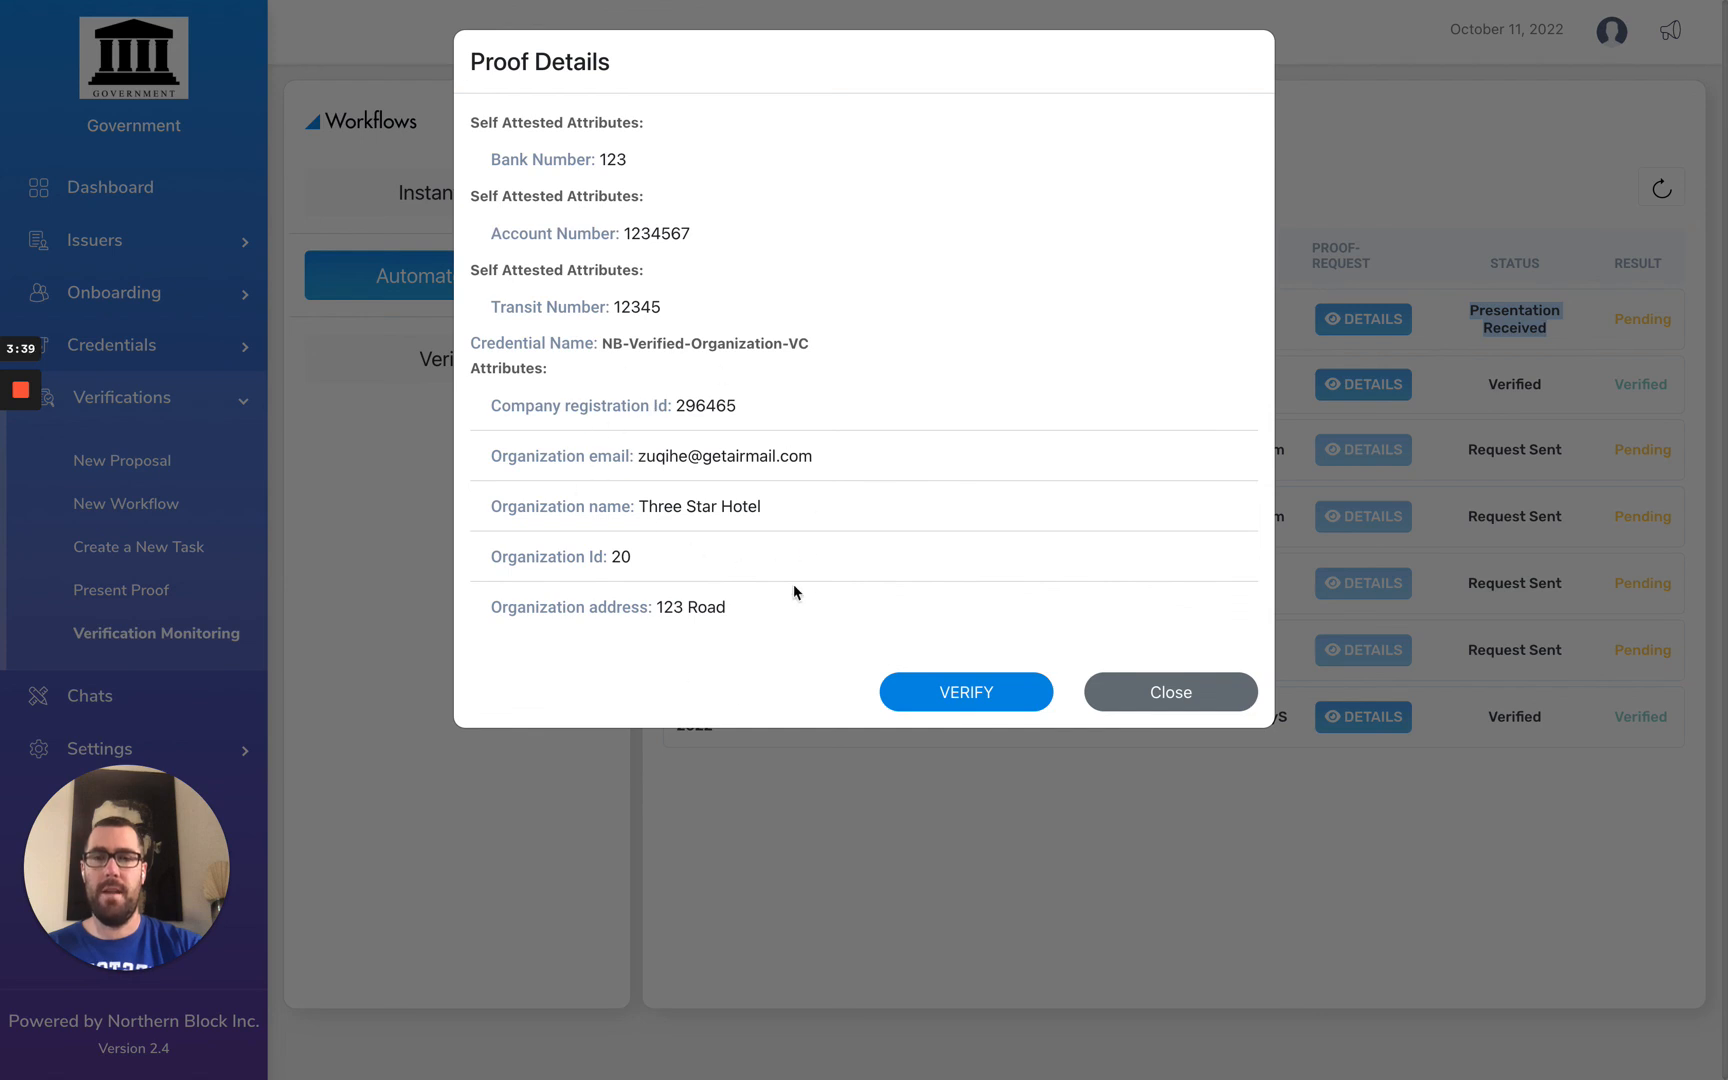
{"action": "mouse_move", "coordinate": [591, 404]}
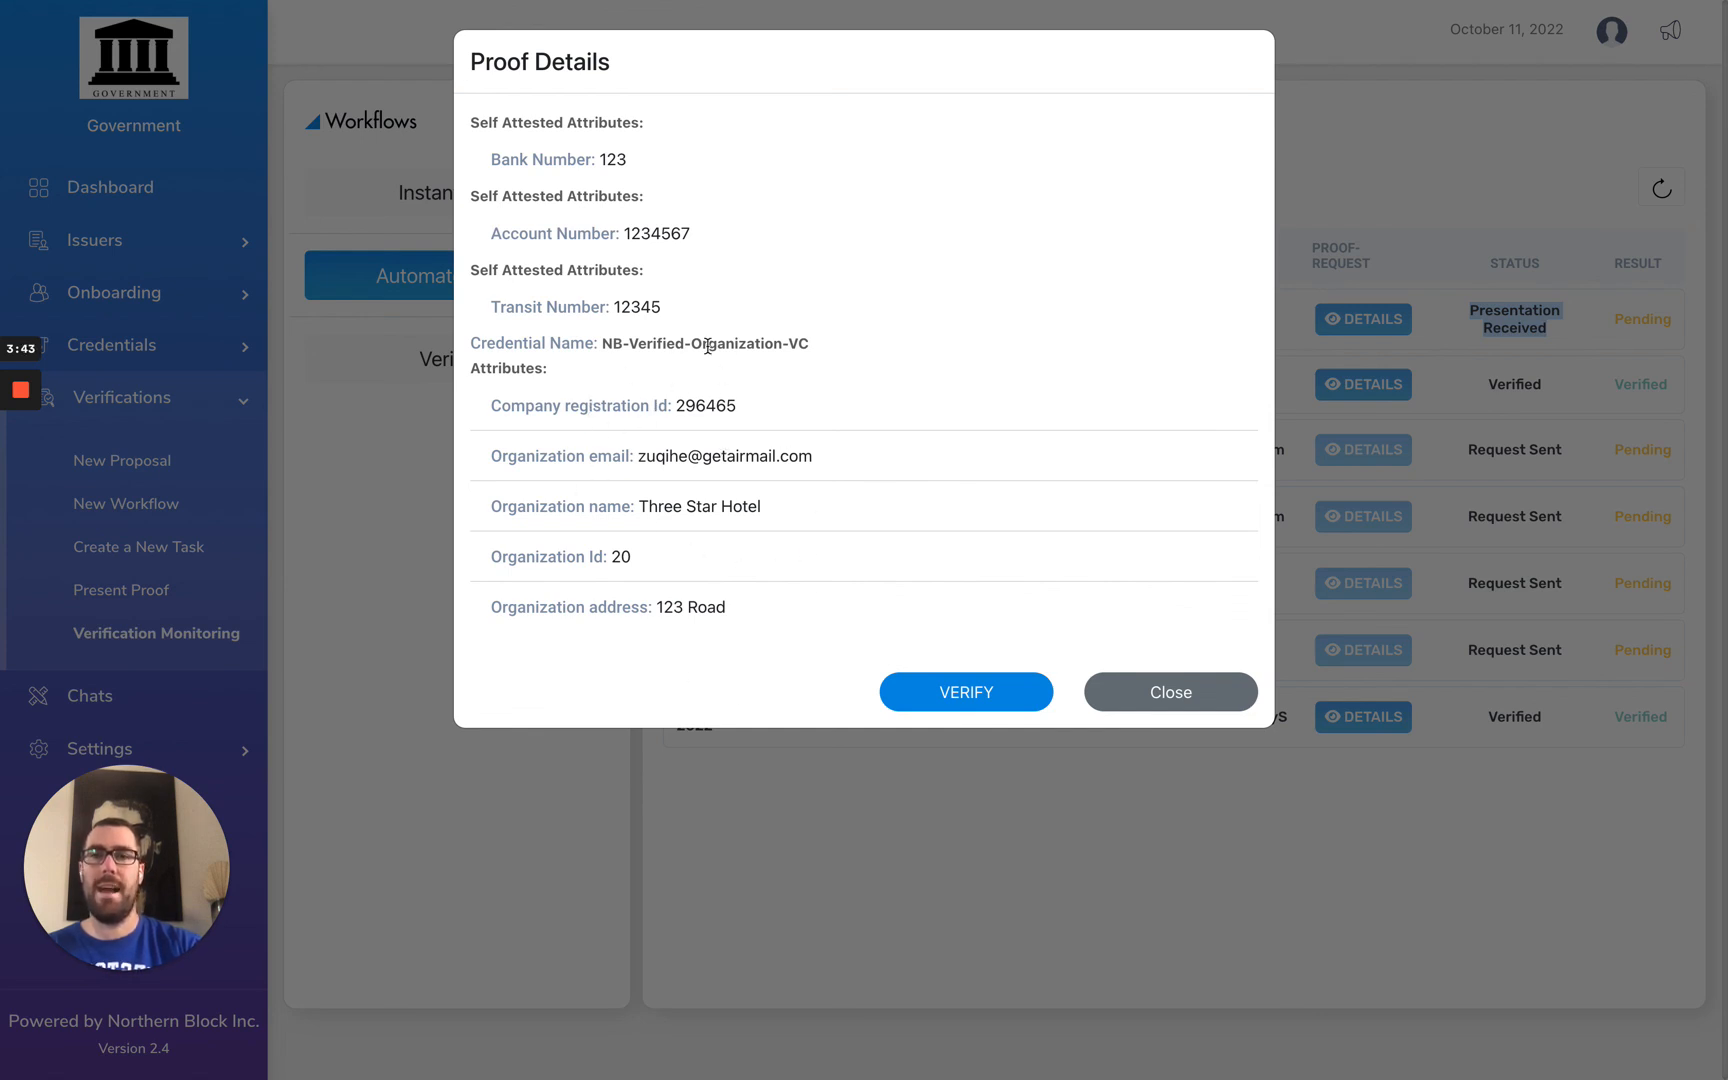
{"action": "mouse_move", "coordinate": [683, 238]}
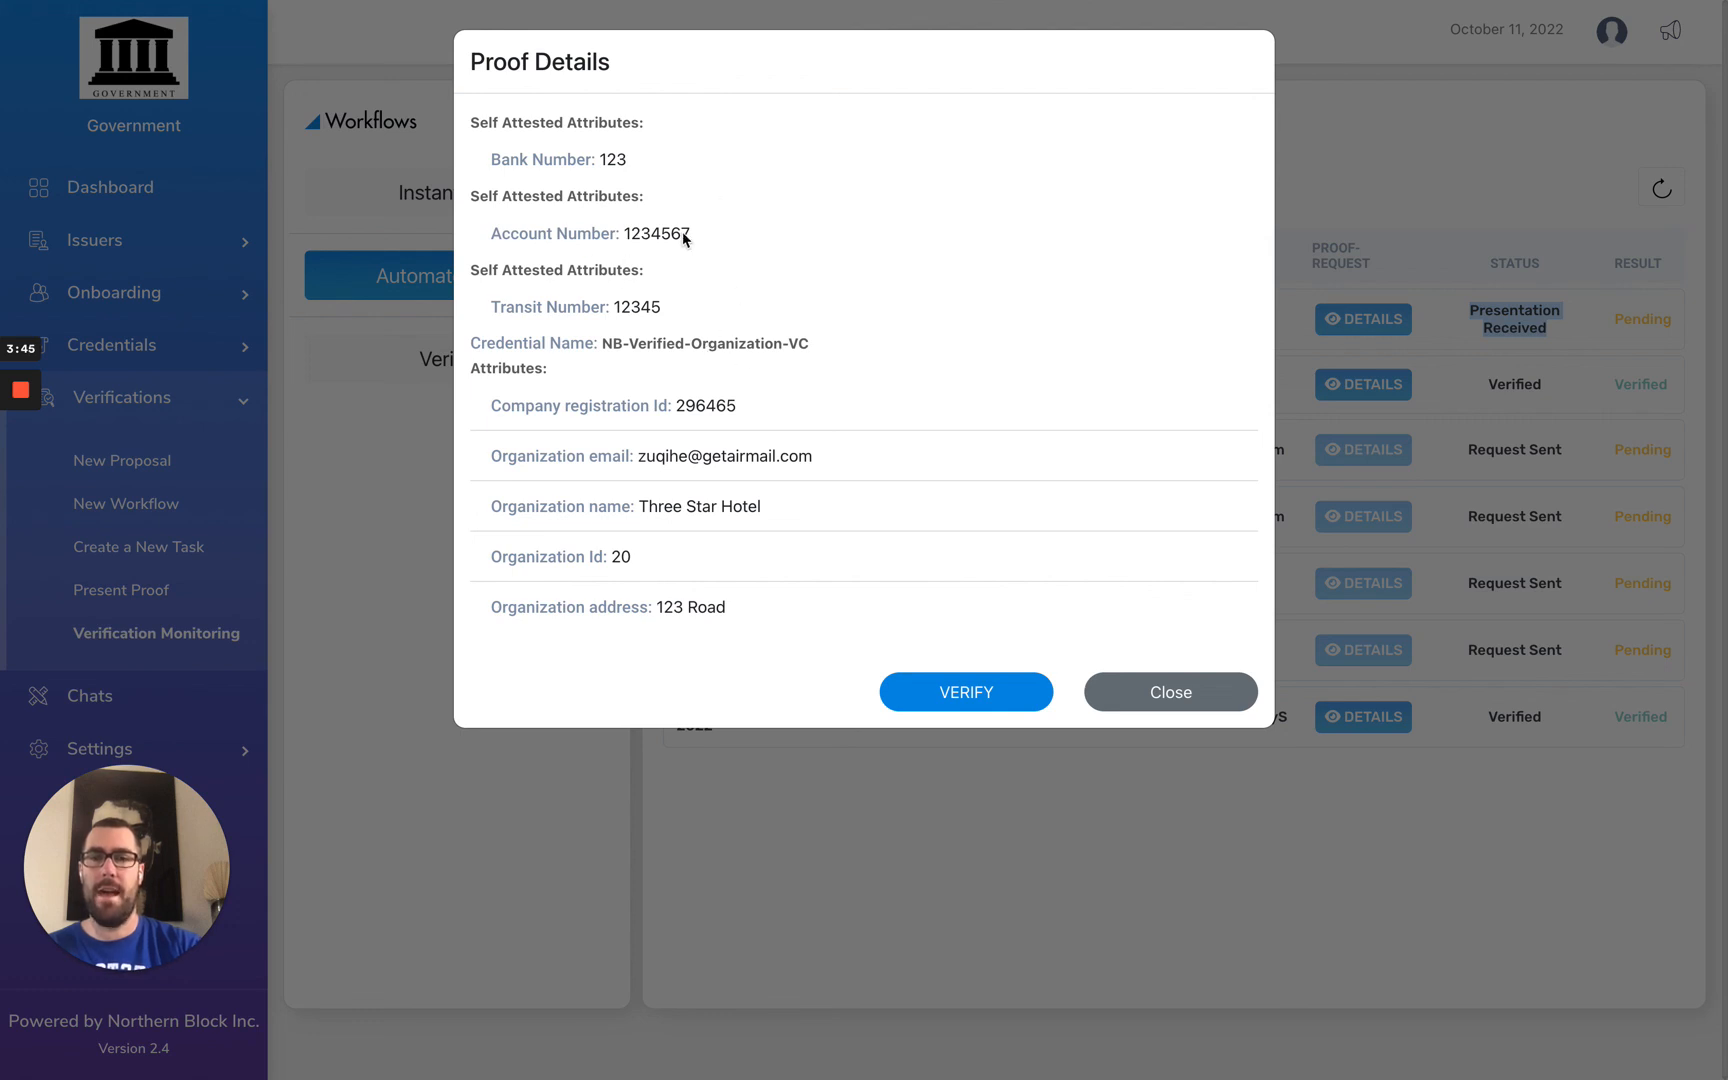
{"action": "mouse_move", "coordinate": [789, 327]}
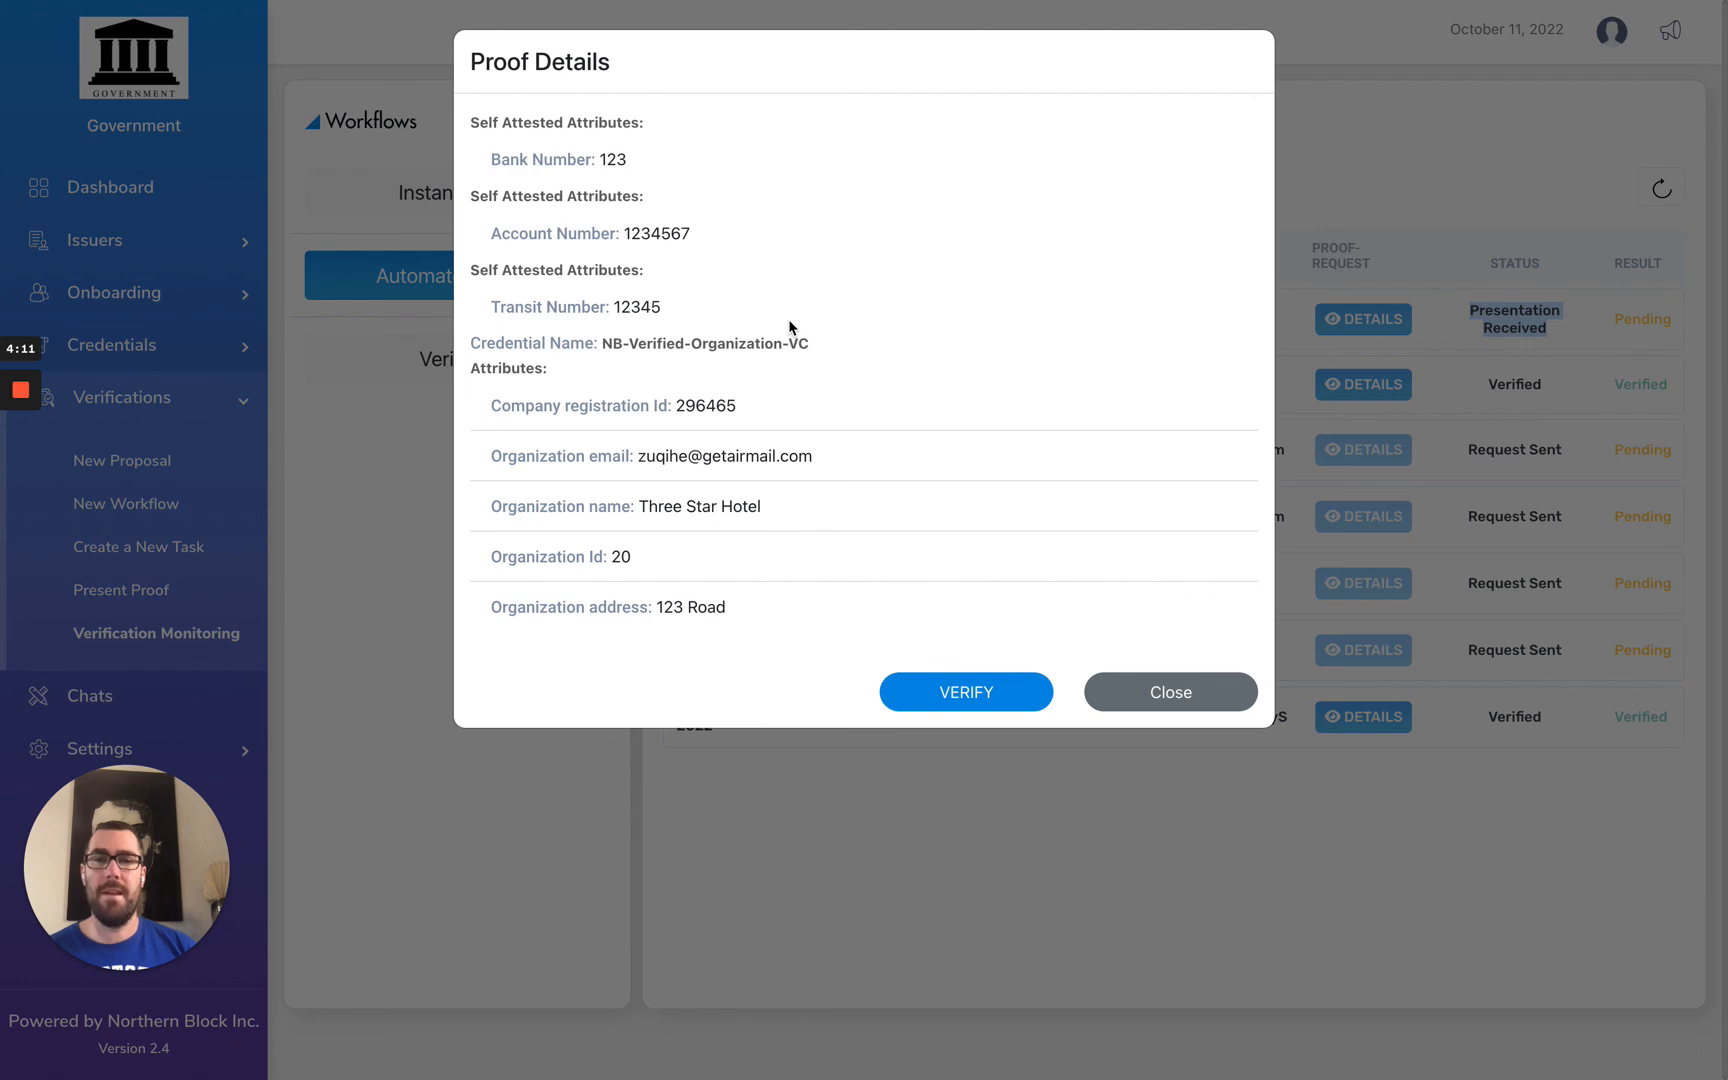
{"action": "mouse_move", "coordinate": [386, 426]}
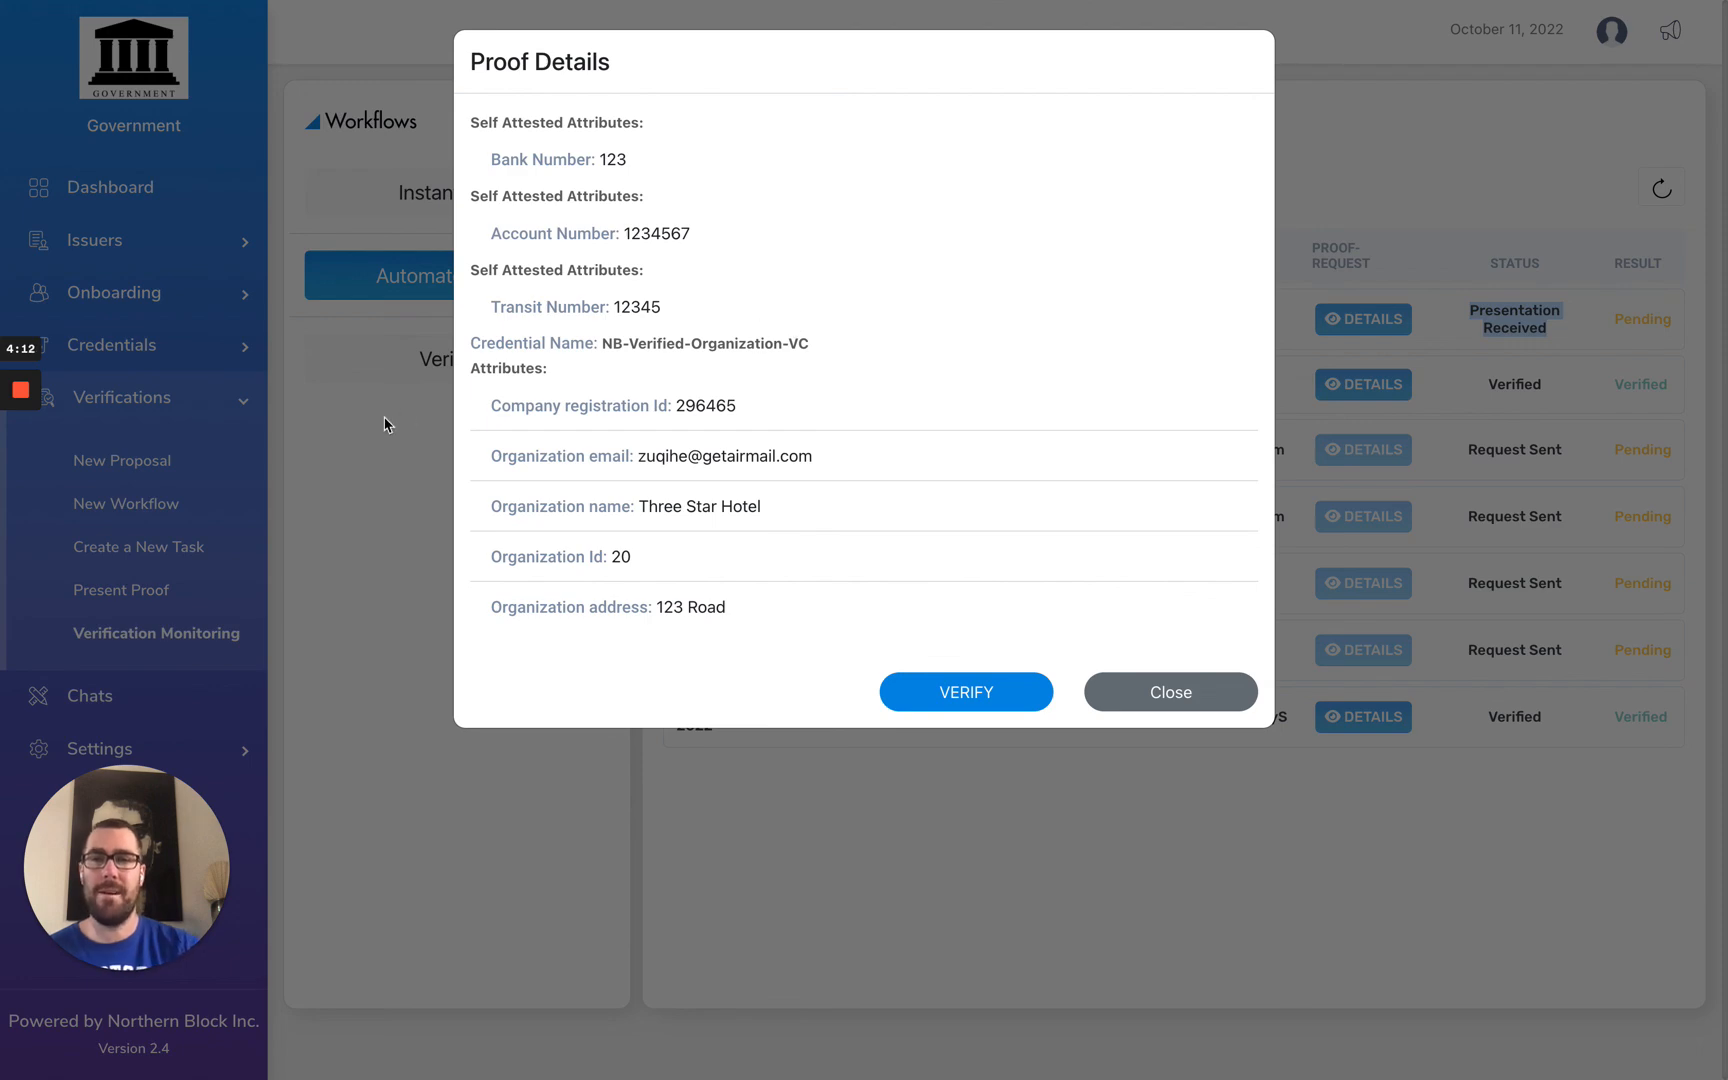